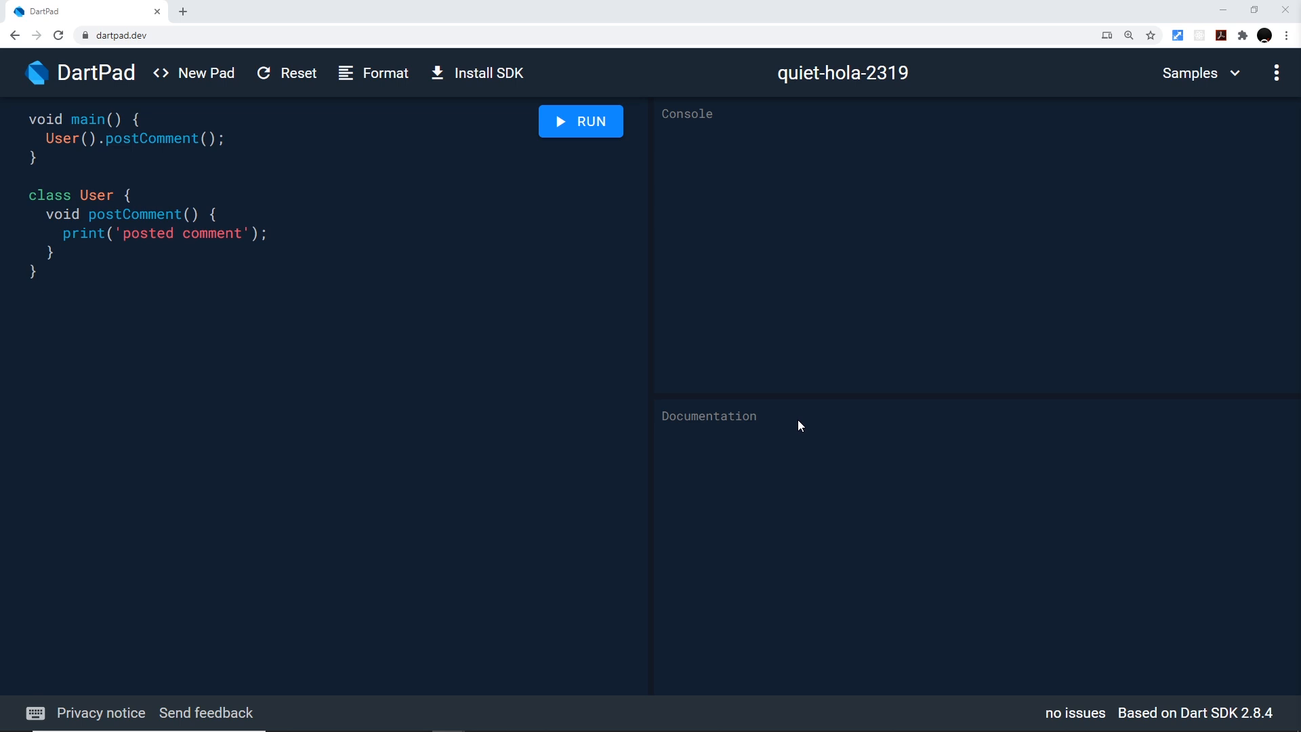
pyautogui.moveTo(676, 382)
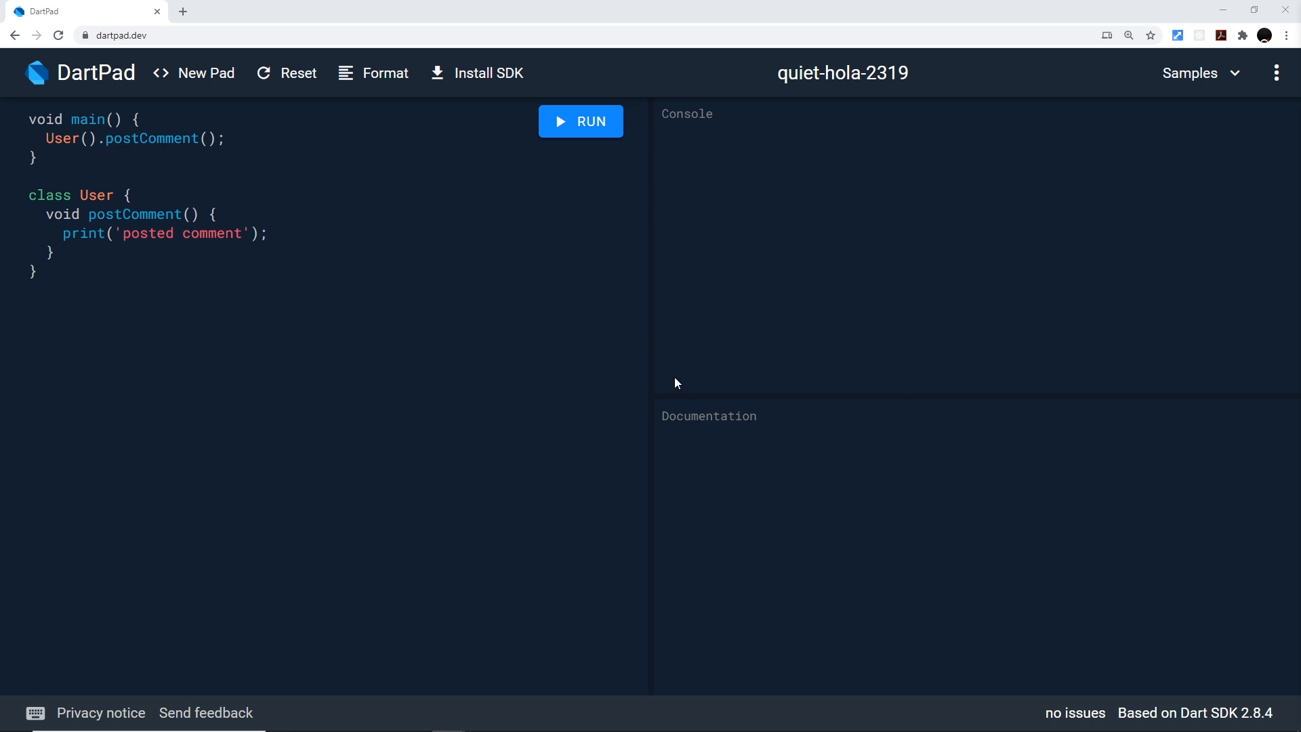
pyautogui.moveTo(534, 358)
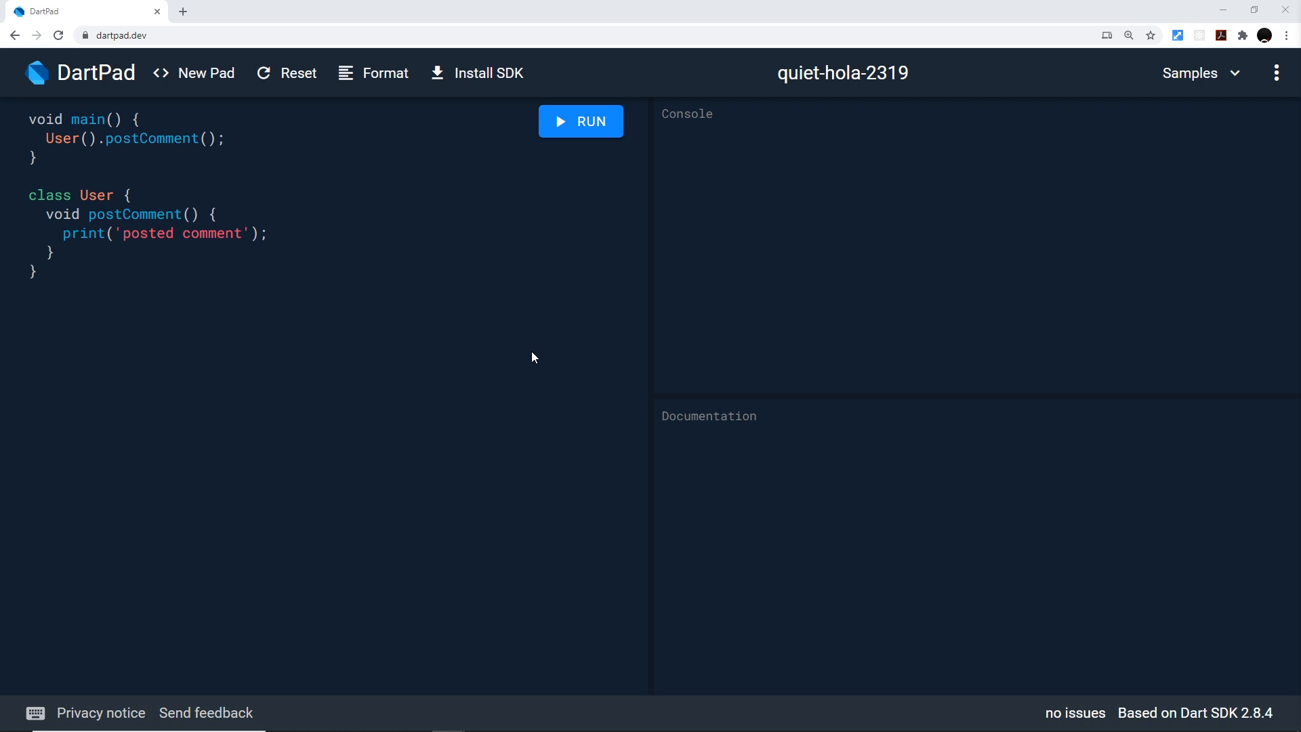
pyautogui.moveTo(513, 342)
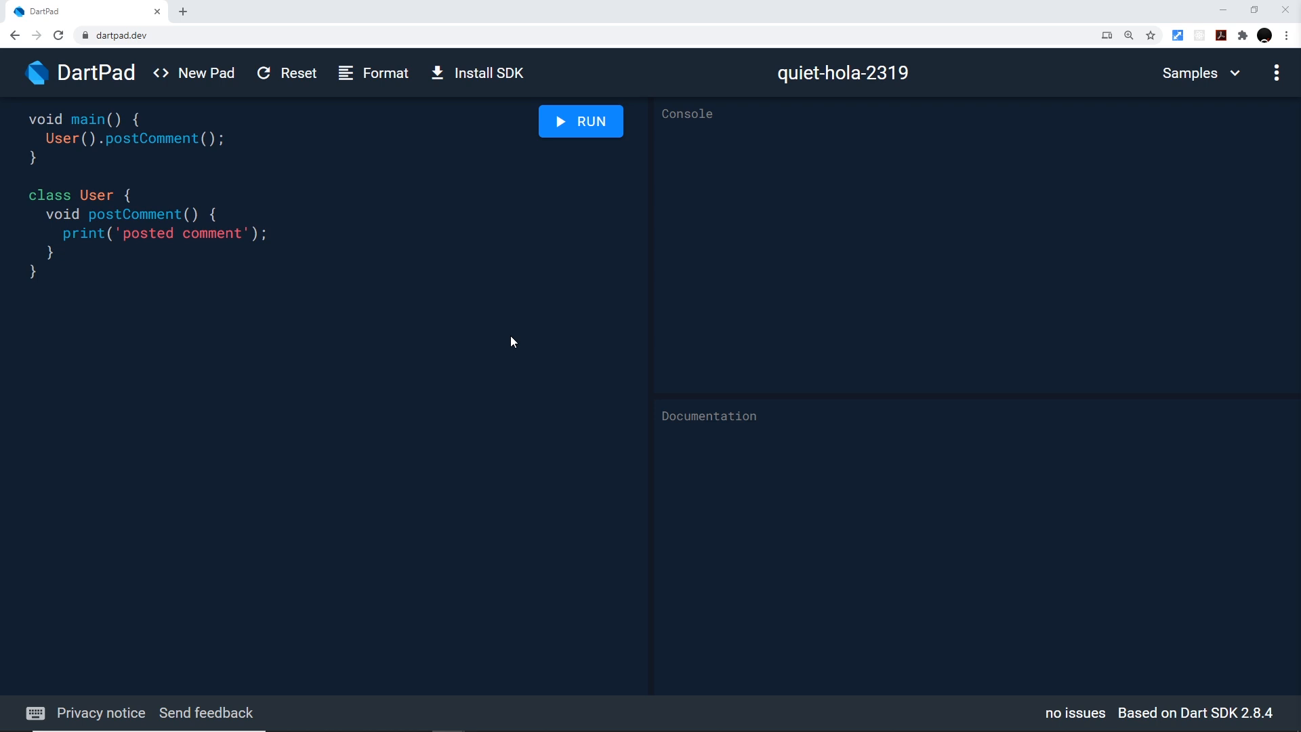
# - Run main so the console prints 'posted comment', then view the void postComment() documentation
pyautogui.click(580, 122)
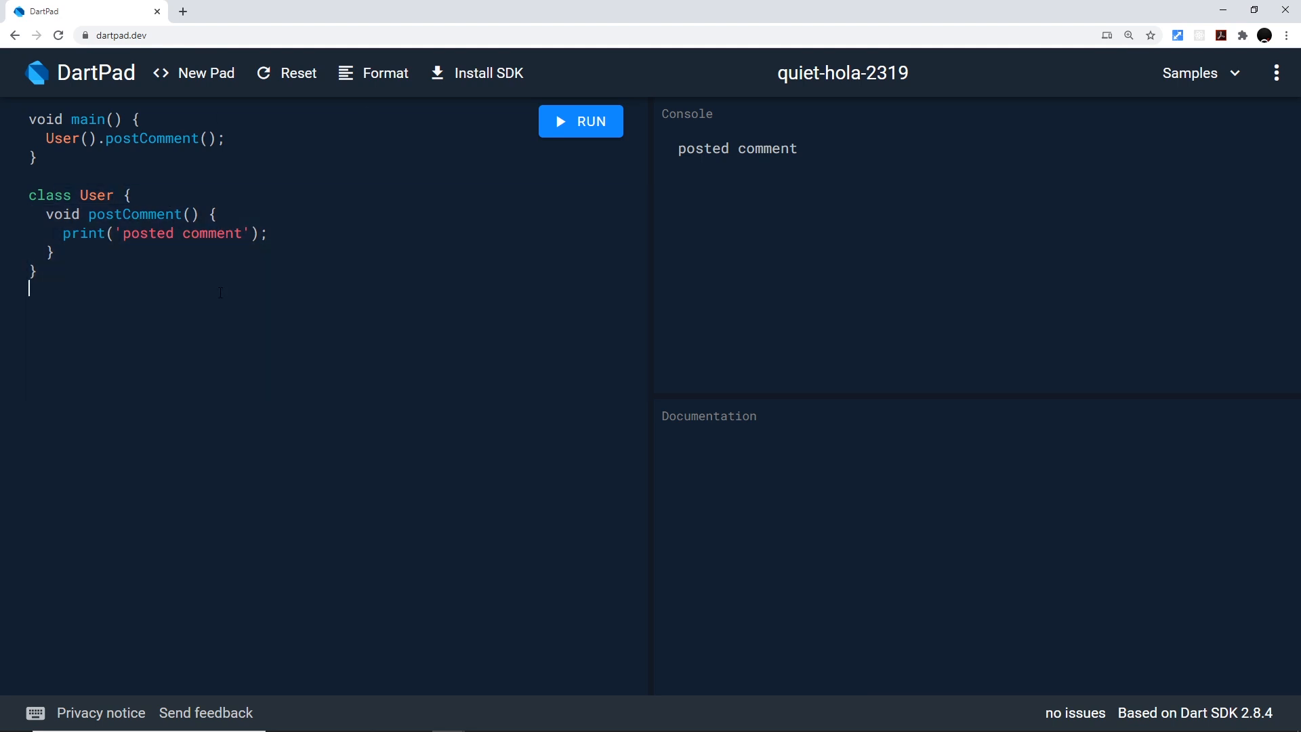
pyautogui.click(96, 195)
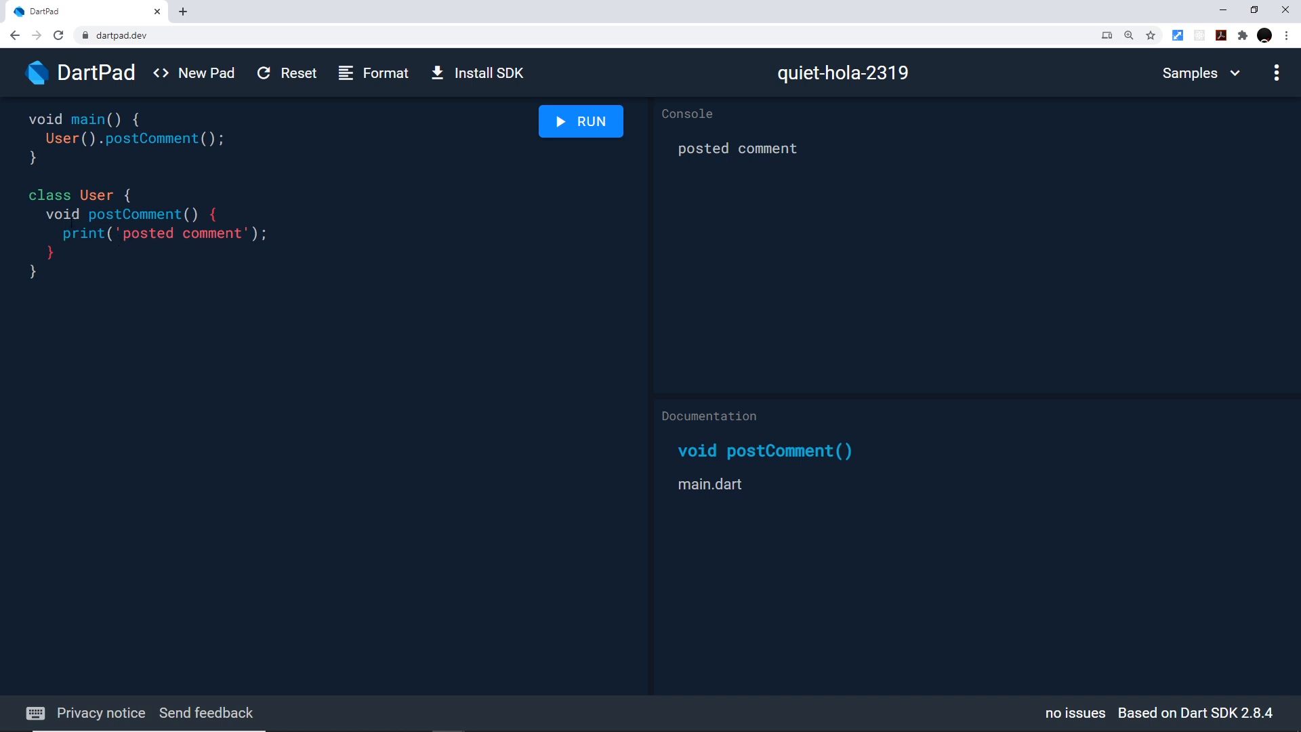
pyautogui.click(81, 233)
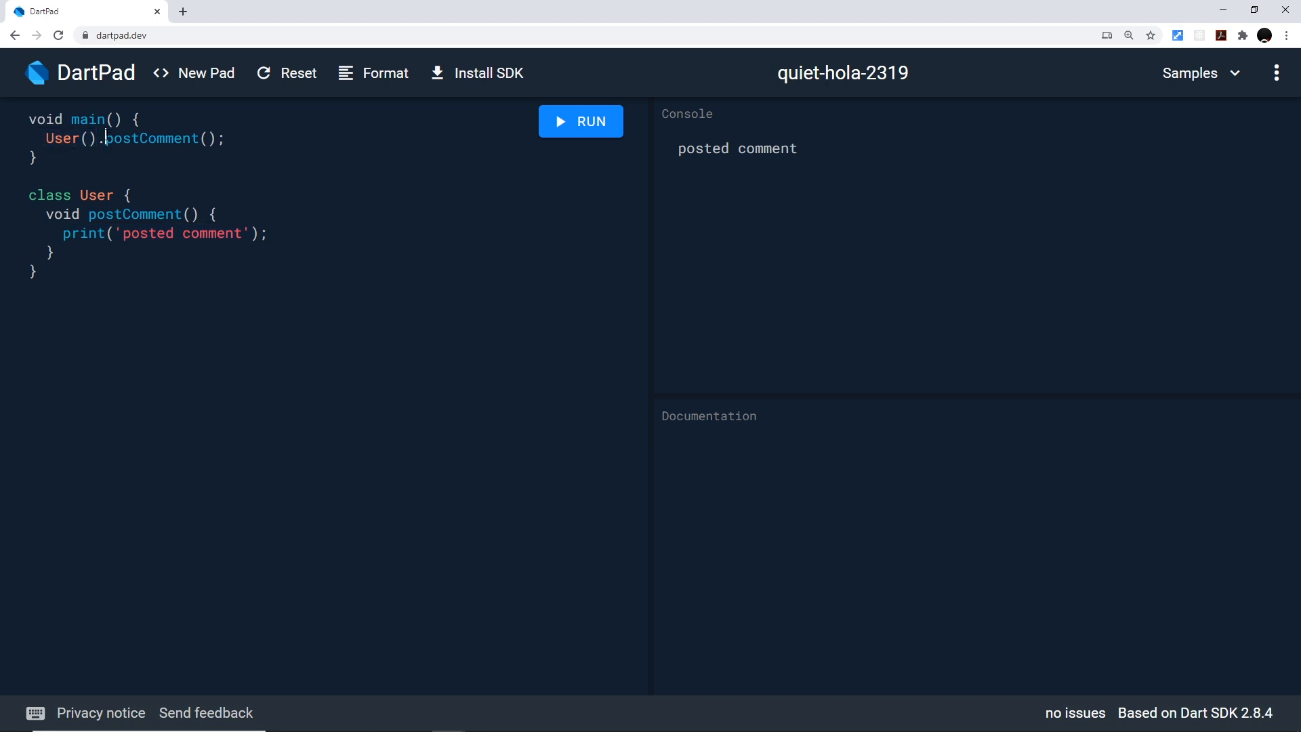
pyautogui.click(152, 139)
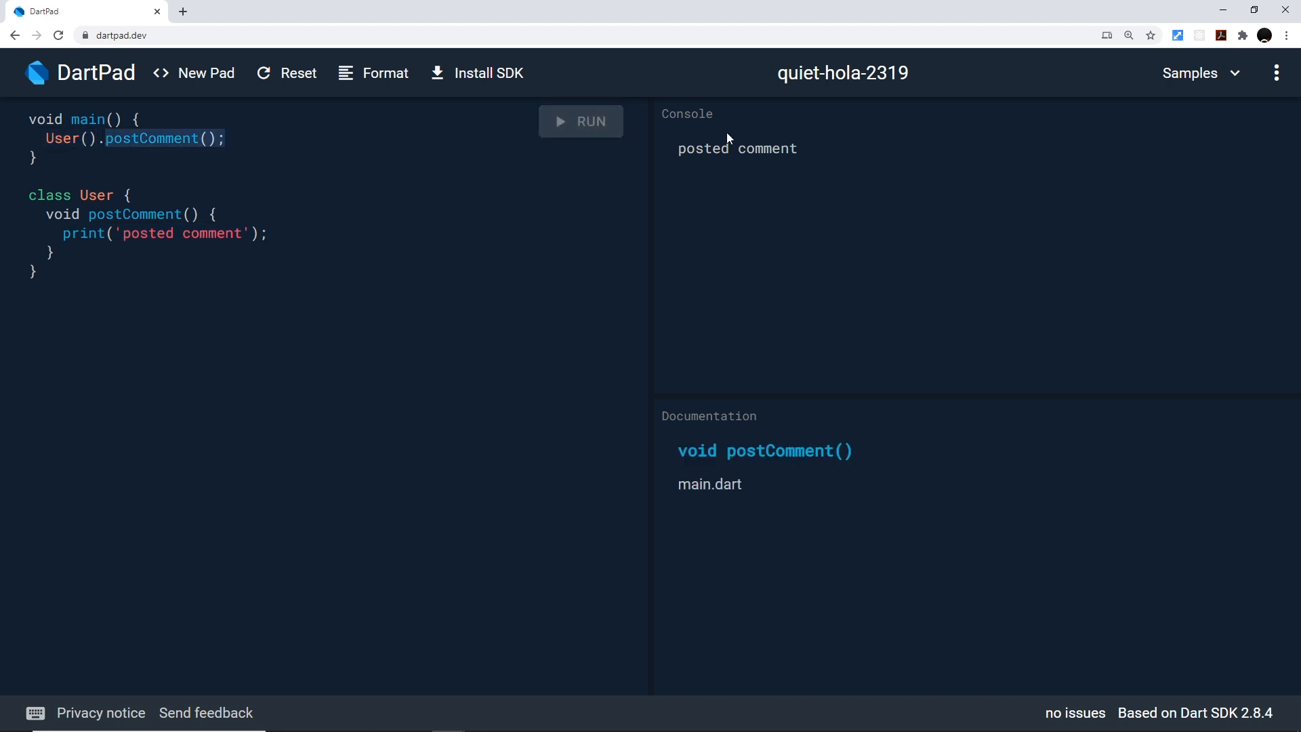
pyautogui.moveTo(777, 193)
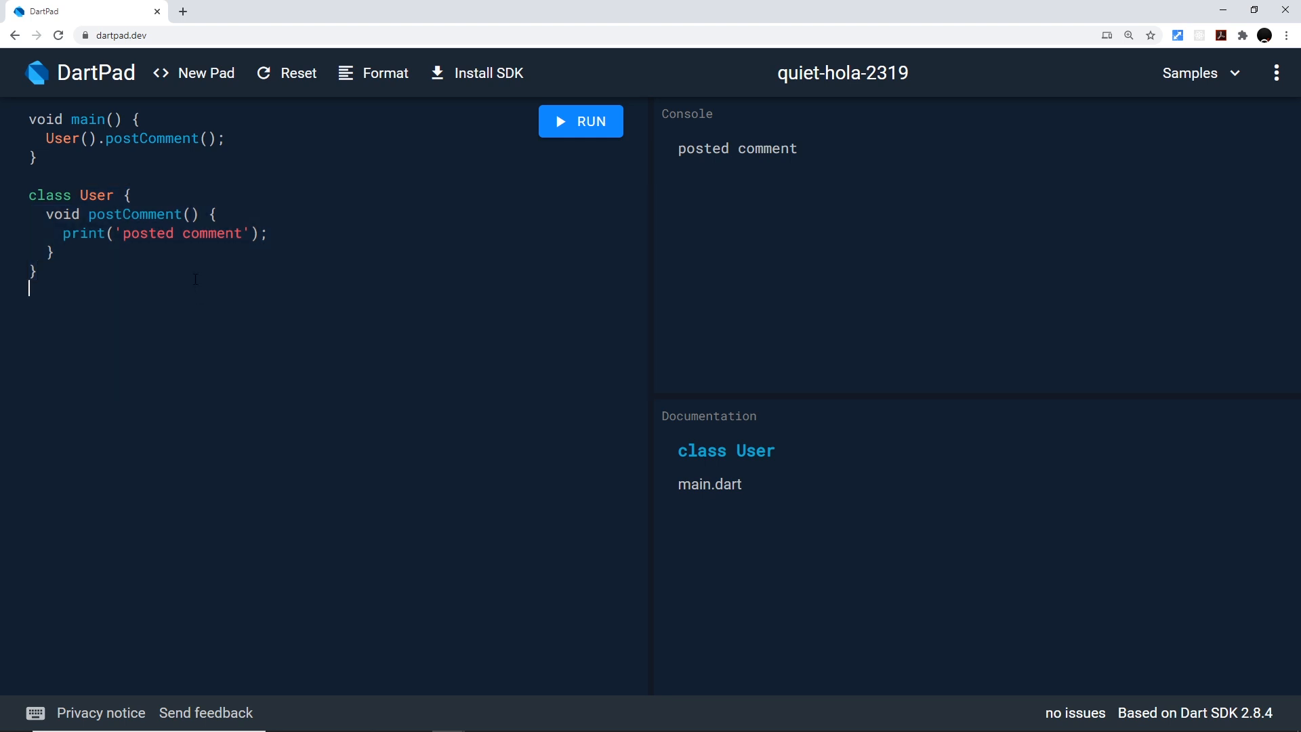
# - Write class Moderator extends User with void deleteComment() printing 'comment deleted'
pyautogui.write('clas')
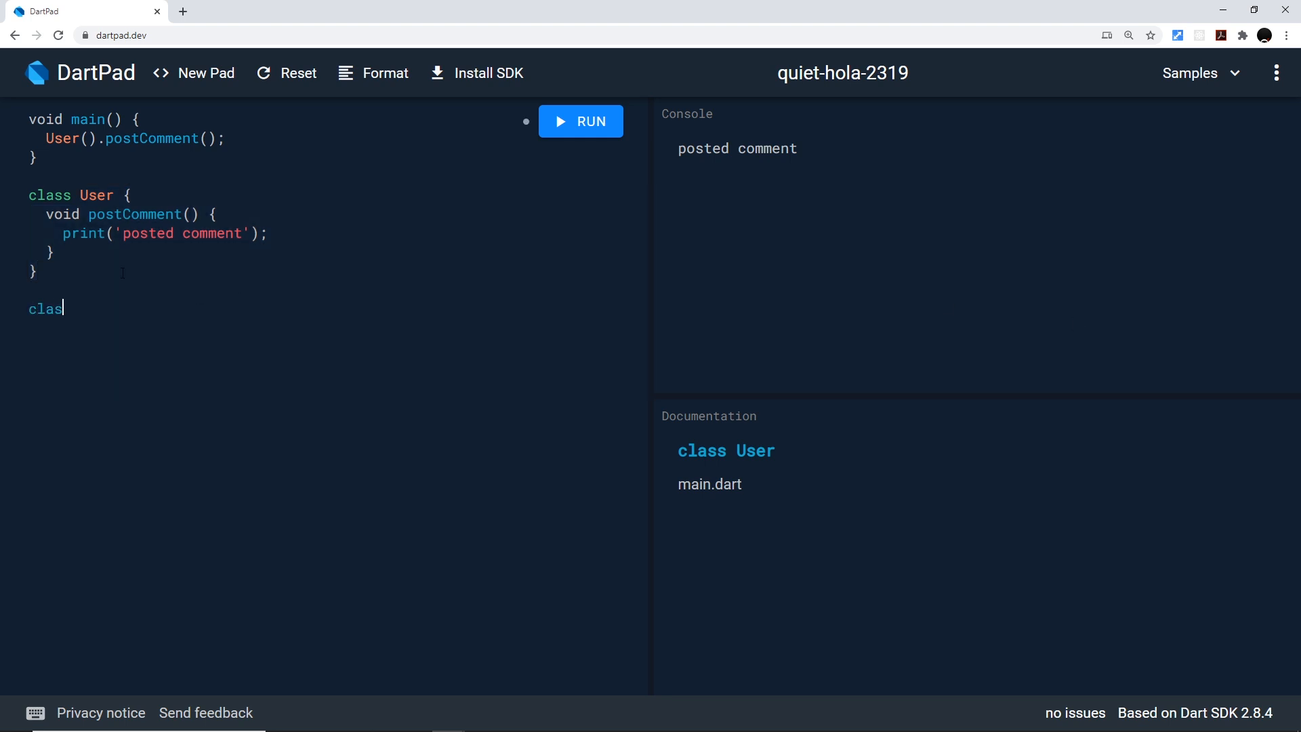
pyautogui.write('s Moderator exten')
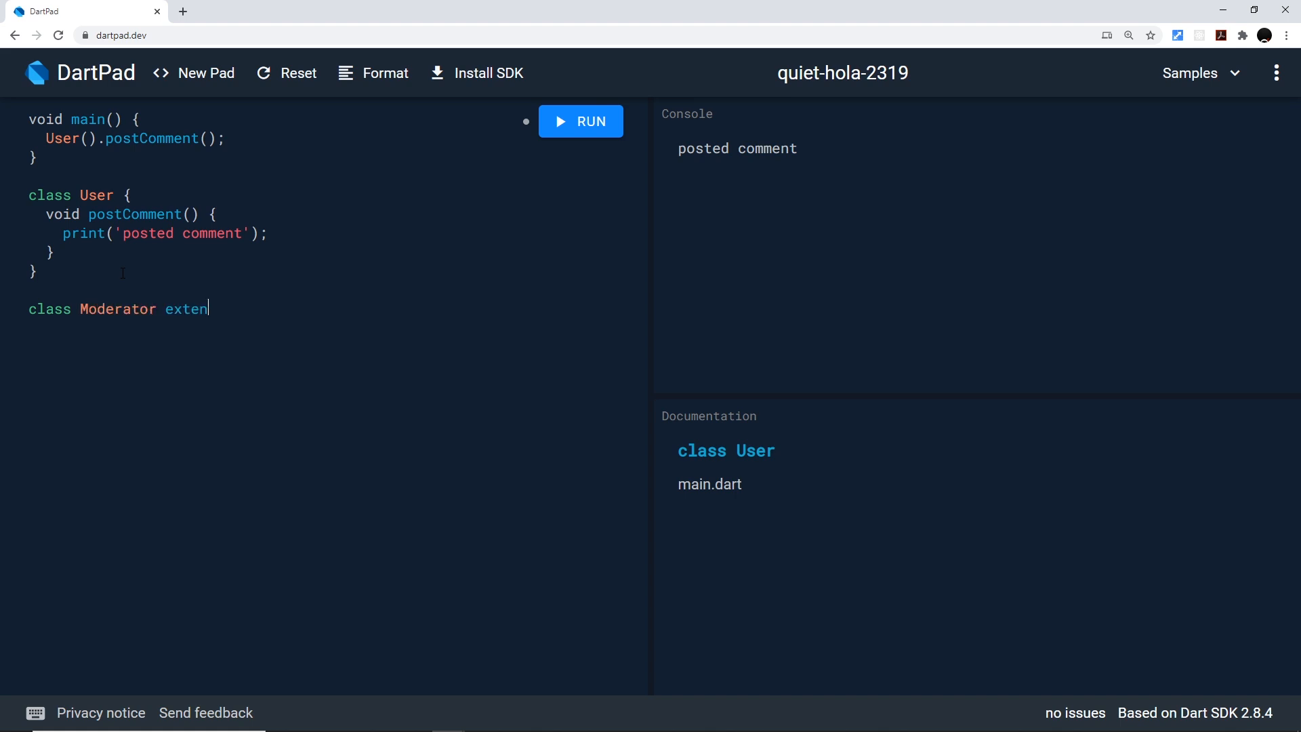
pyautogui.write('ds')
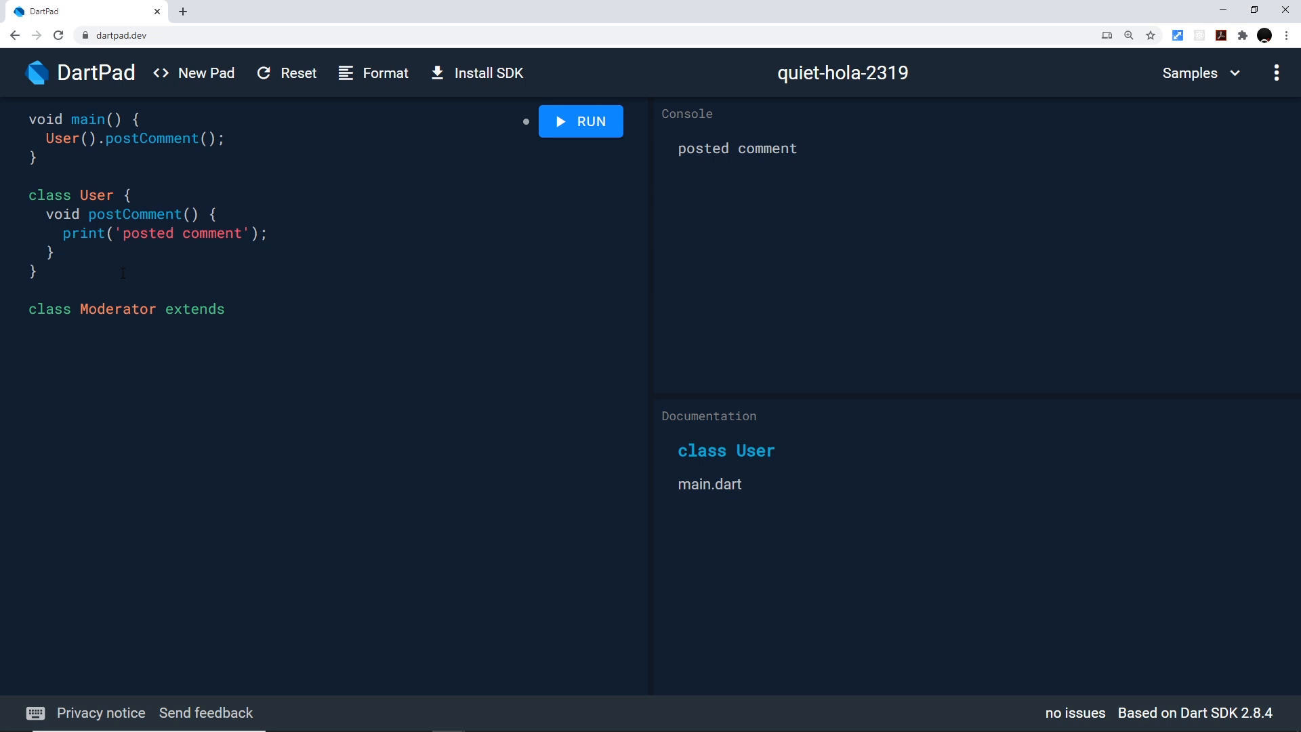
pyautogui.write('User {')
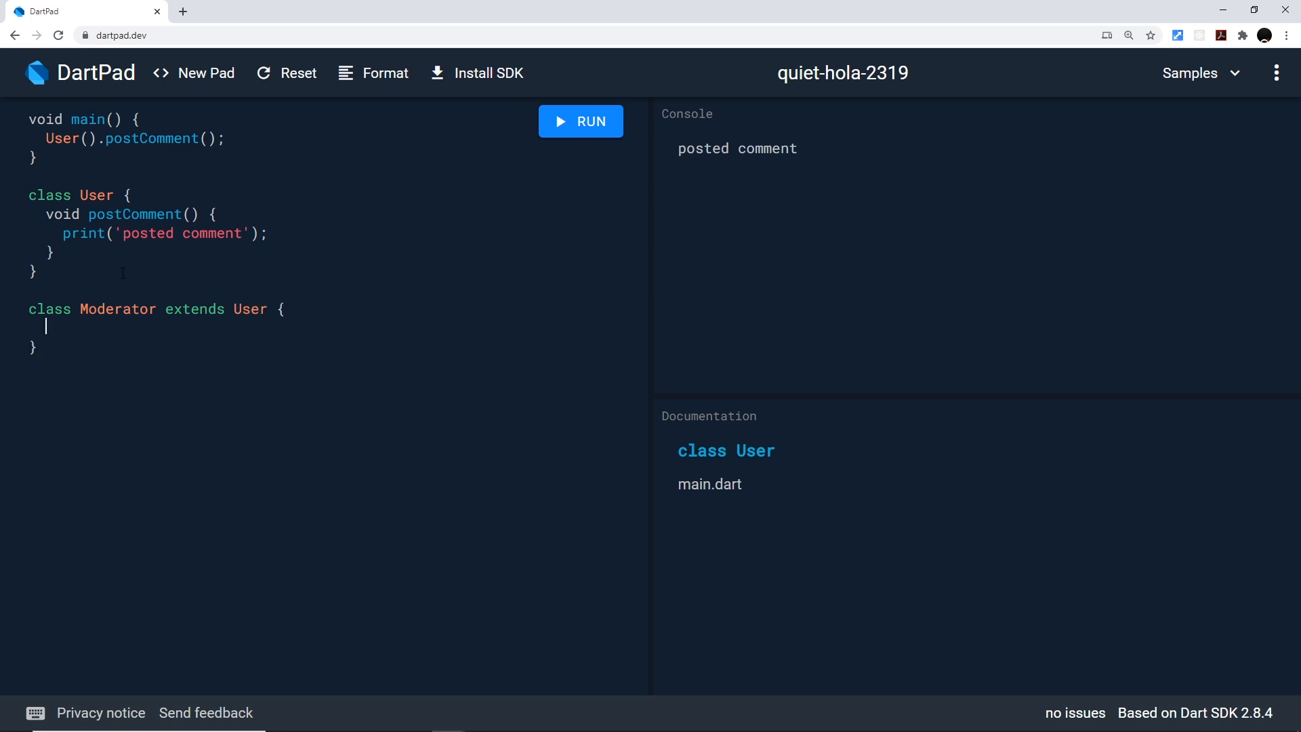
pyautogui.moveTo(288, 281)
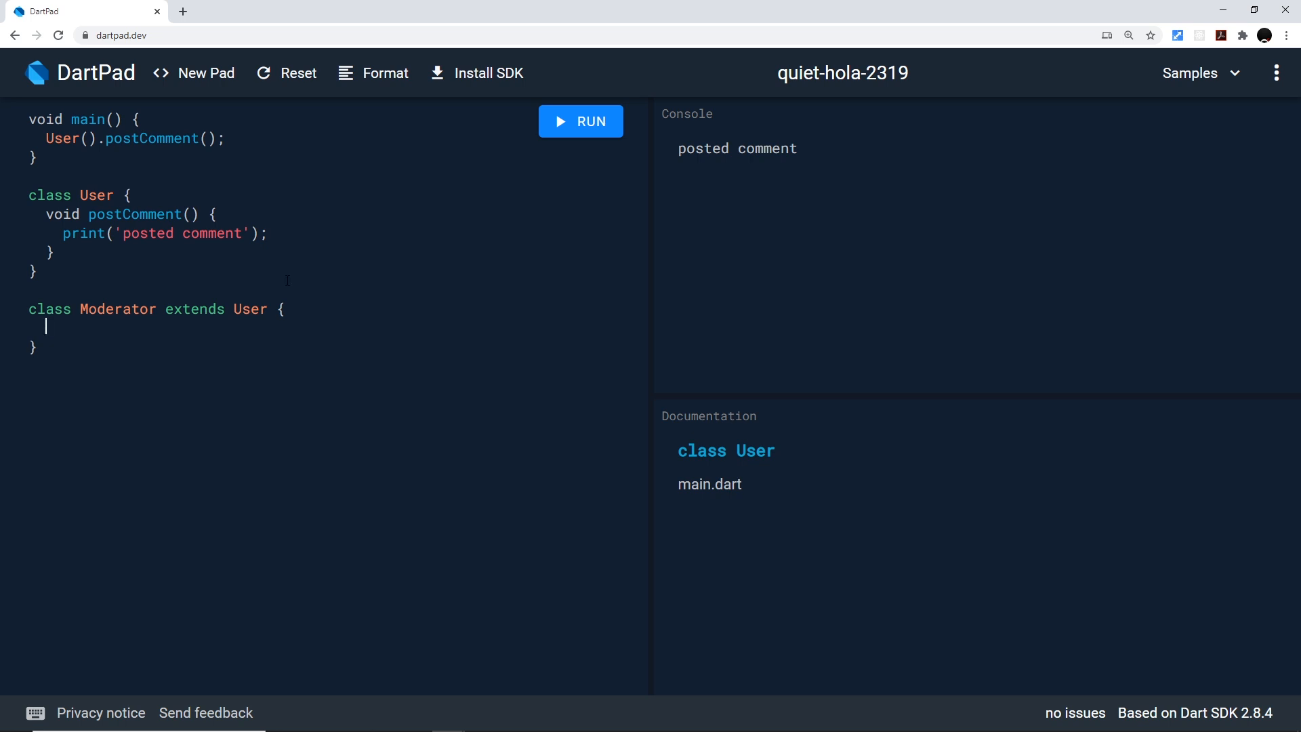
pyautogui.write('v')
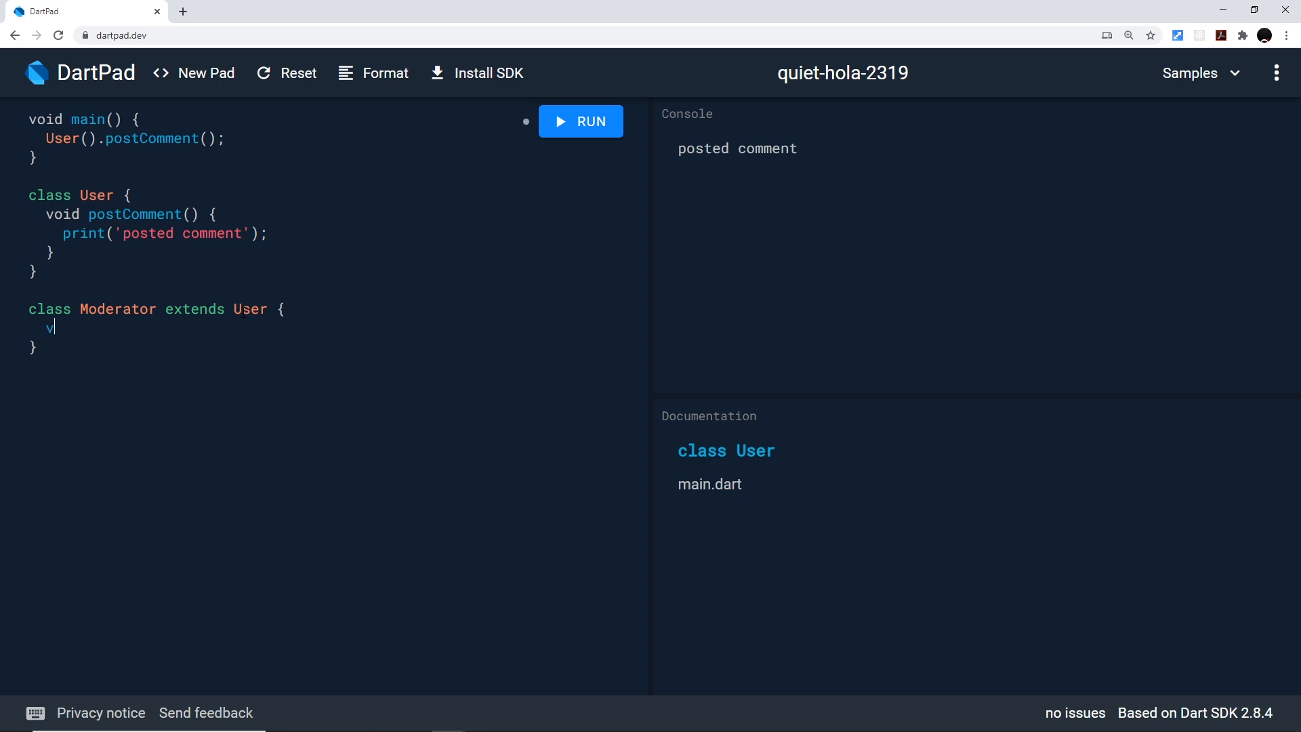
pyautogui.write('oid delete')
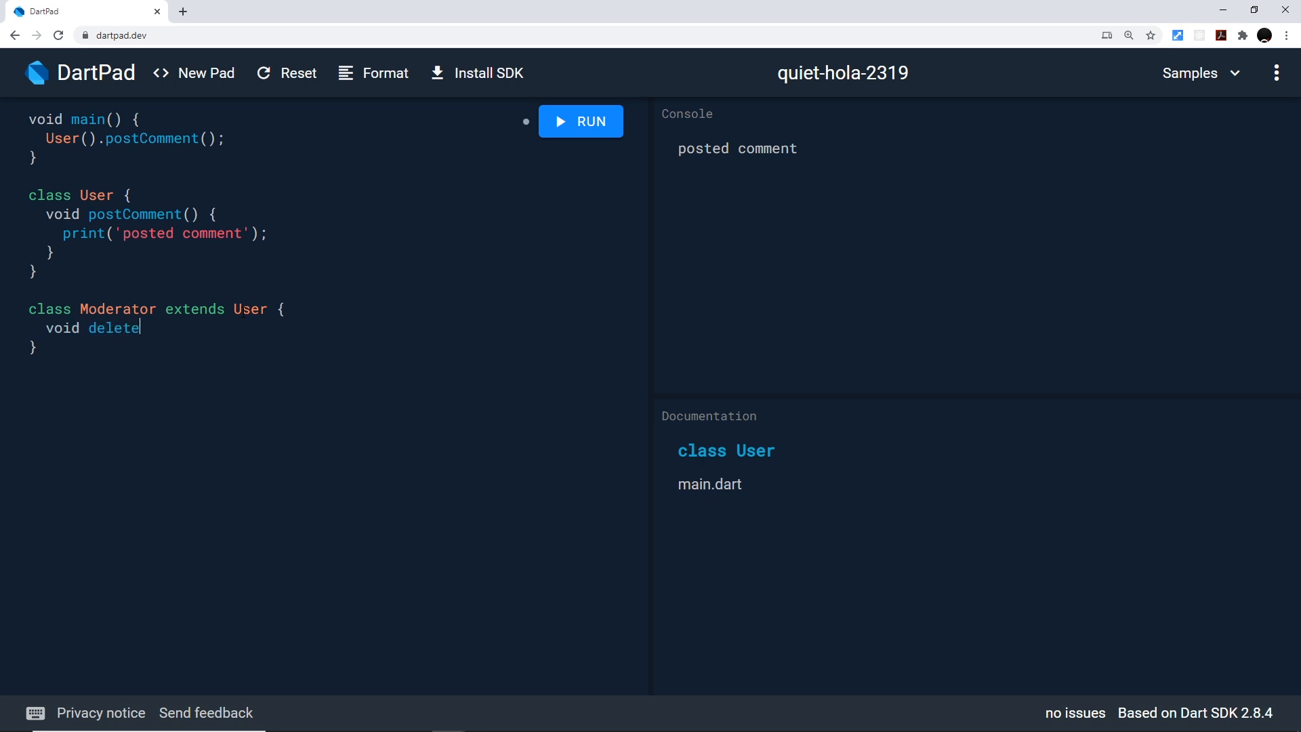
pyautogui.write('Comment()')
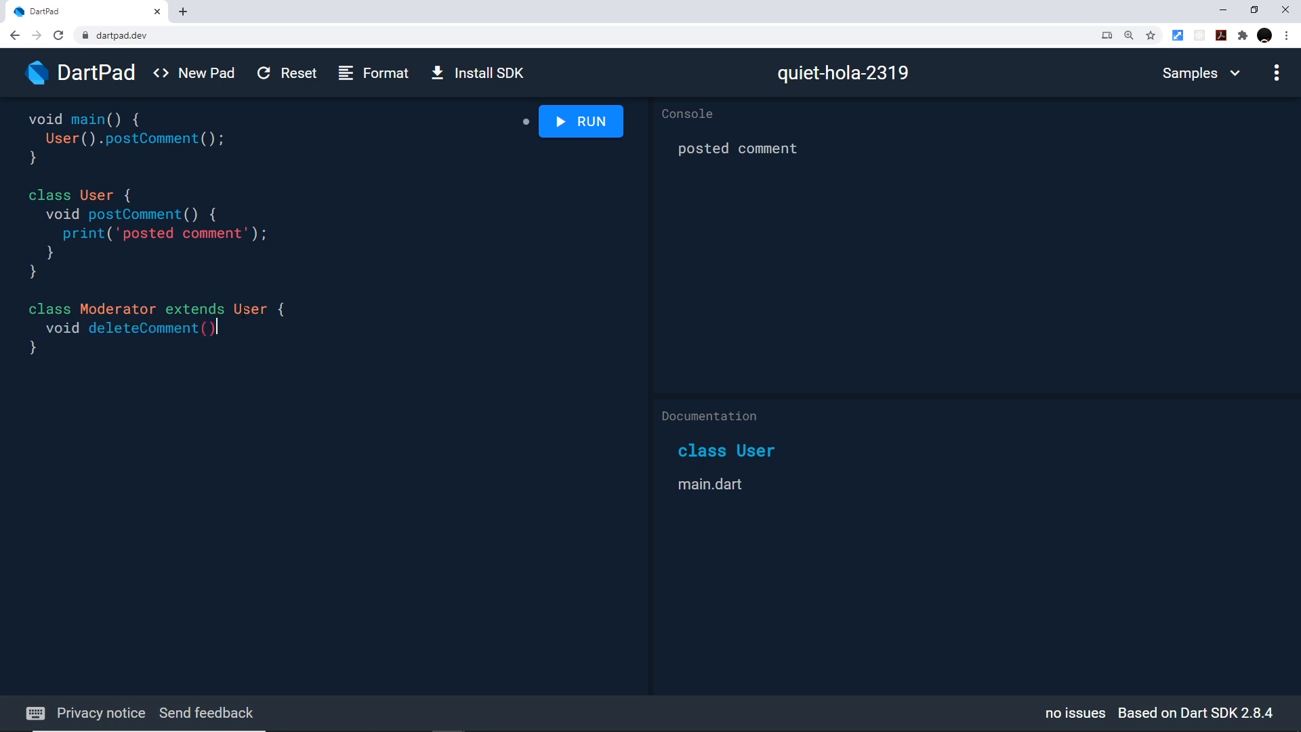
pyautogui.write('{')
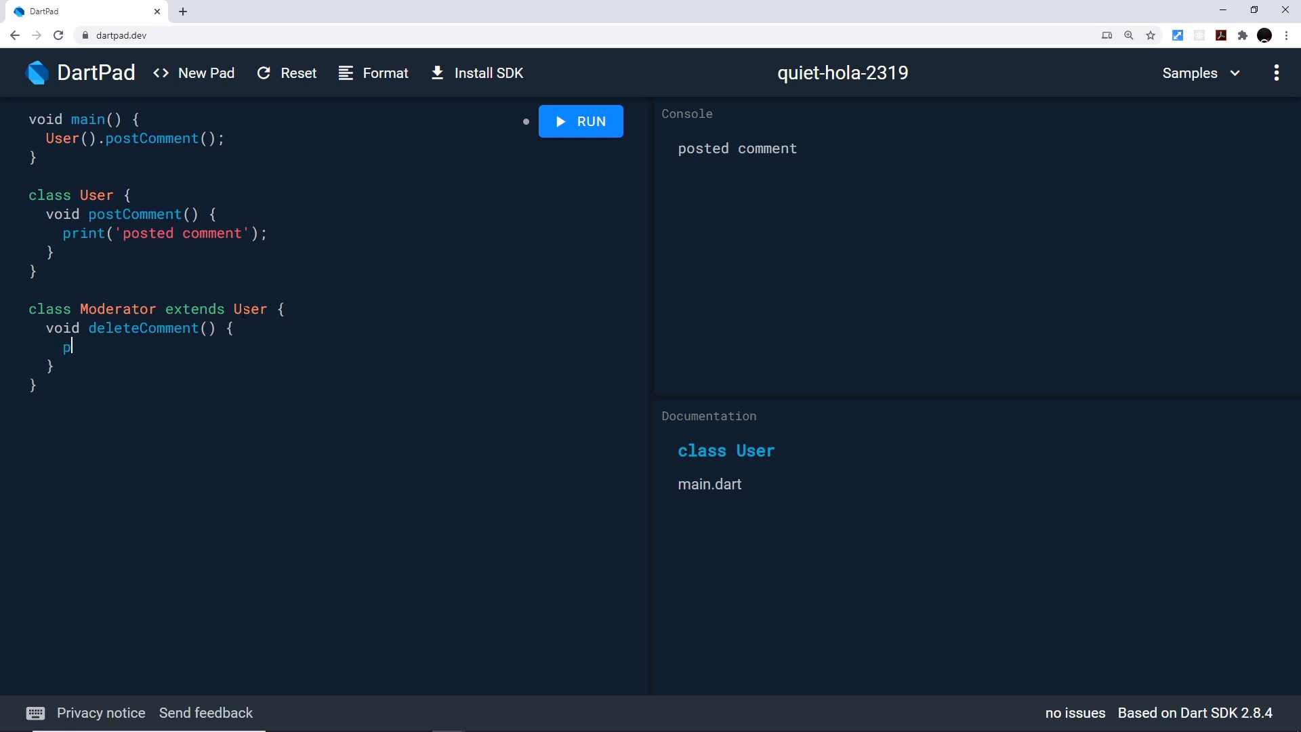
pyautogui.write("rint('comme')")
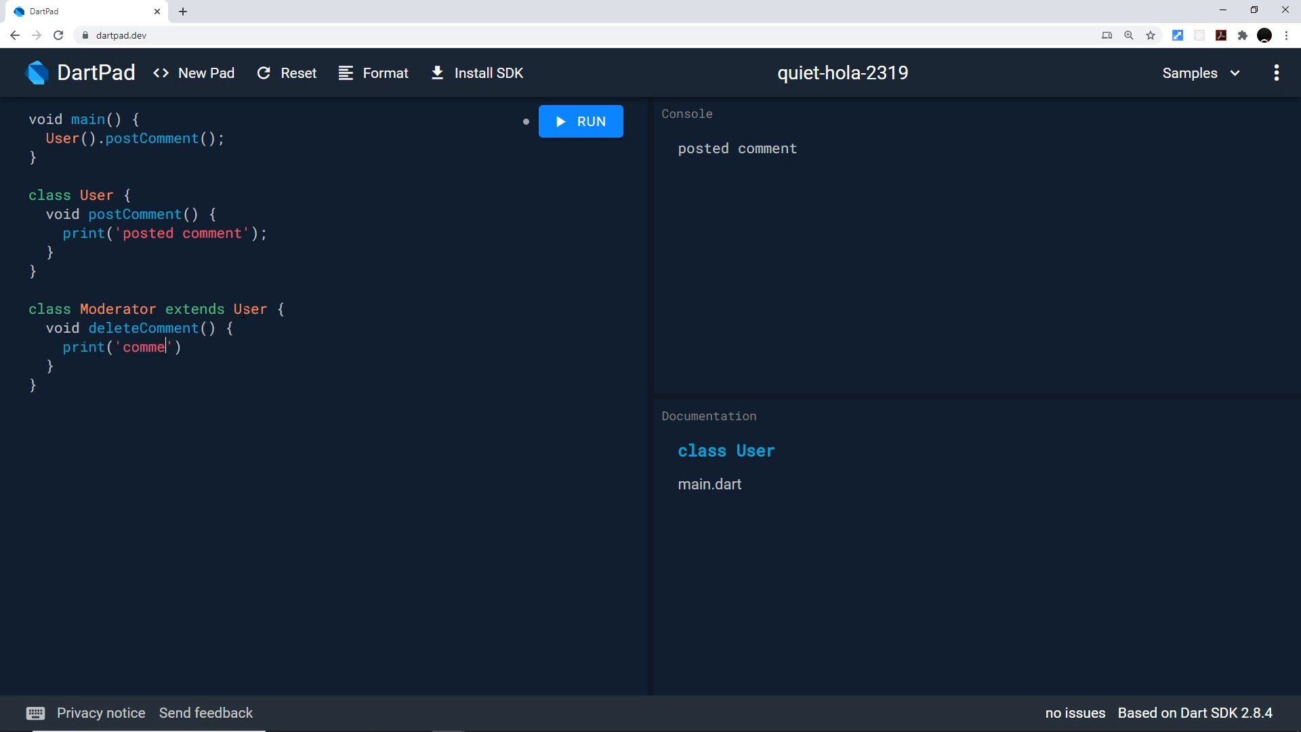
pyautogui.write('nt deleted')
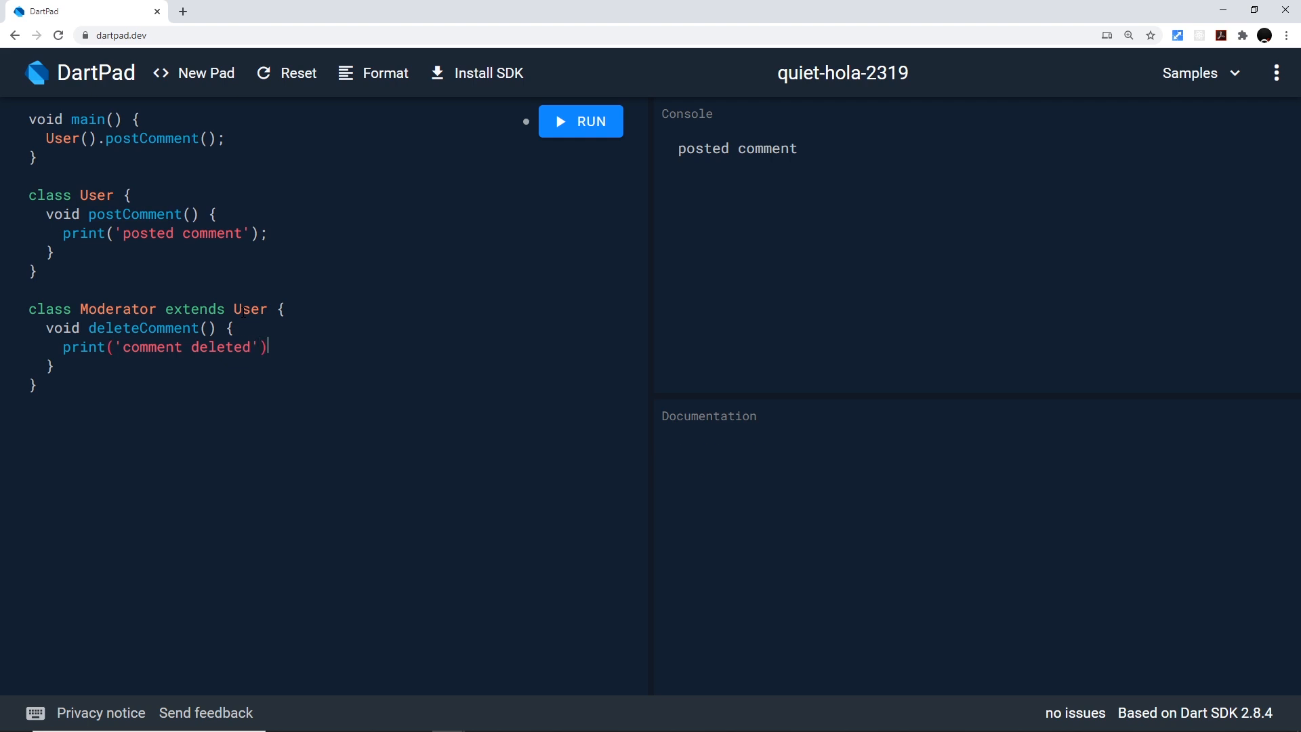
pyautogui.write(';')
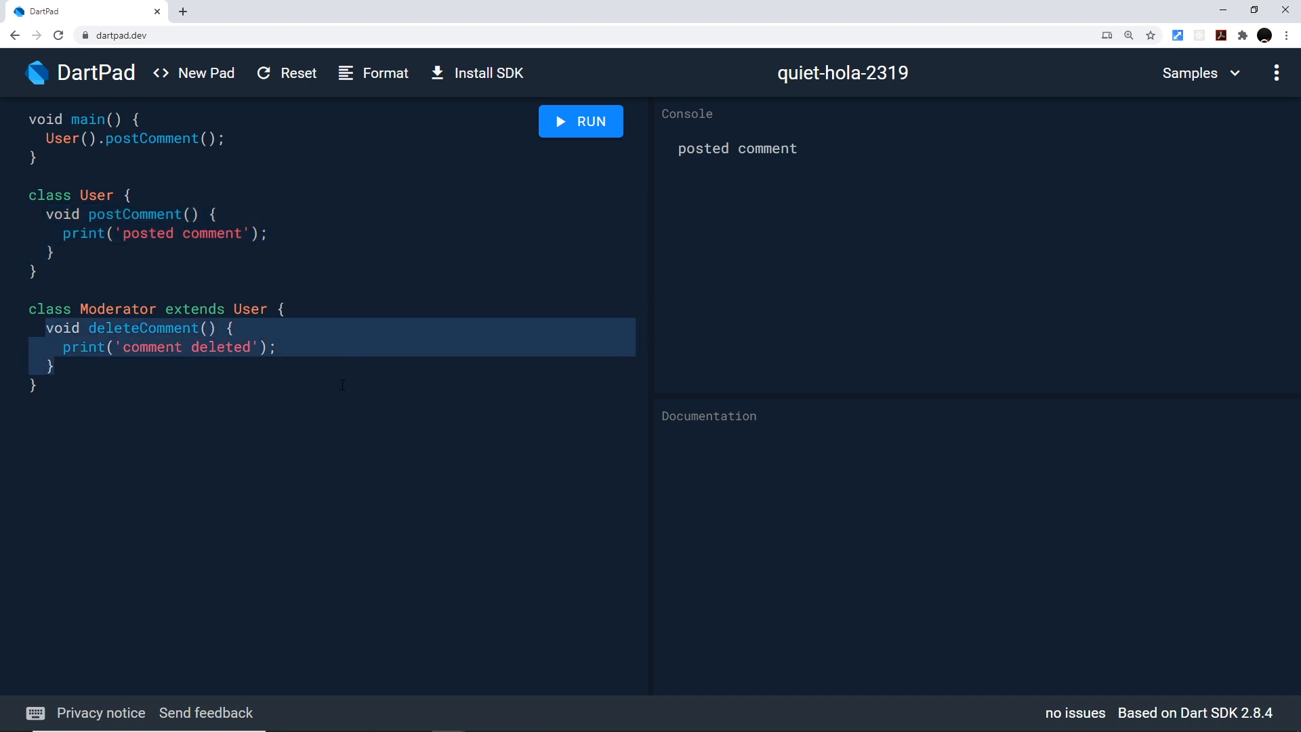
# - Call Moderator().deleteComment() in main and run so the console also prints 'comment deleted'
pyautogui.click(144, 328)
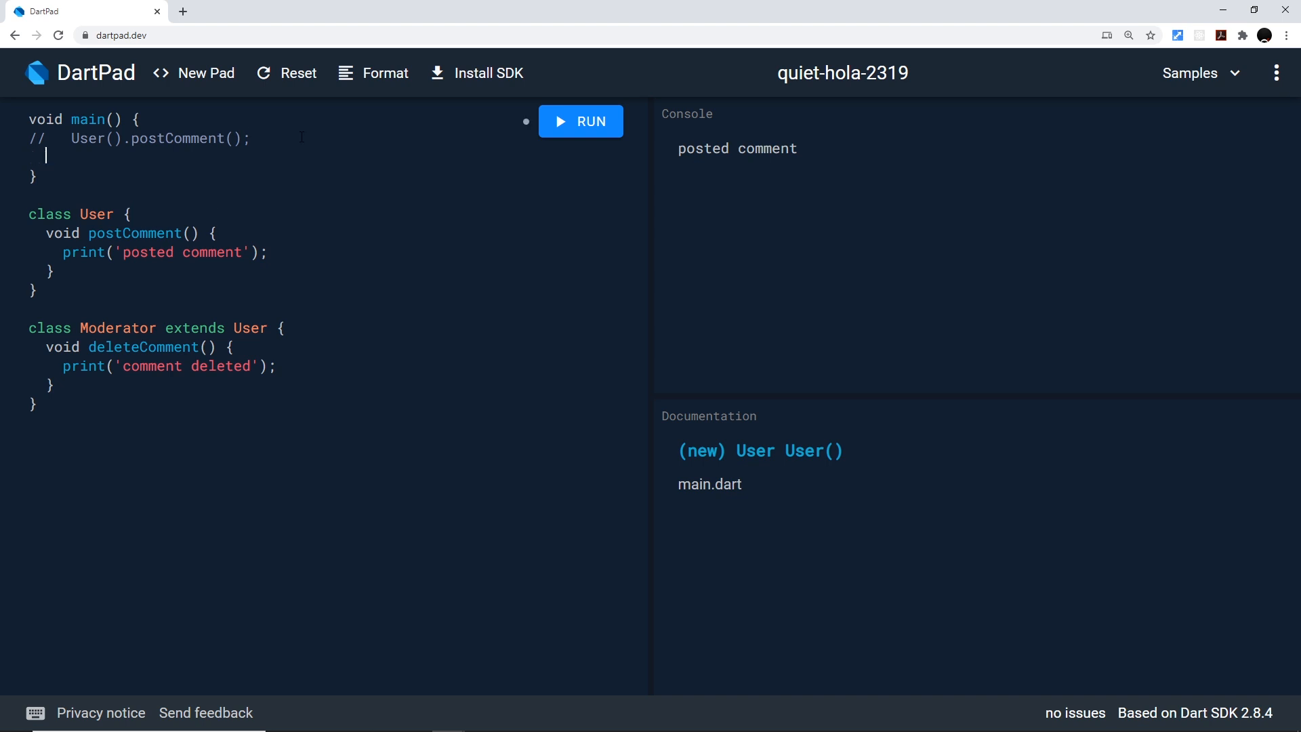
pyautogui.write('Moderator(')
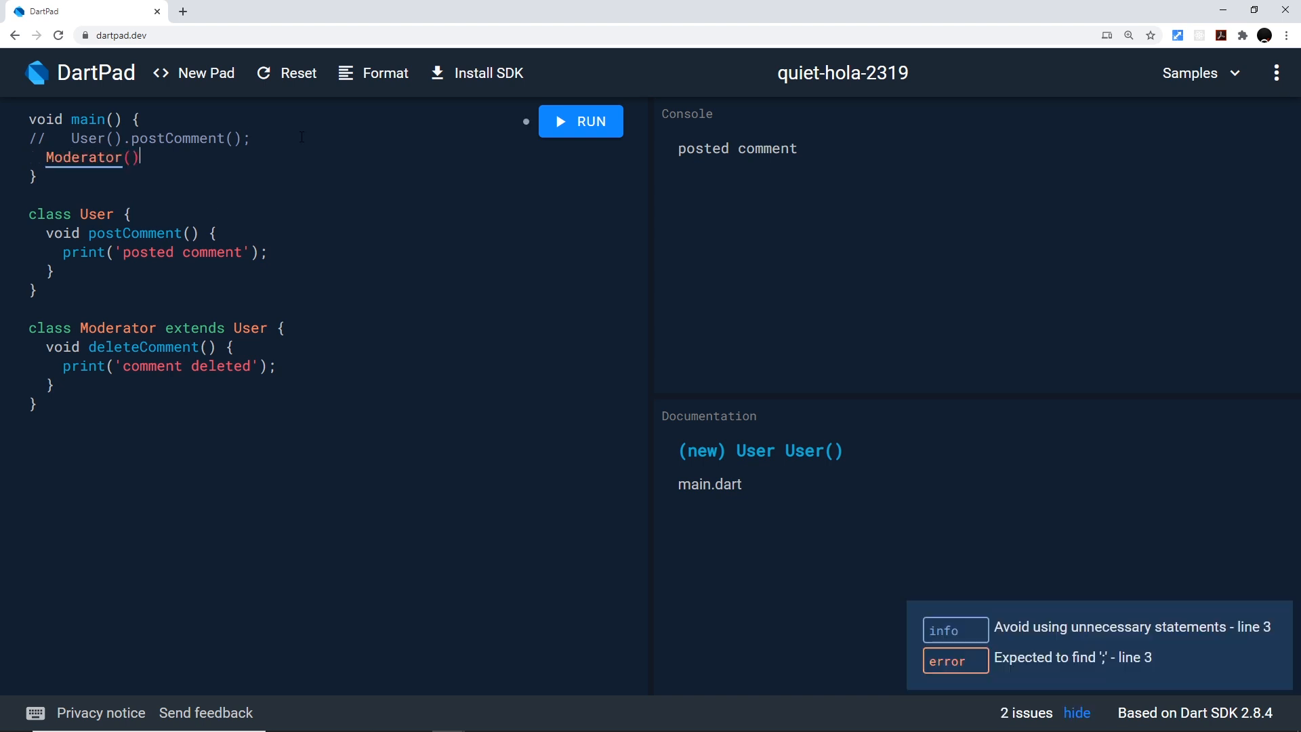
pyautogui.write('.postComment();')
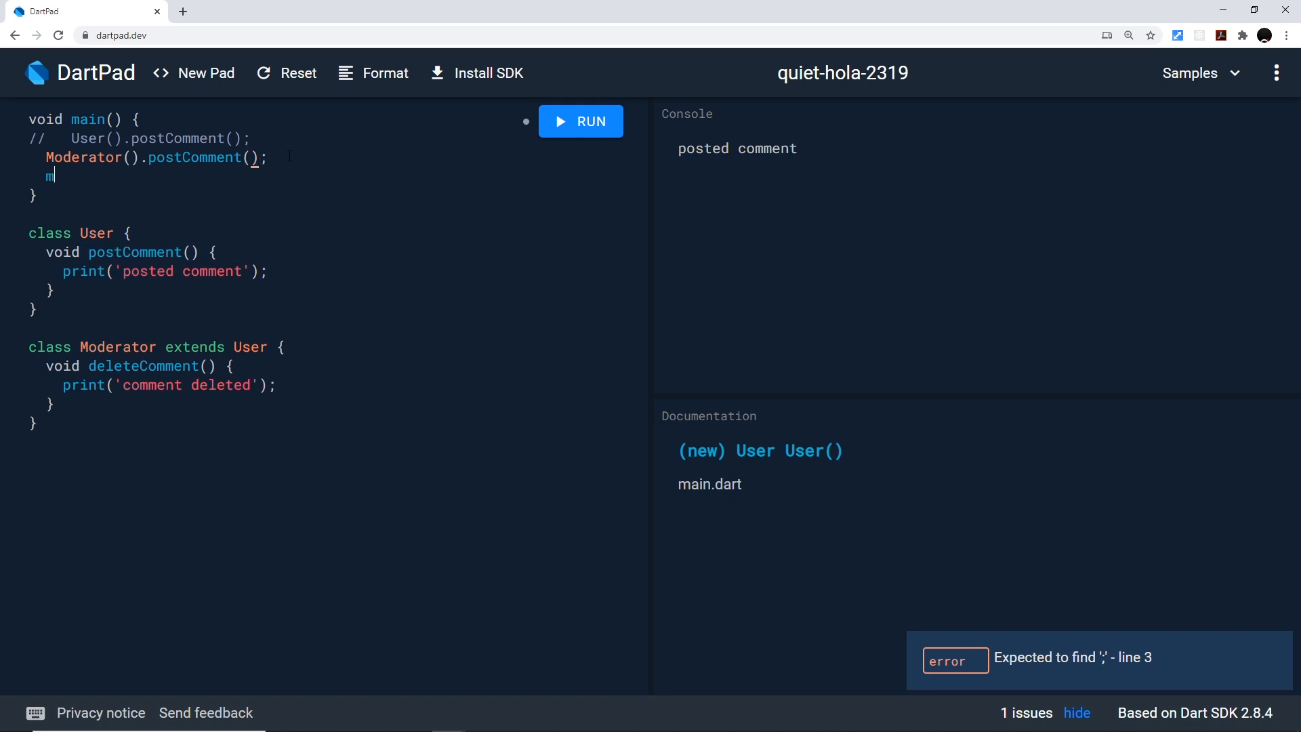
pyautogui.write('o')
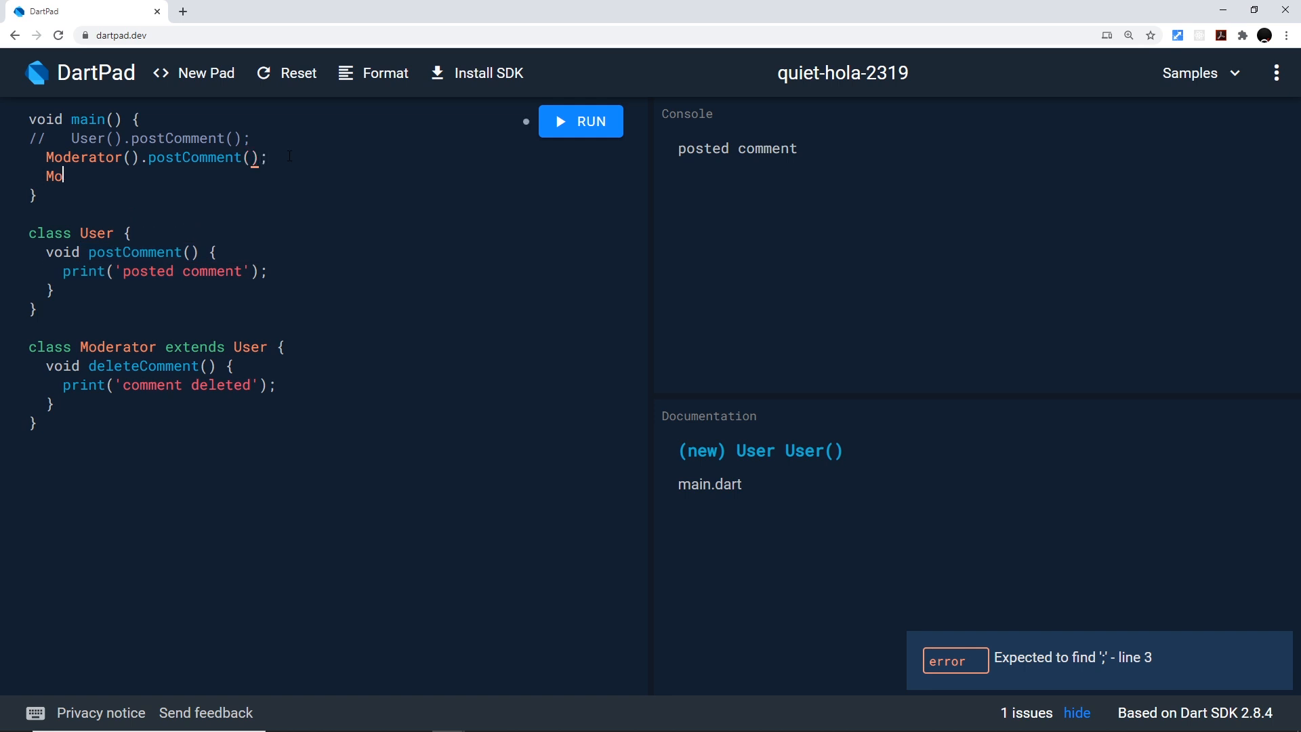
pyautogui.write('derator(')
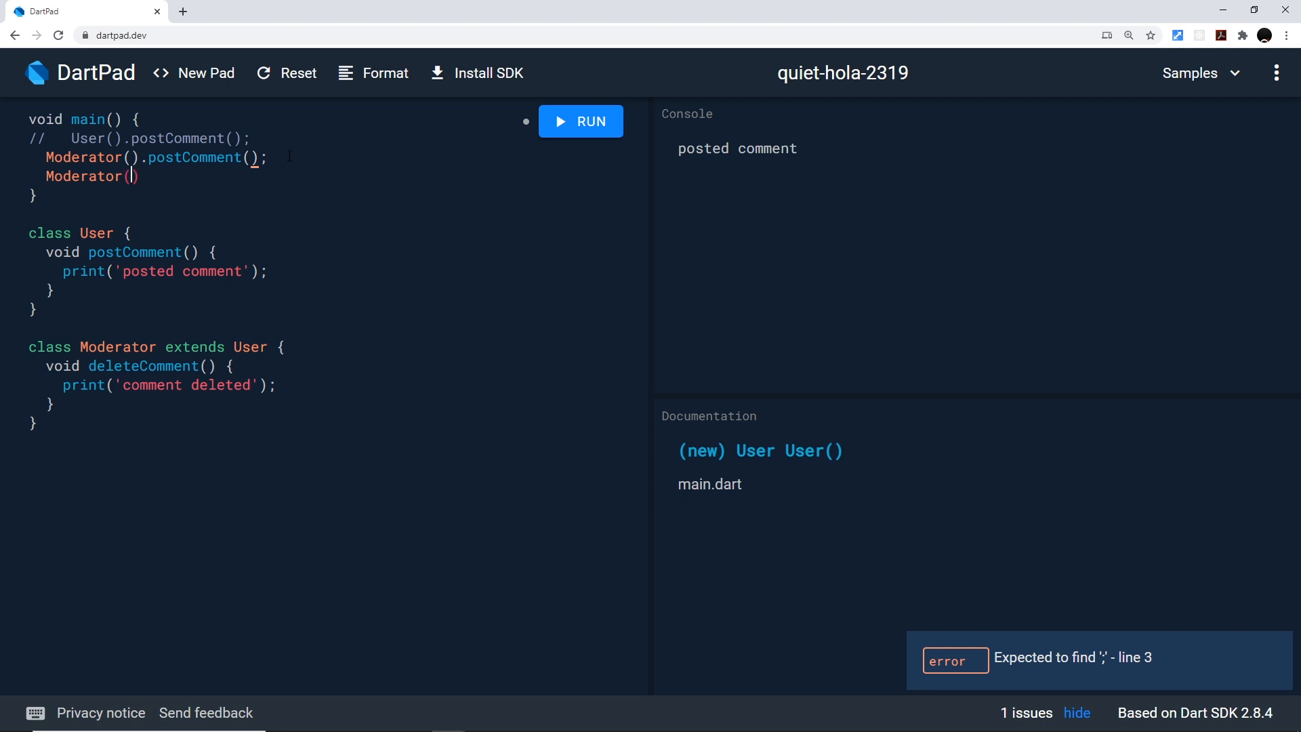
pyautogui.write('.')
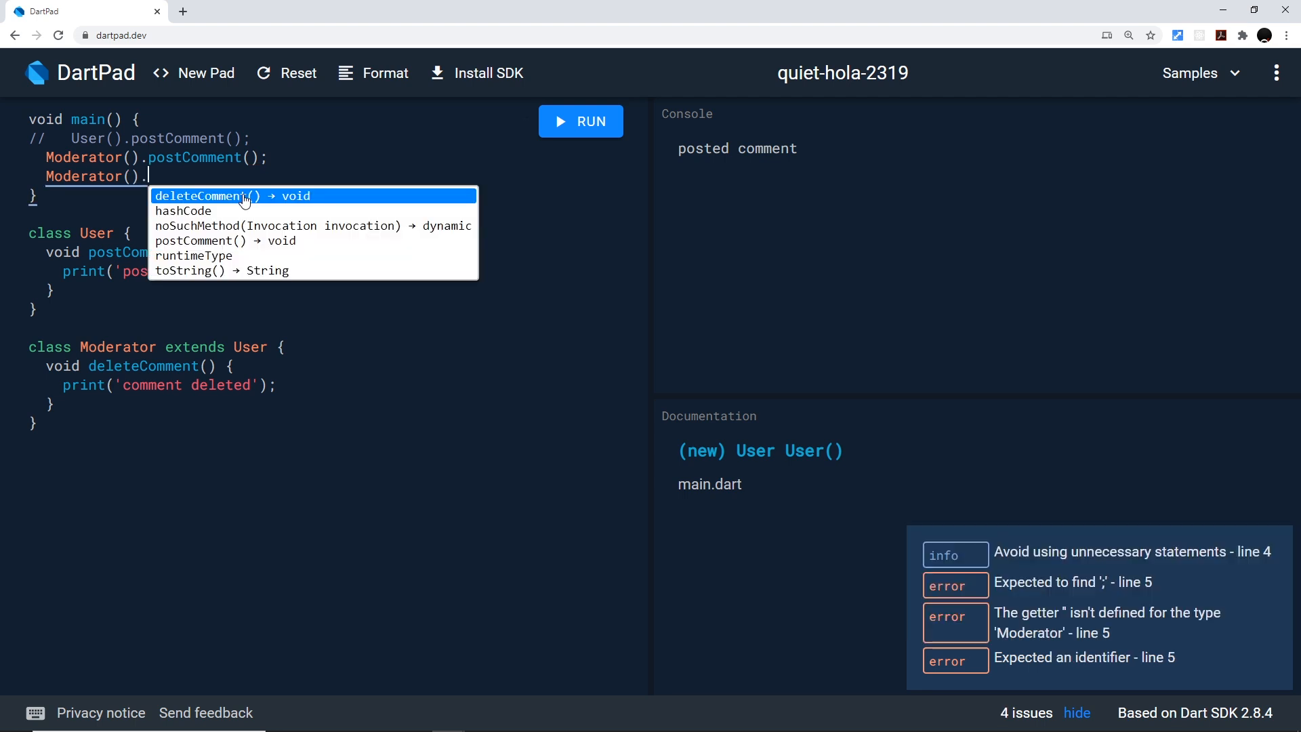
pyautogui.click(210, 195)
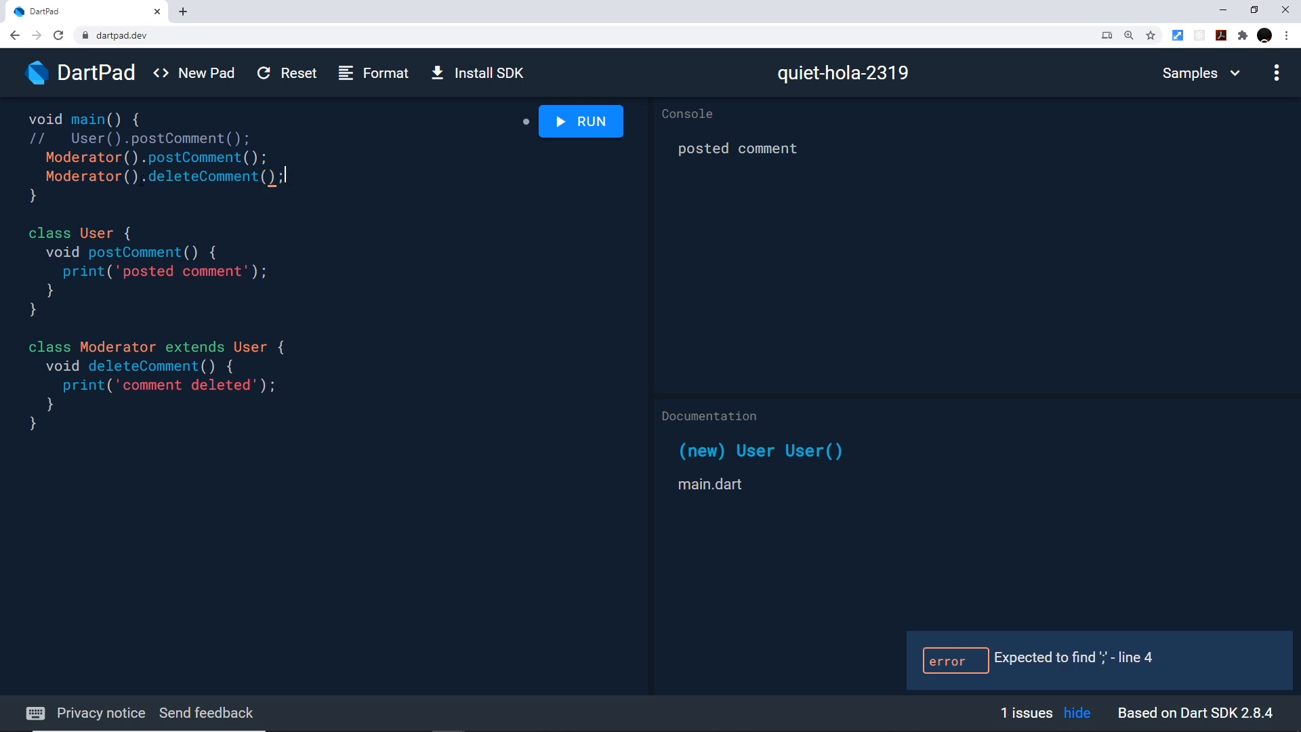
pyautogui.click(580, 122)
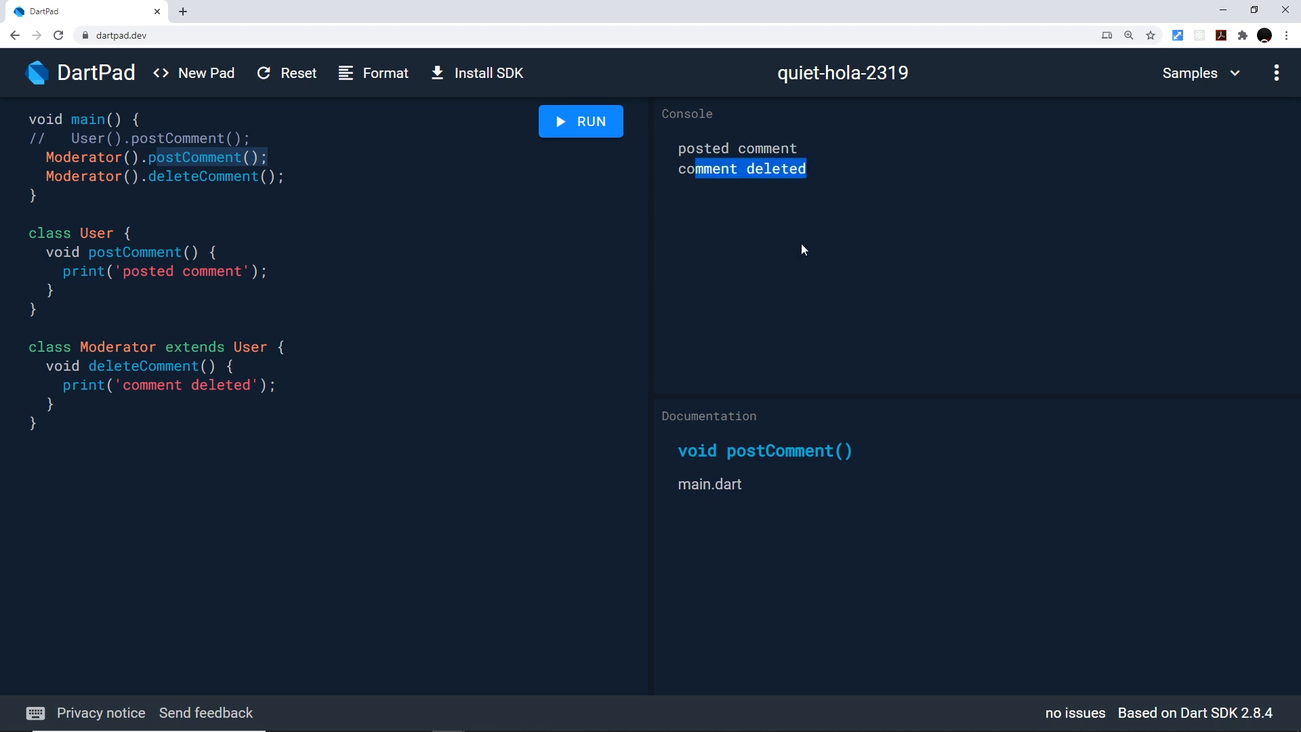
pyautogui.click(115, 431)
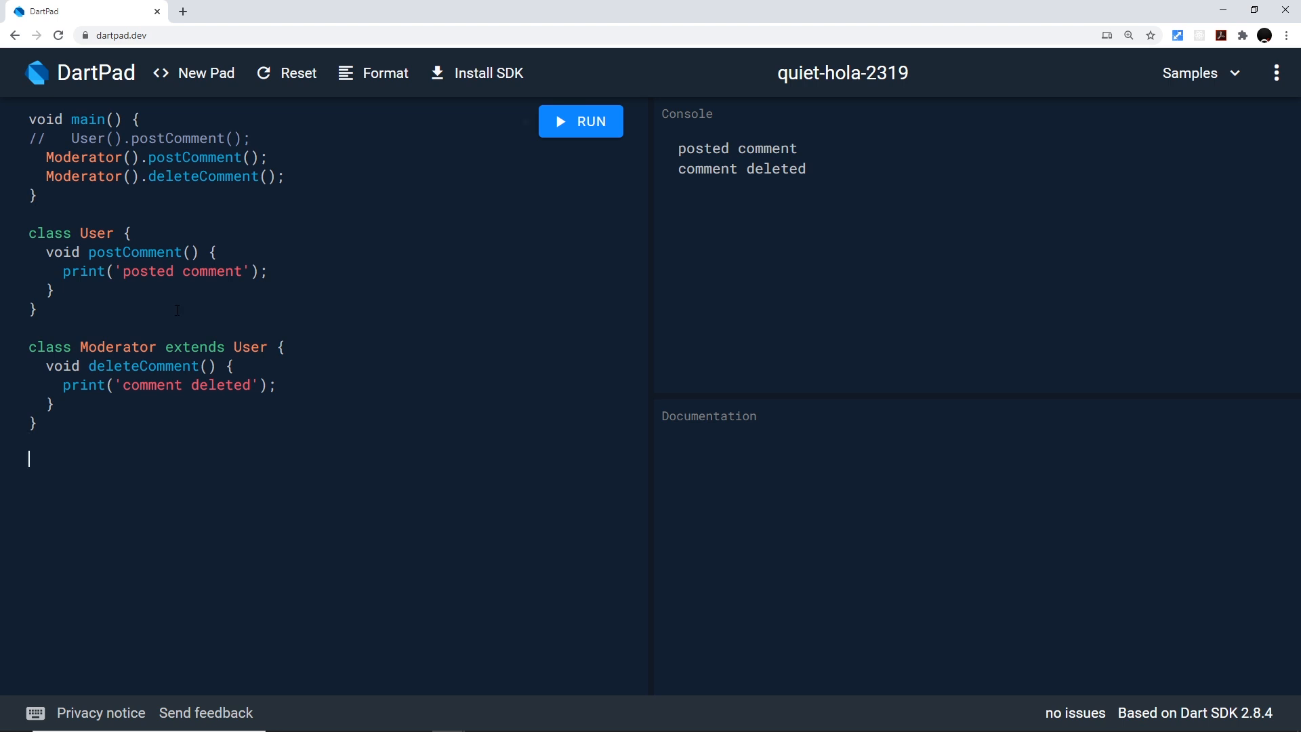
pyautogui.click(94, 252)
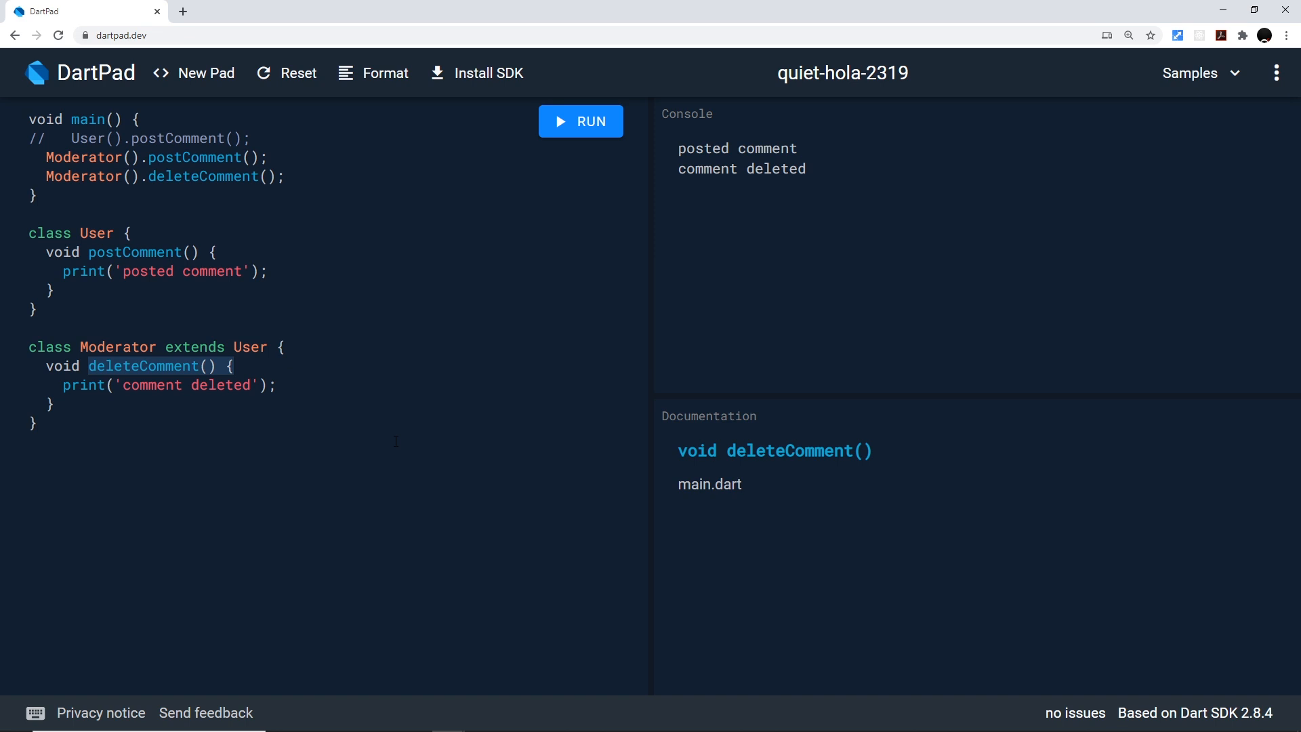
# - Declare class Publisher extends User below Moderator
pyautogui.write('c')
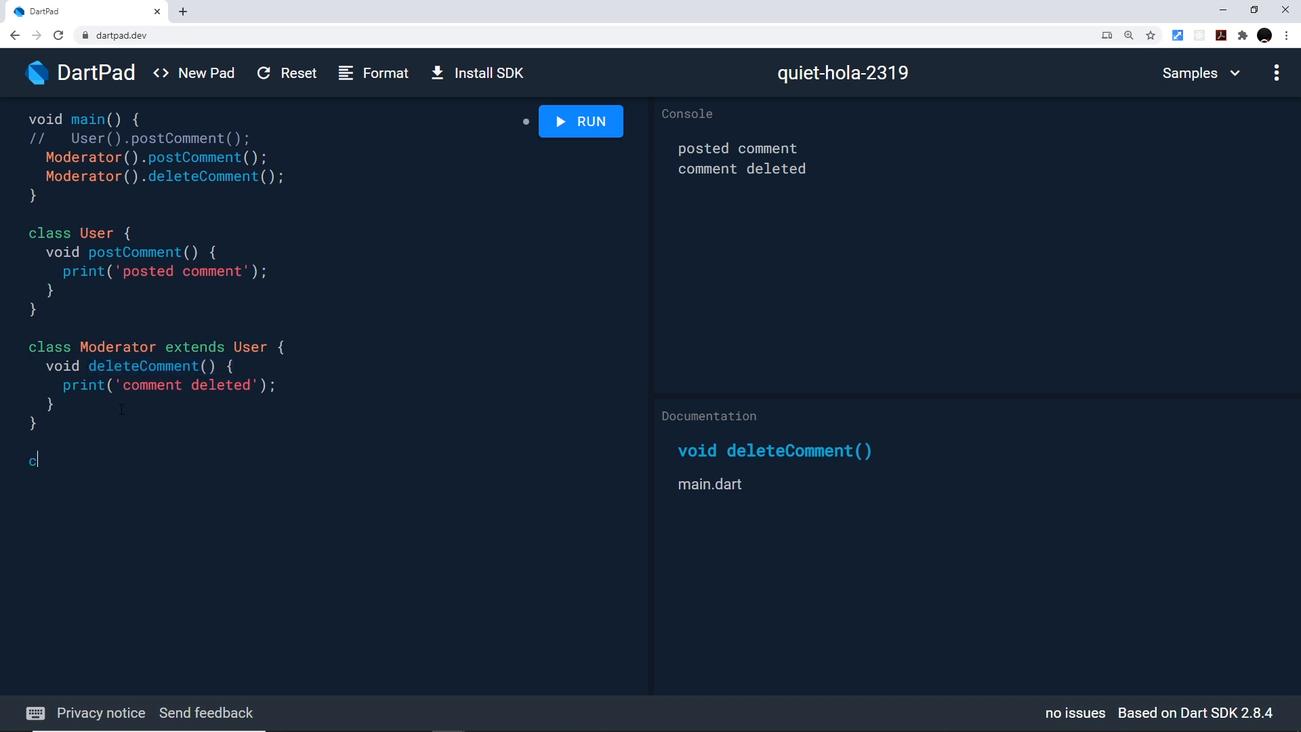
pyautogui.write('lass P')
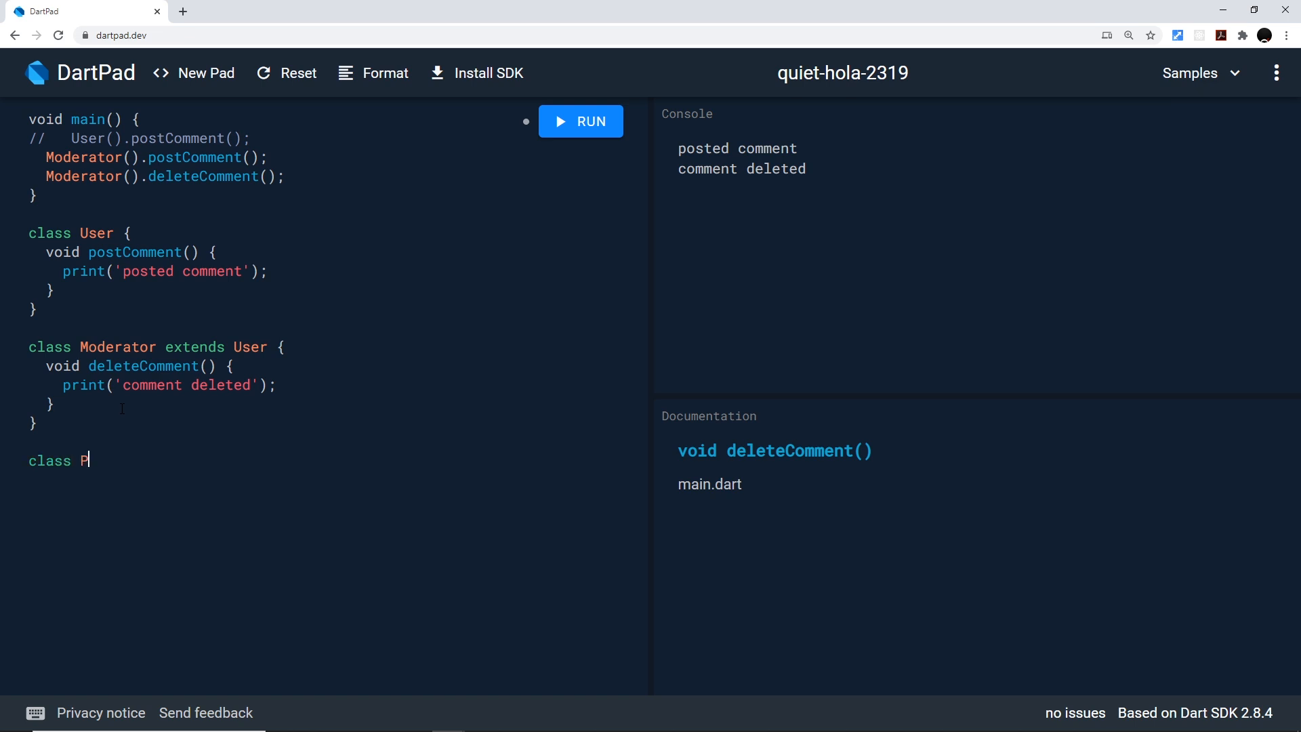
pyautogui.write('ublisher extends u')
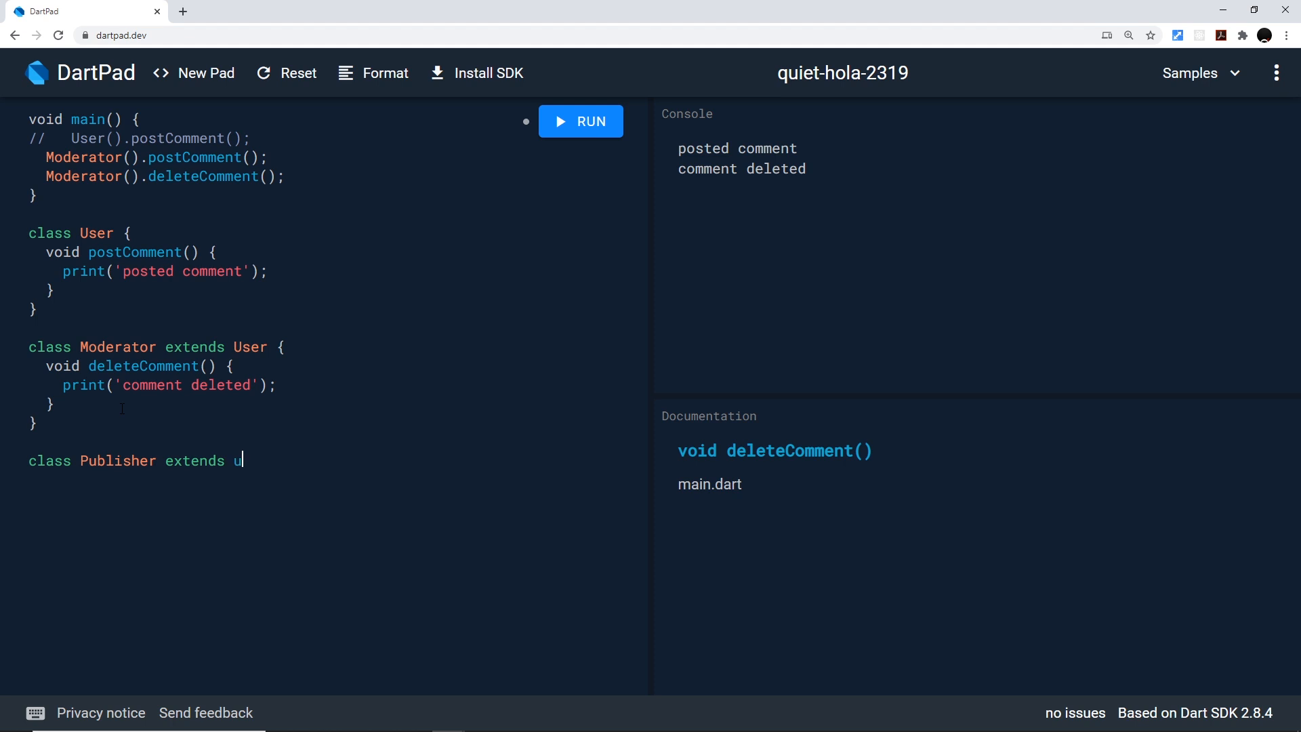
pyautogui.write('ser')
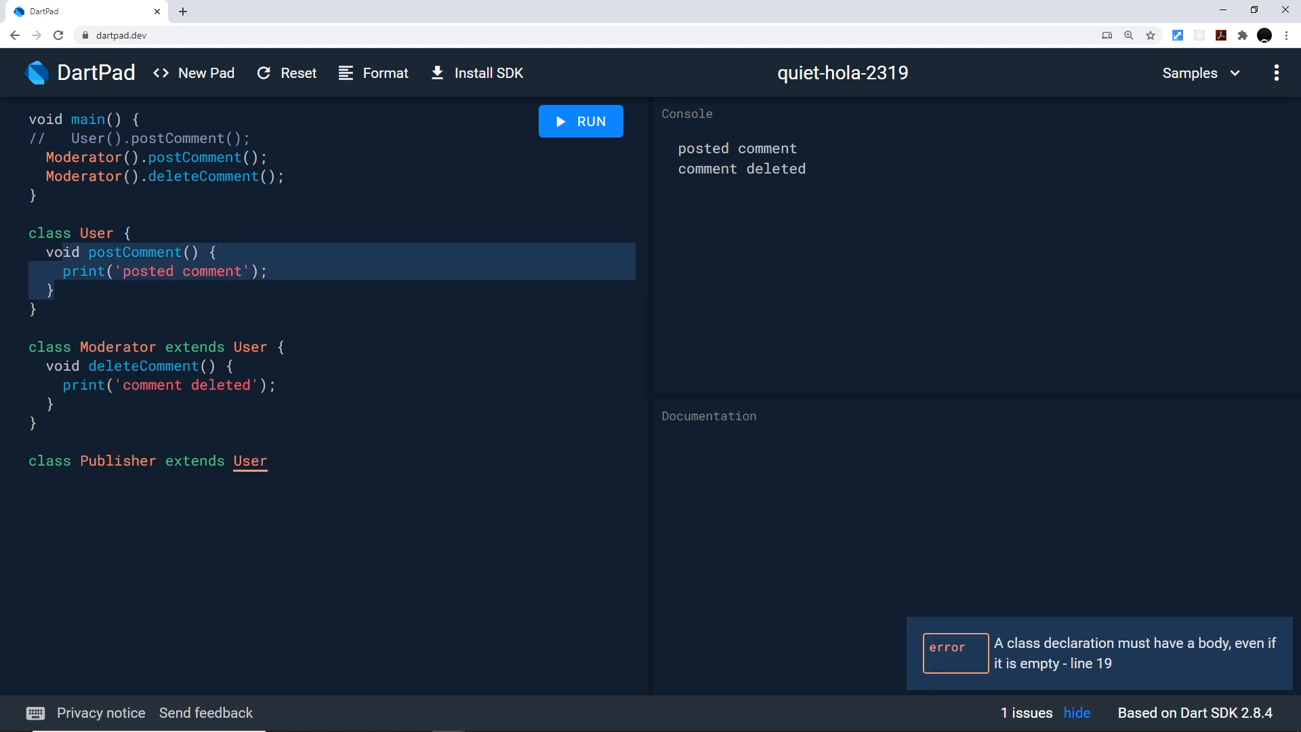
pyautogui.click(142, 366)
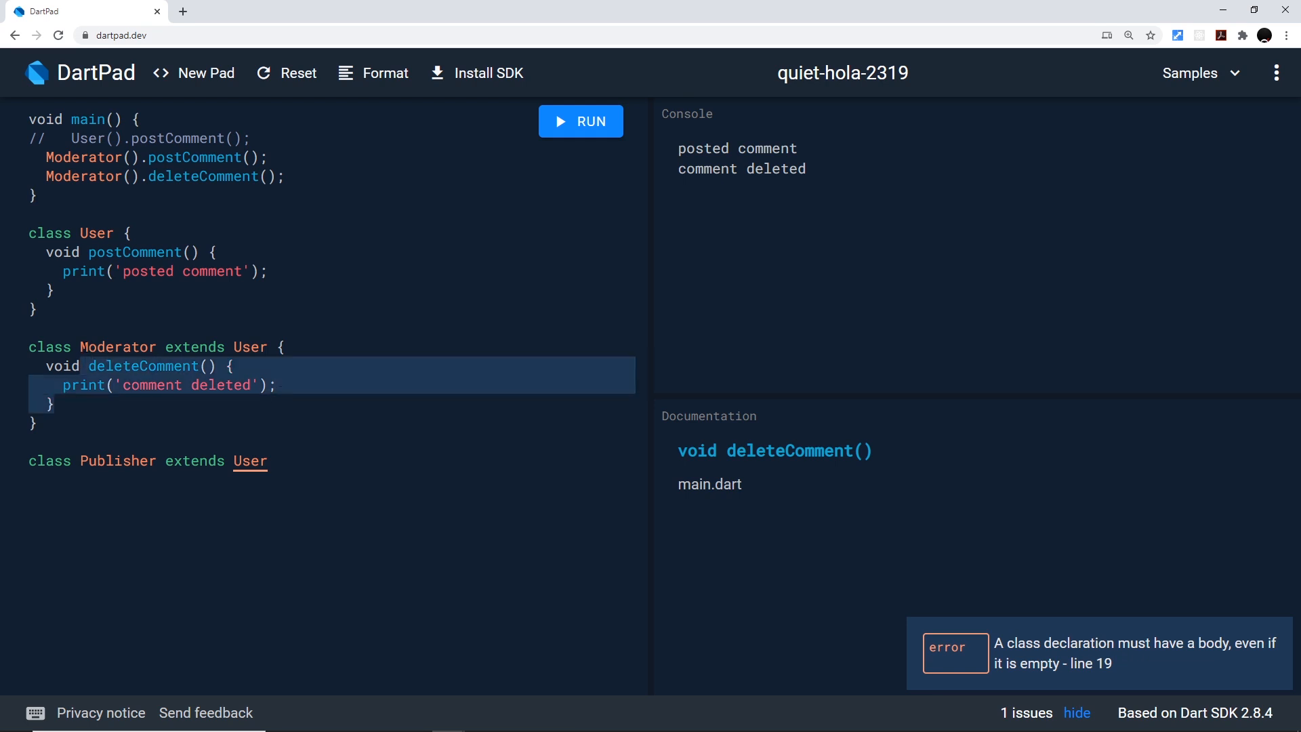
pyautogui.click(98, 234)
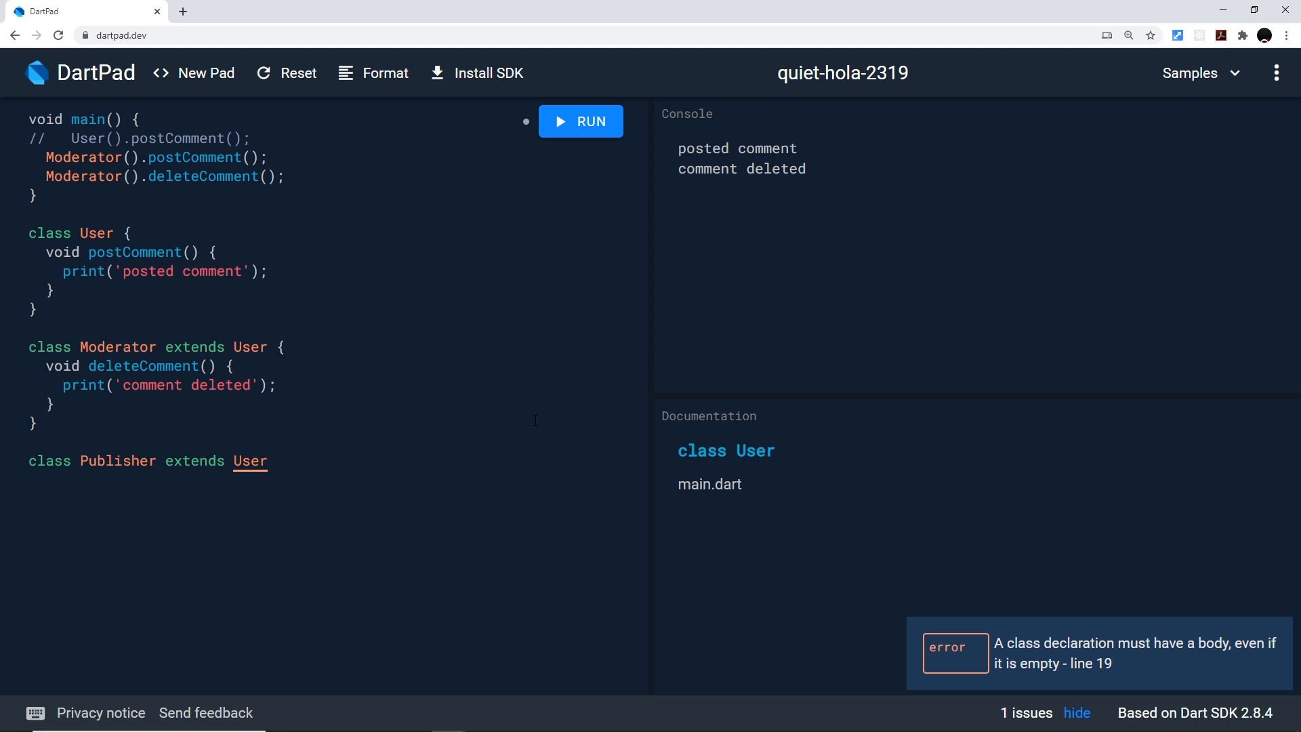
# - Give Publisher a void publishArticle() method that prints 'article published'
pyautogui.write('{')
pyautogui.write('void publis')
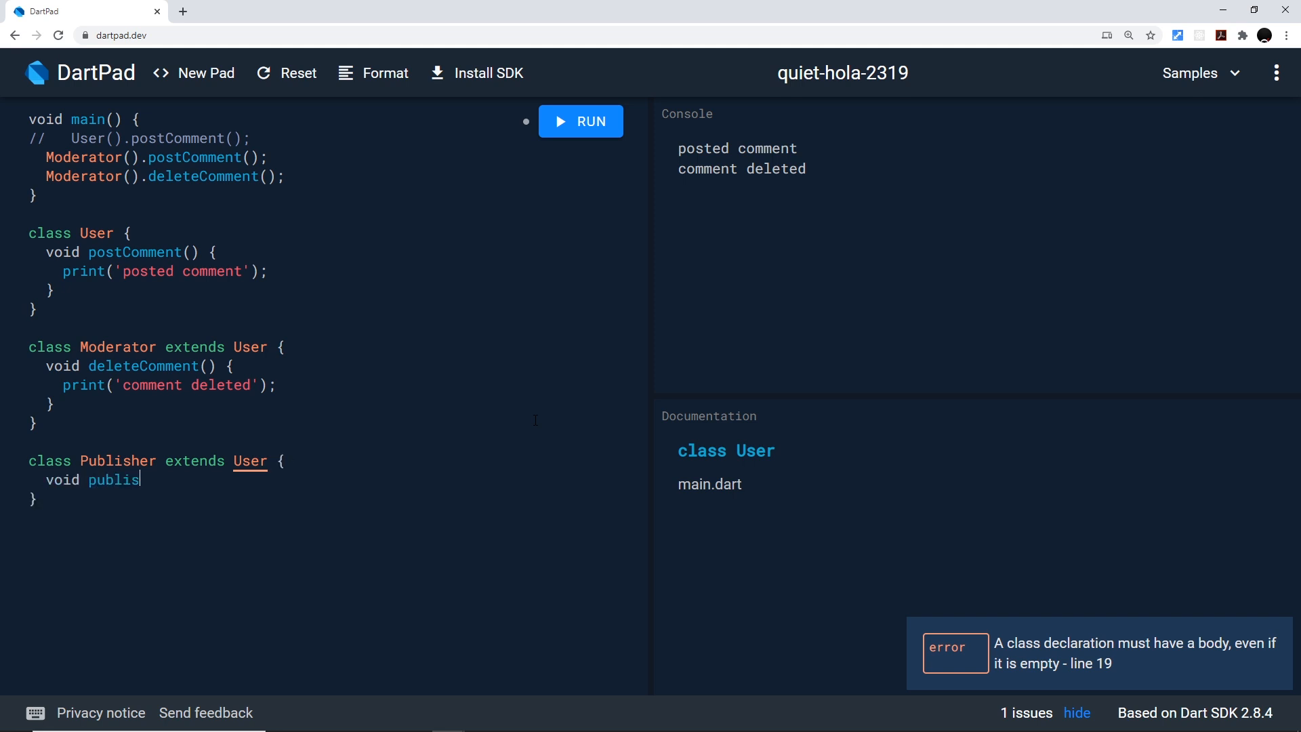
pyautogui.write('hArticle')
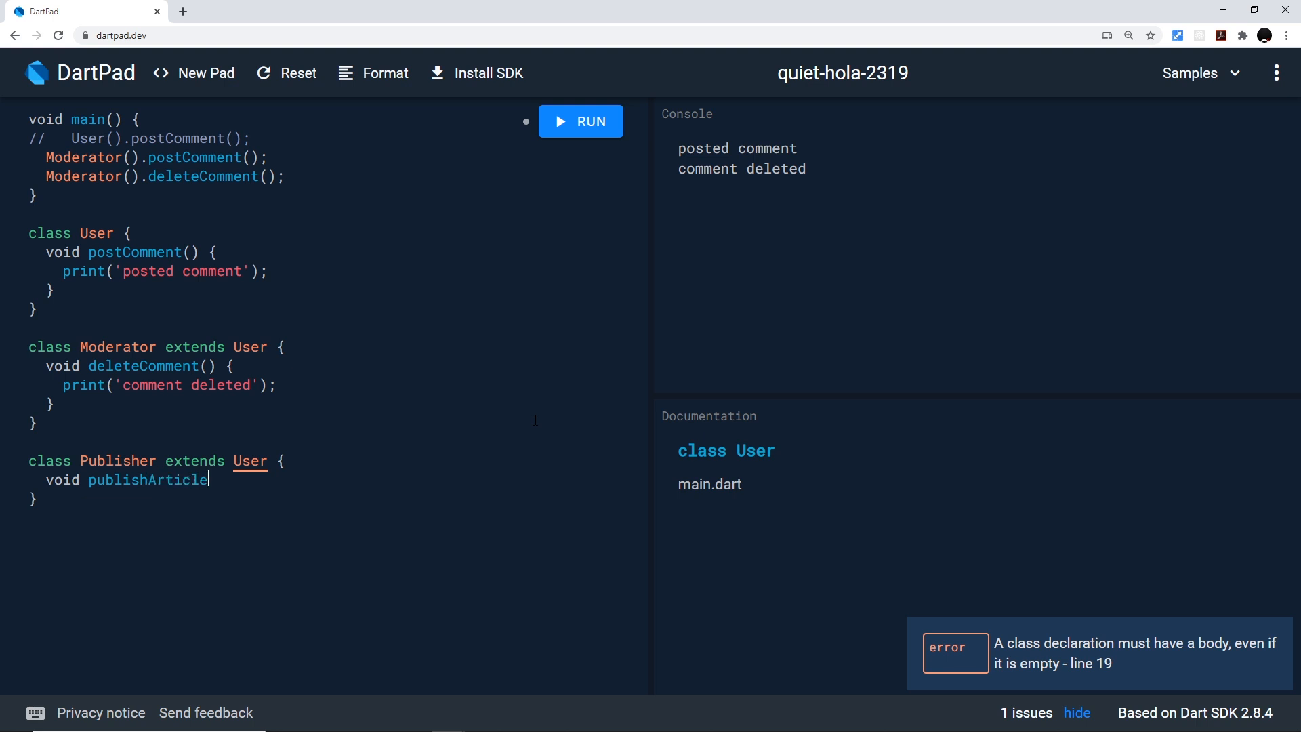
pyautogui.write('() {')
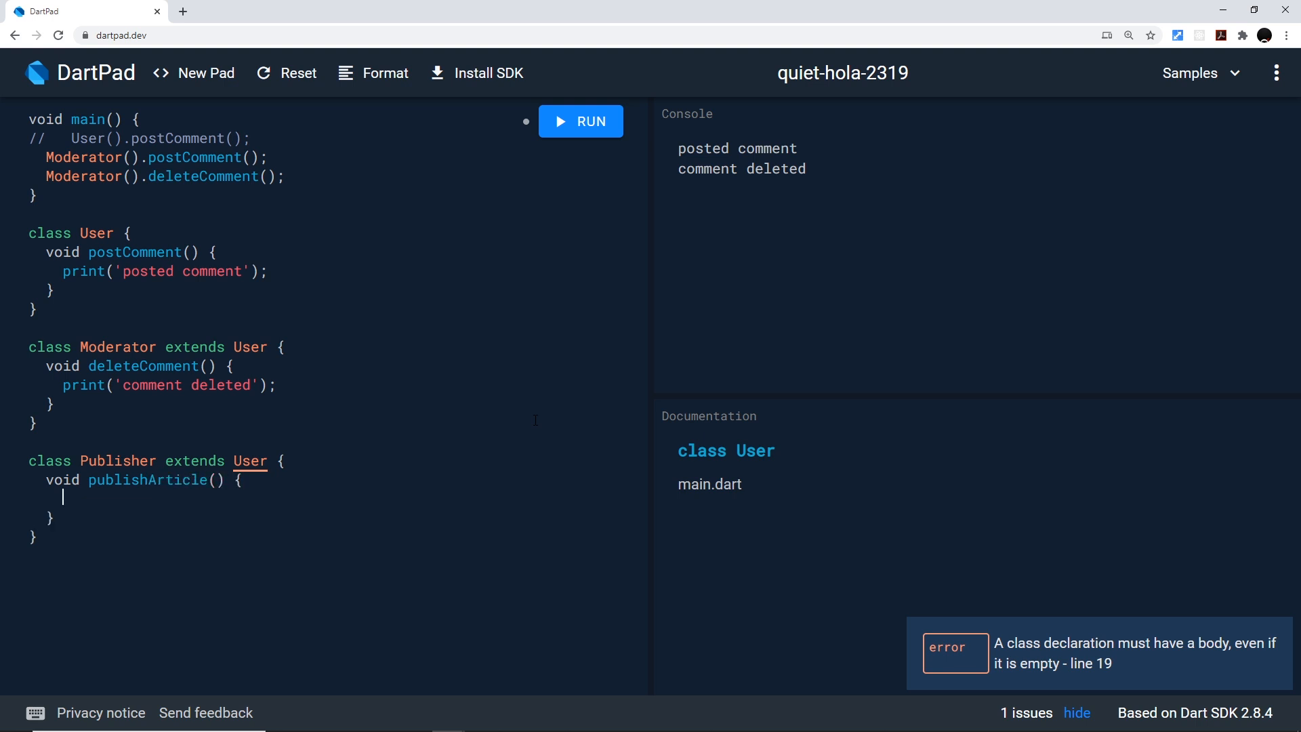
pyautogui.write("print('art")
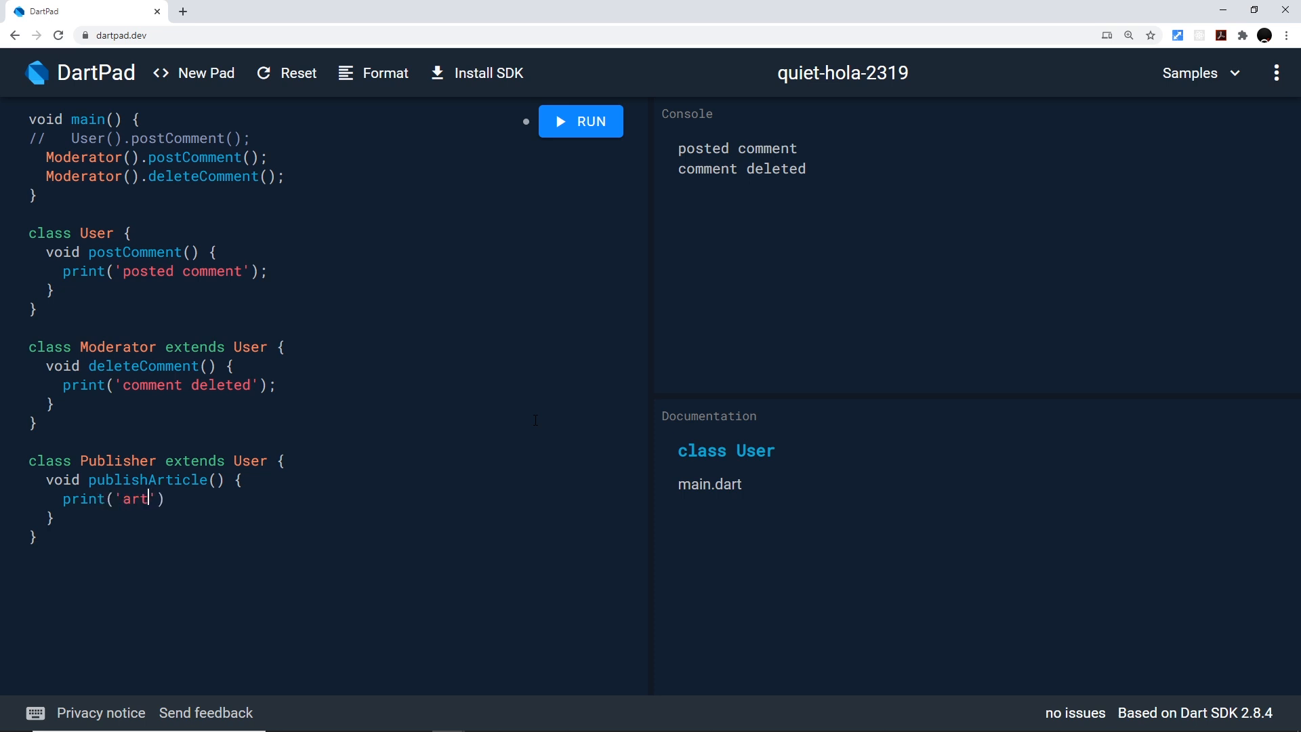
pyautogui.write('icle publ')
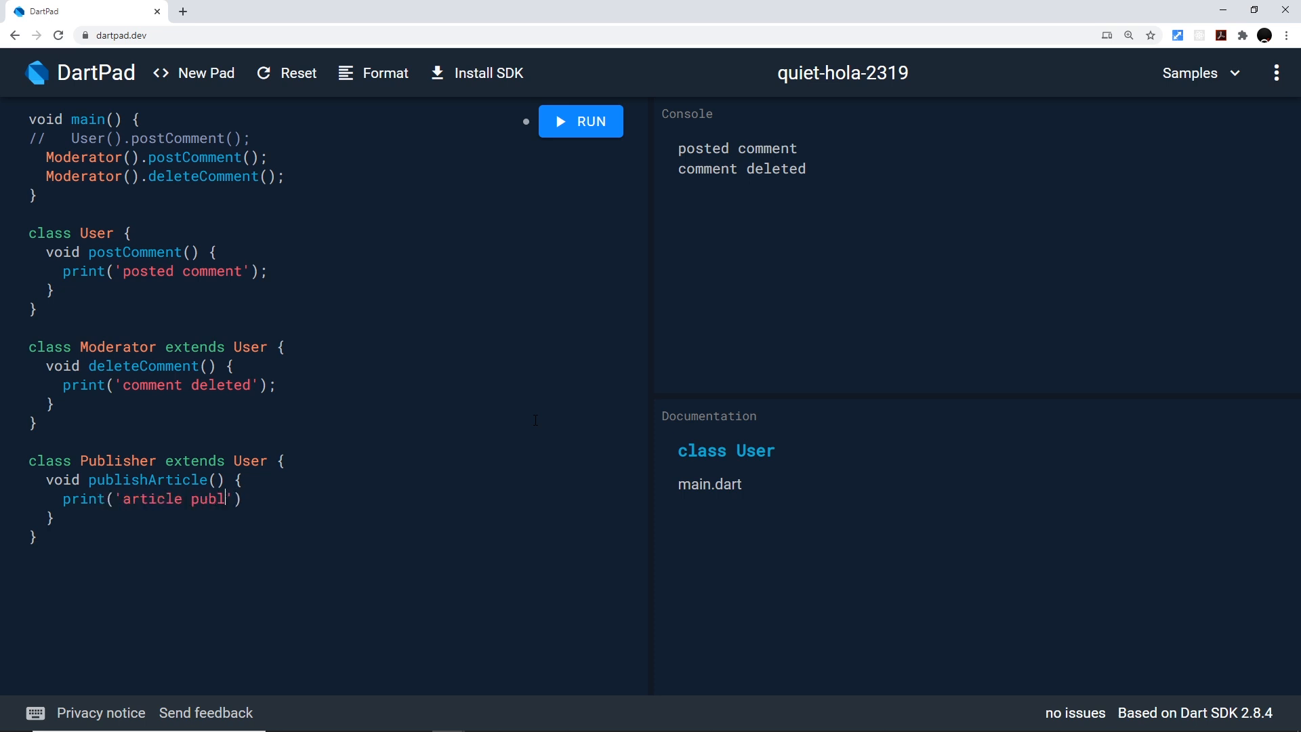
pyautogui.write('ished')
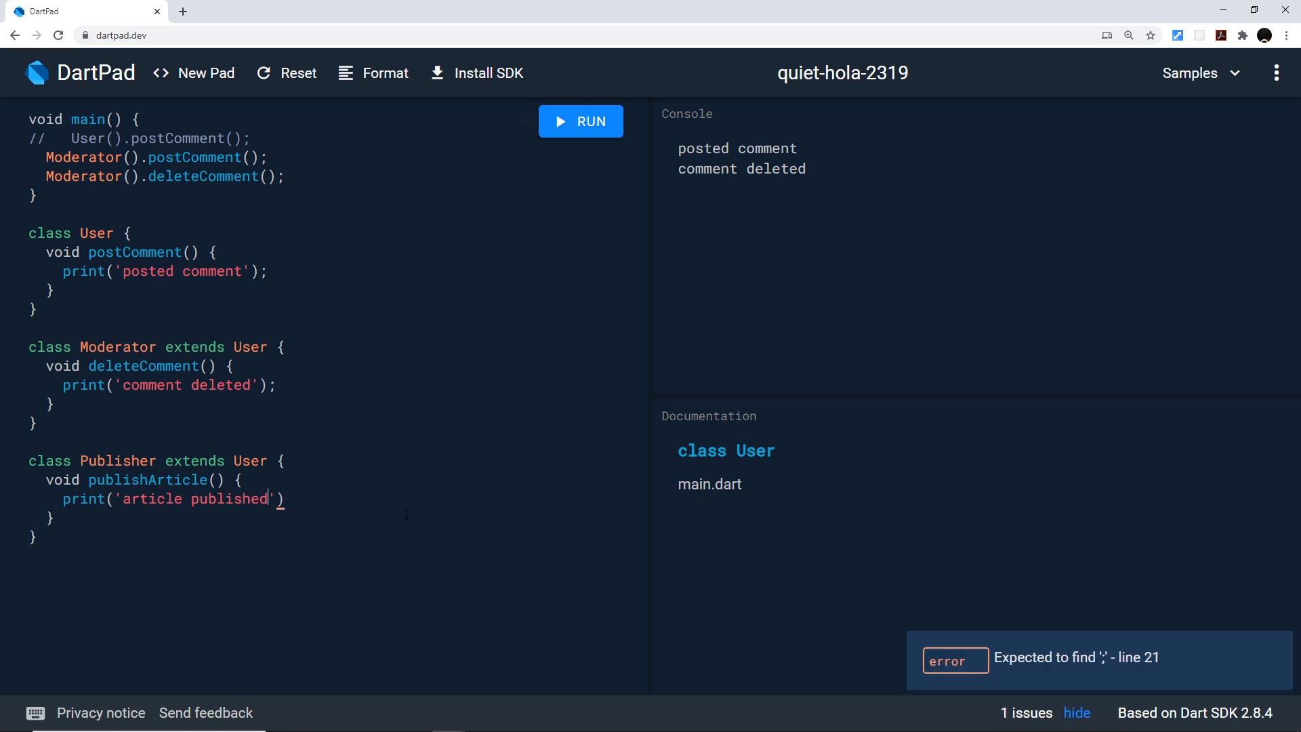
pyautogui.write(';')
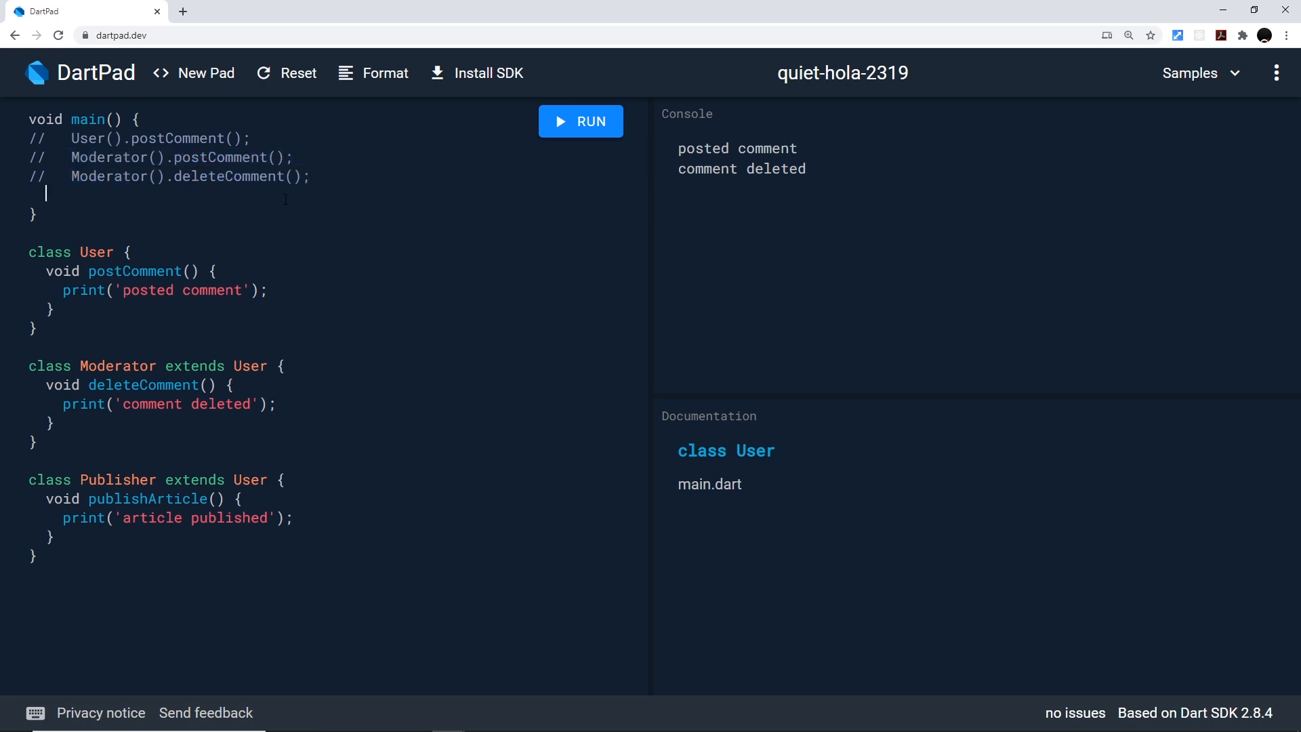
# - Call Publisher().postComment() and Publisher().publishArticle() in main and run, printing both messages
pyautogui.write('Publisher')
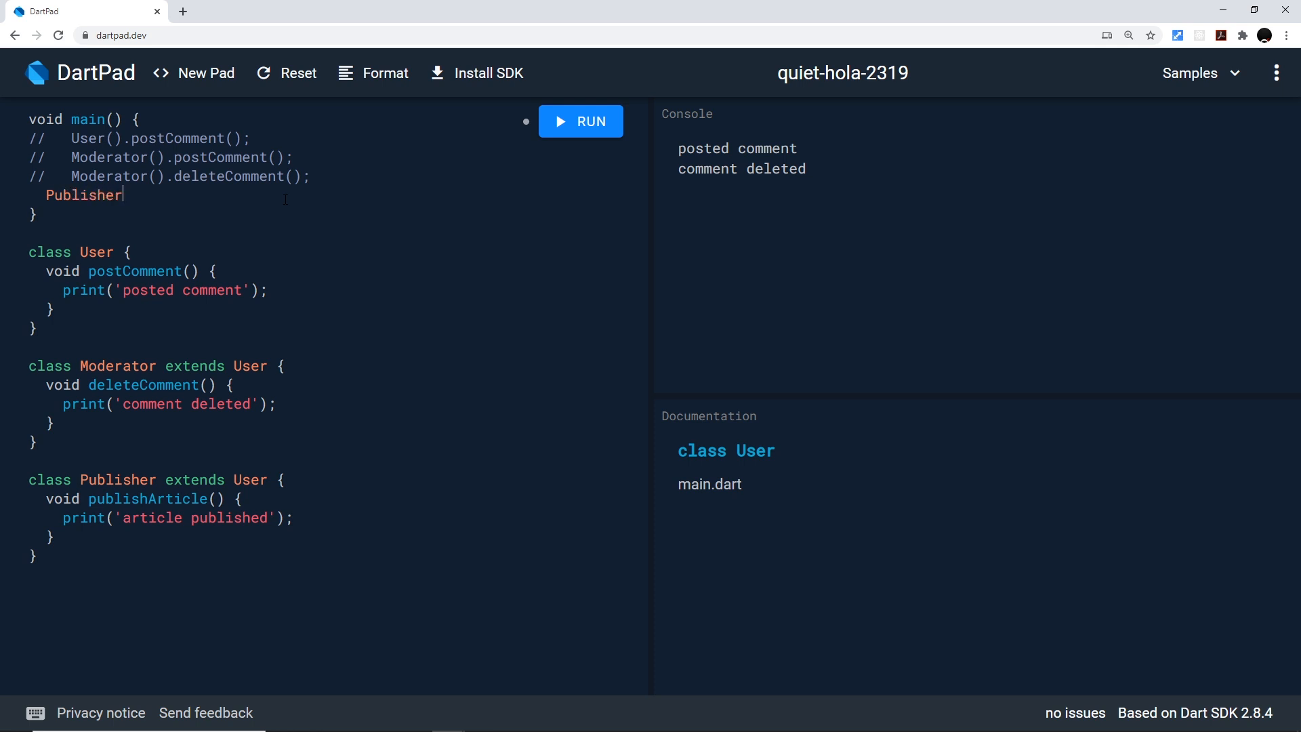
pyautogui.write('().')
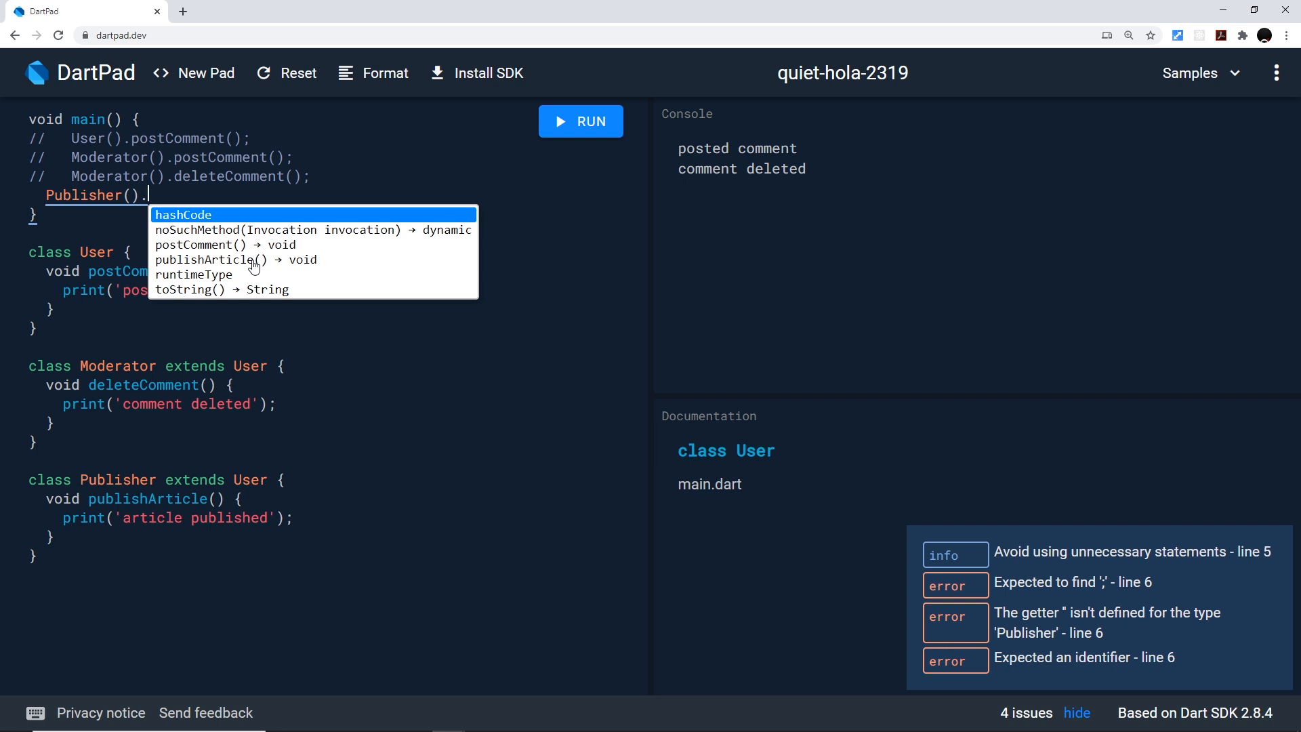
pyautogui.moveTo(275, 341)
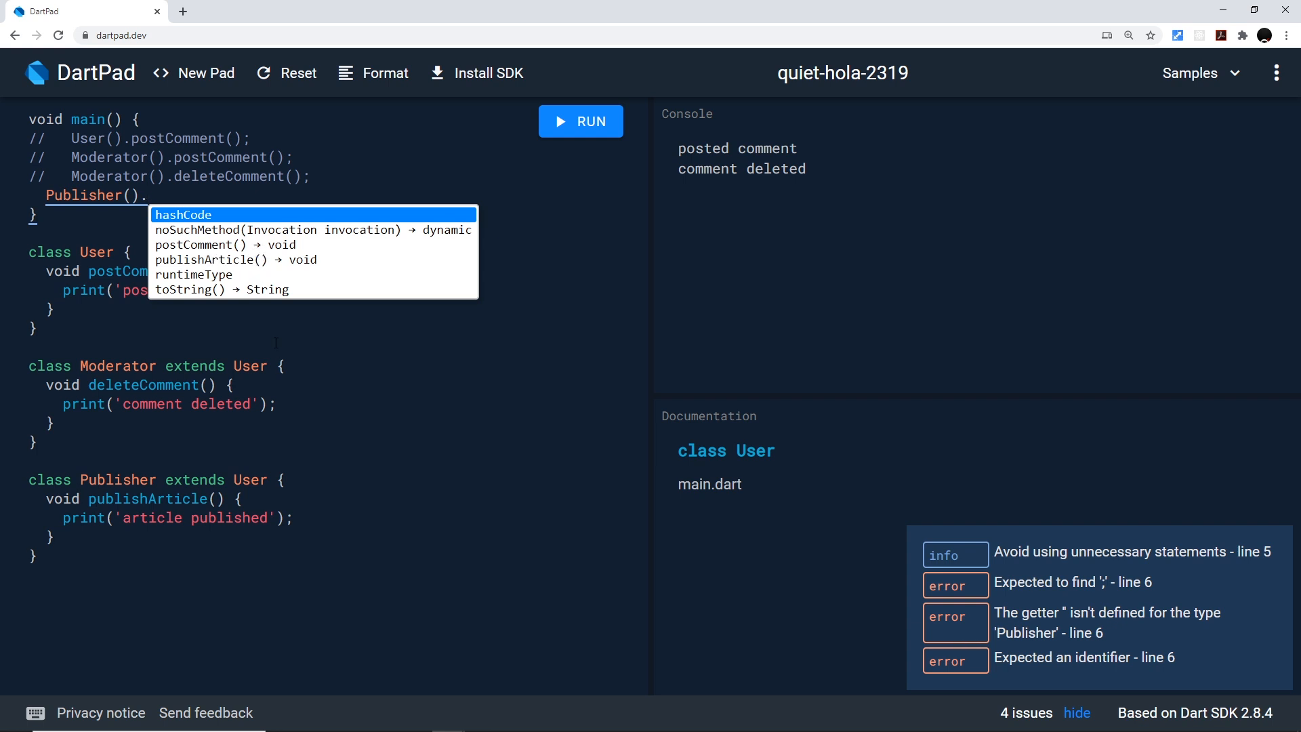
pyautogui.click(194, 244)
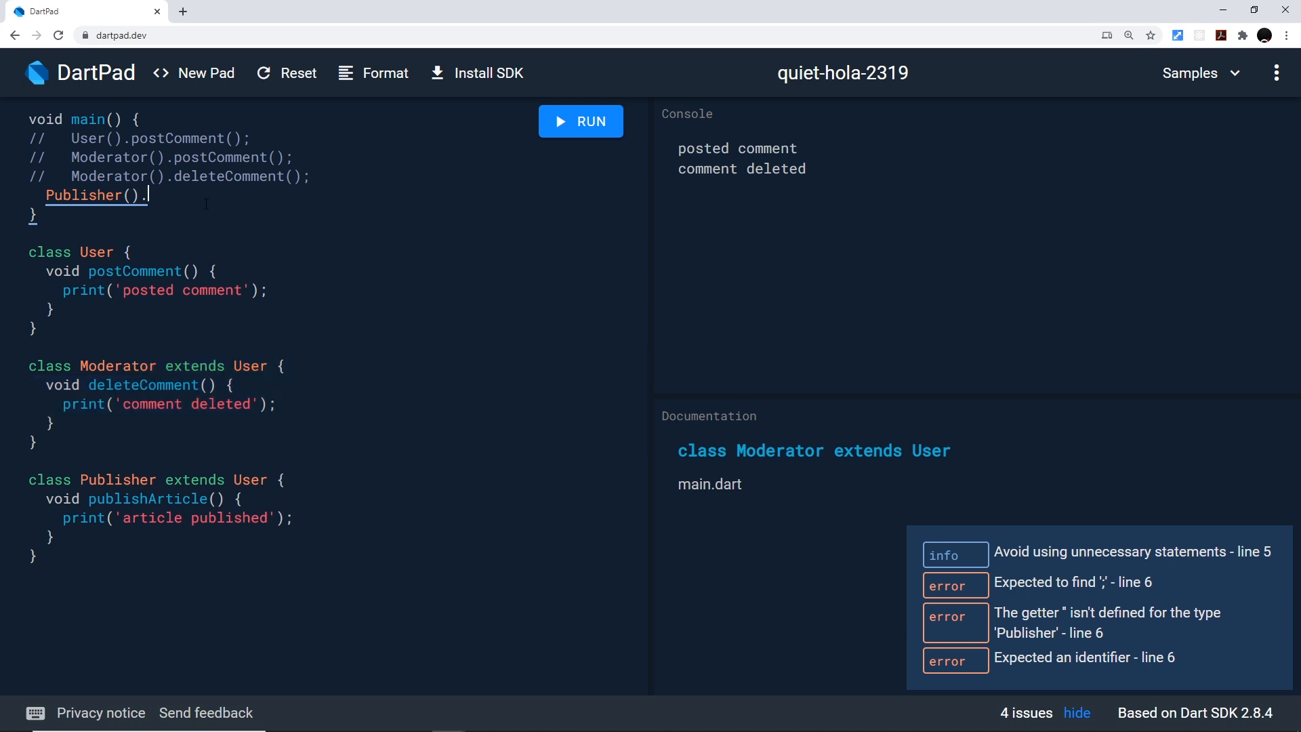
pyautogui.write('post')
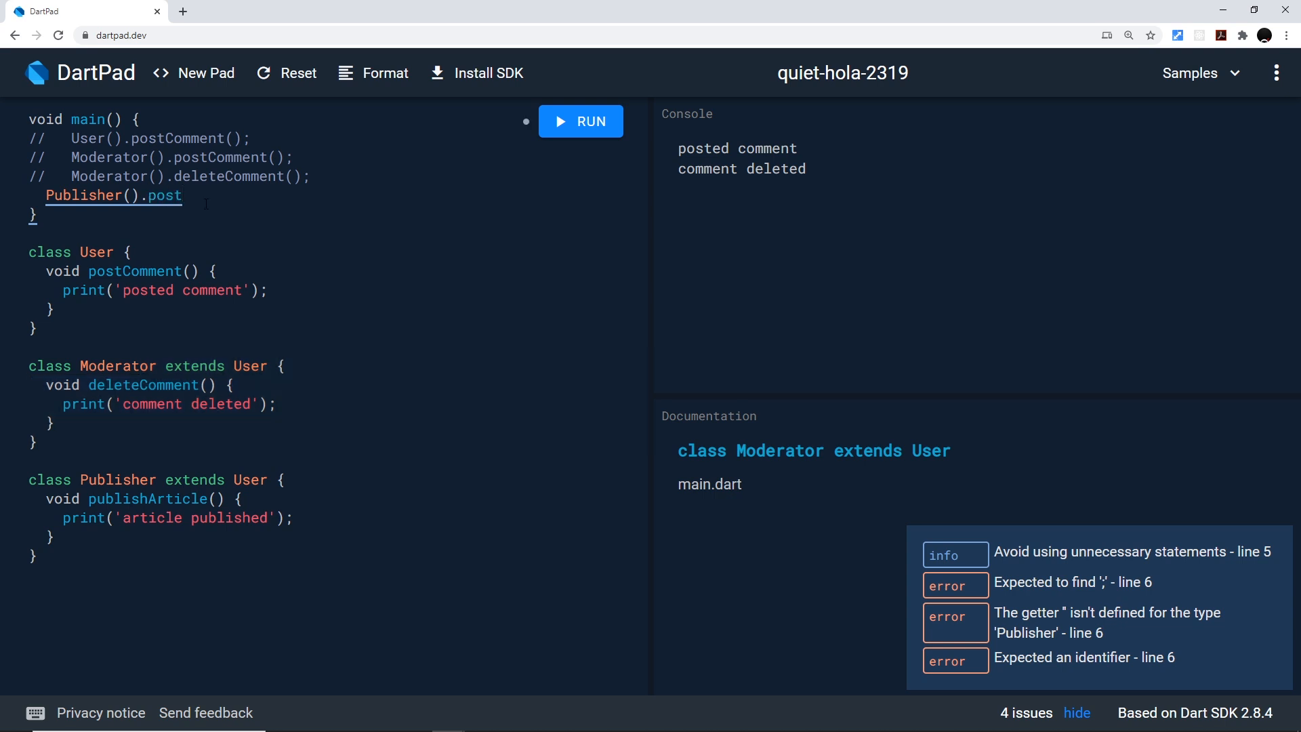
pyautogui.write('Comment()')
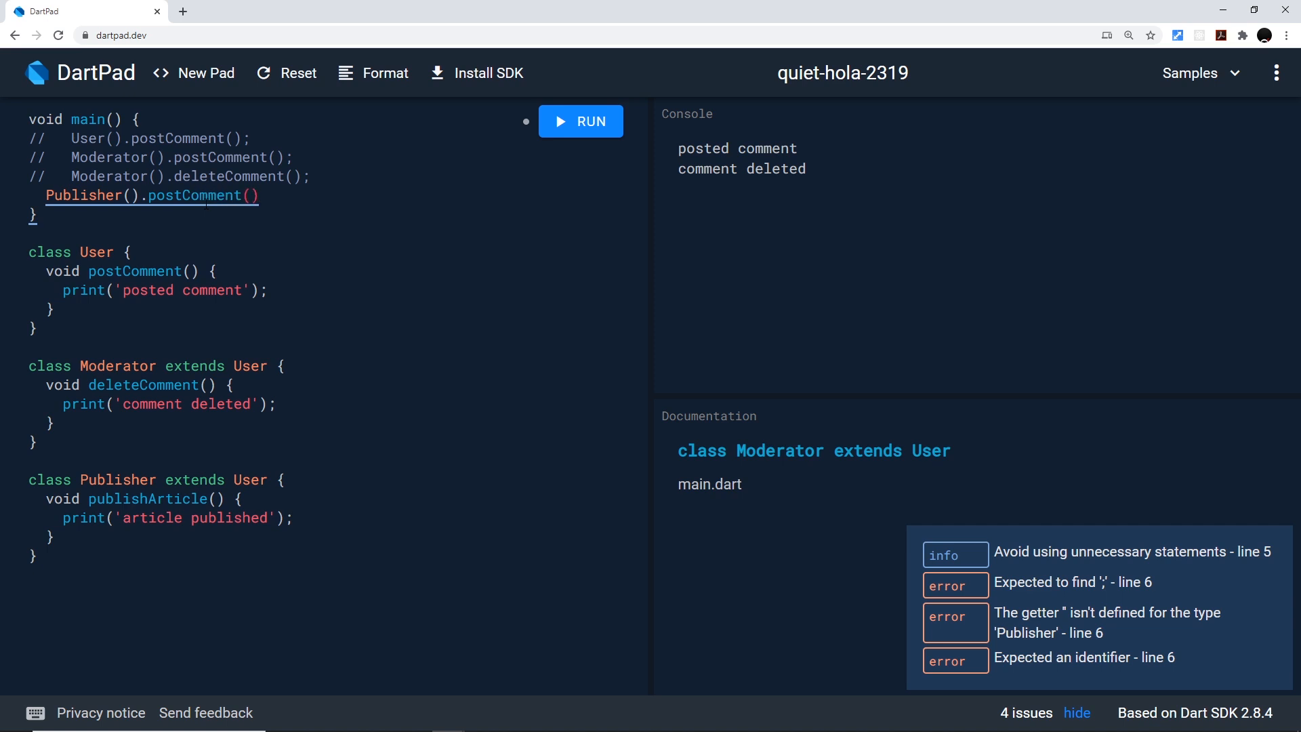
pyautogui.write(';')
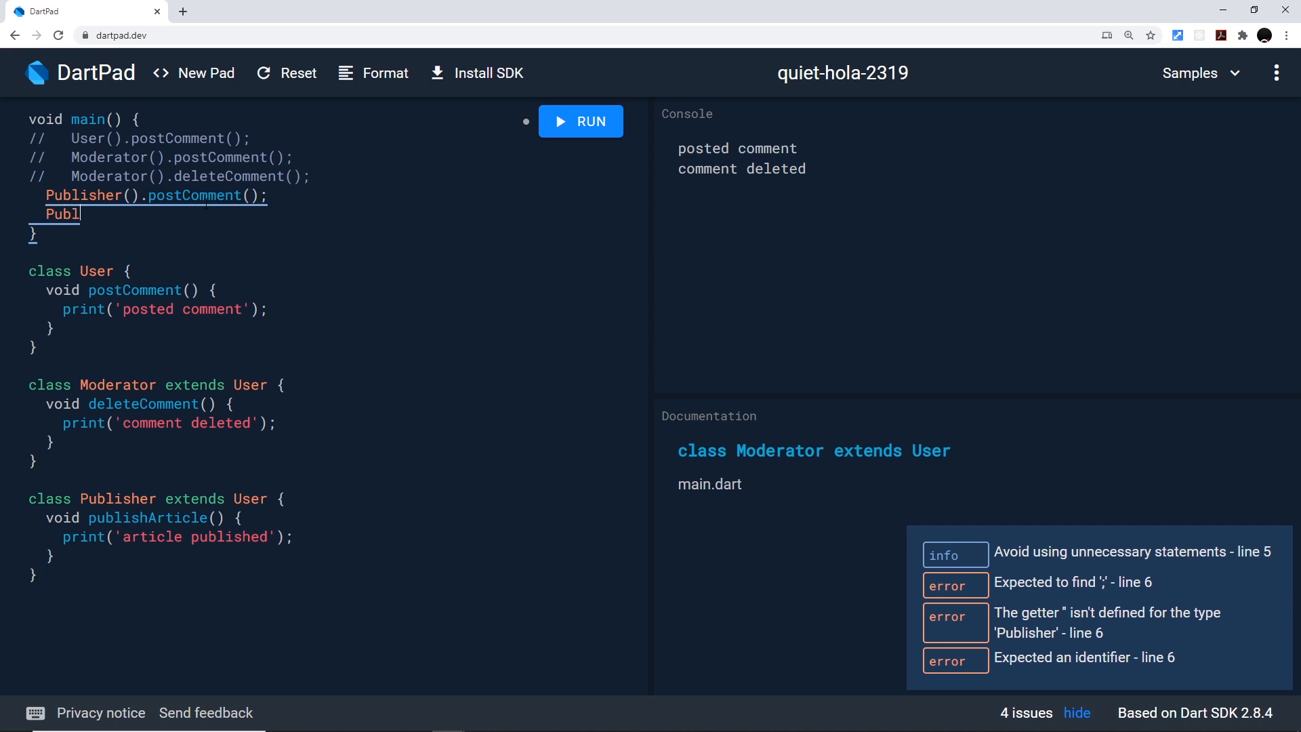
pyautogui.write('isher().publishArticle();')
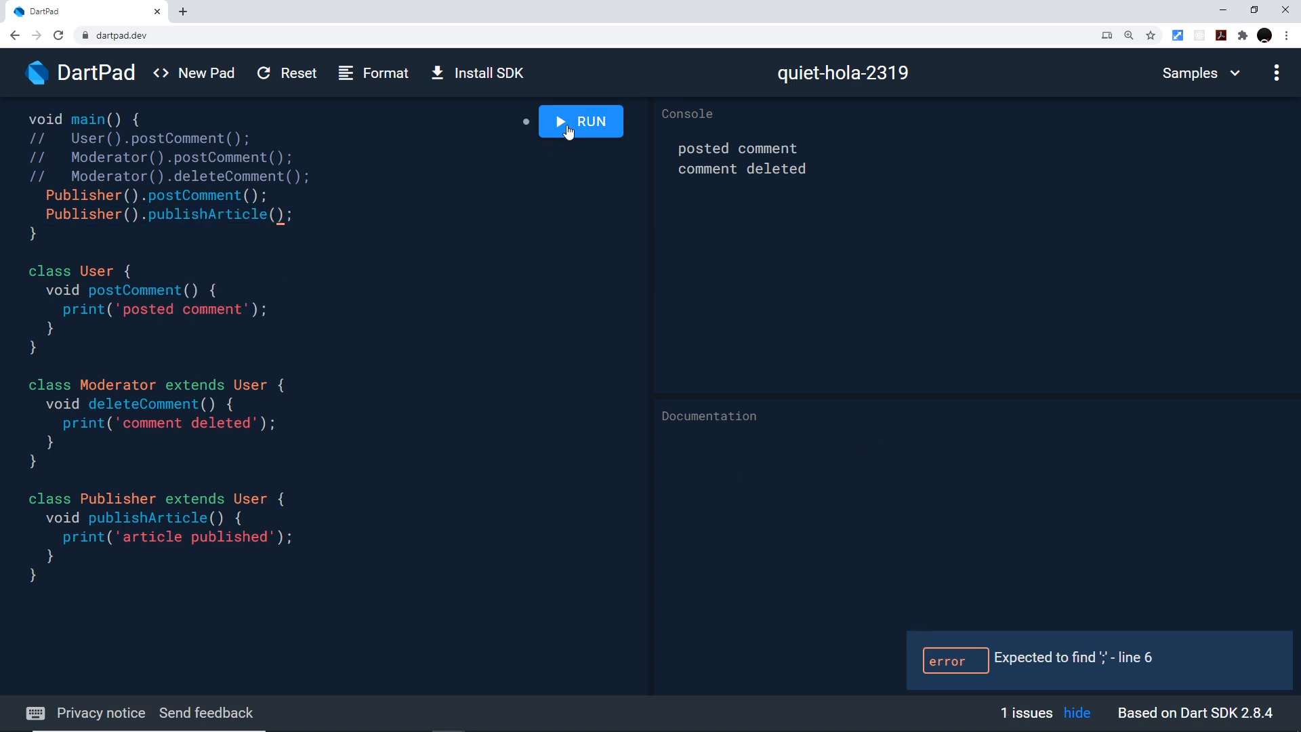
pyautogui.click(580, 122)
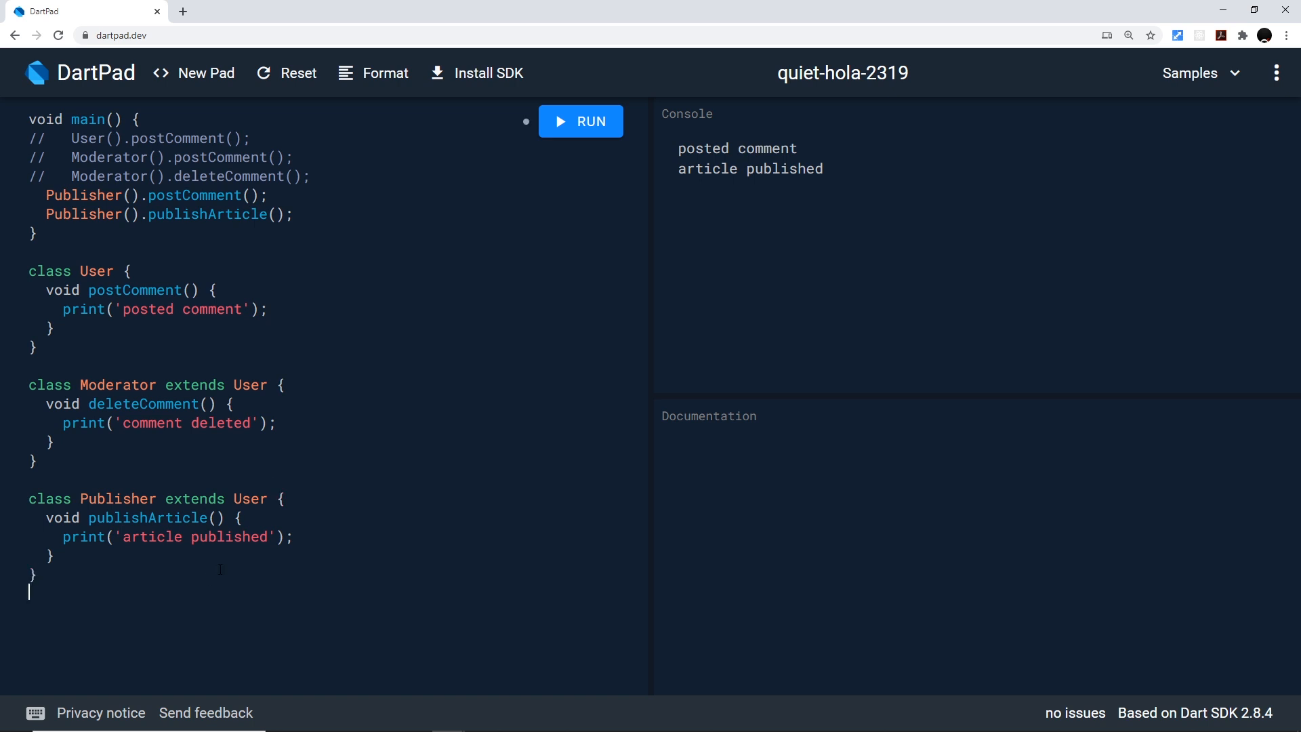
# - Write an empty class Admin {} after the Publisher class
pyautogui.write('class')
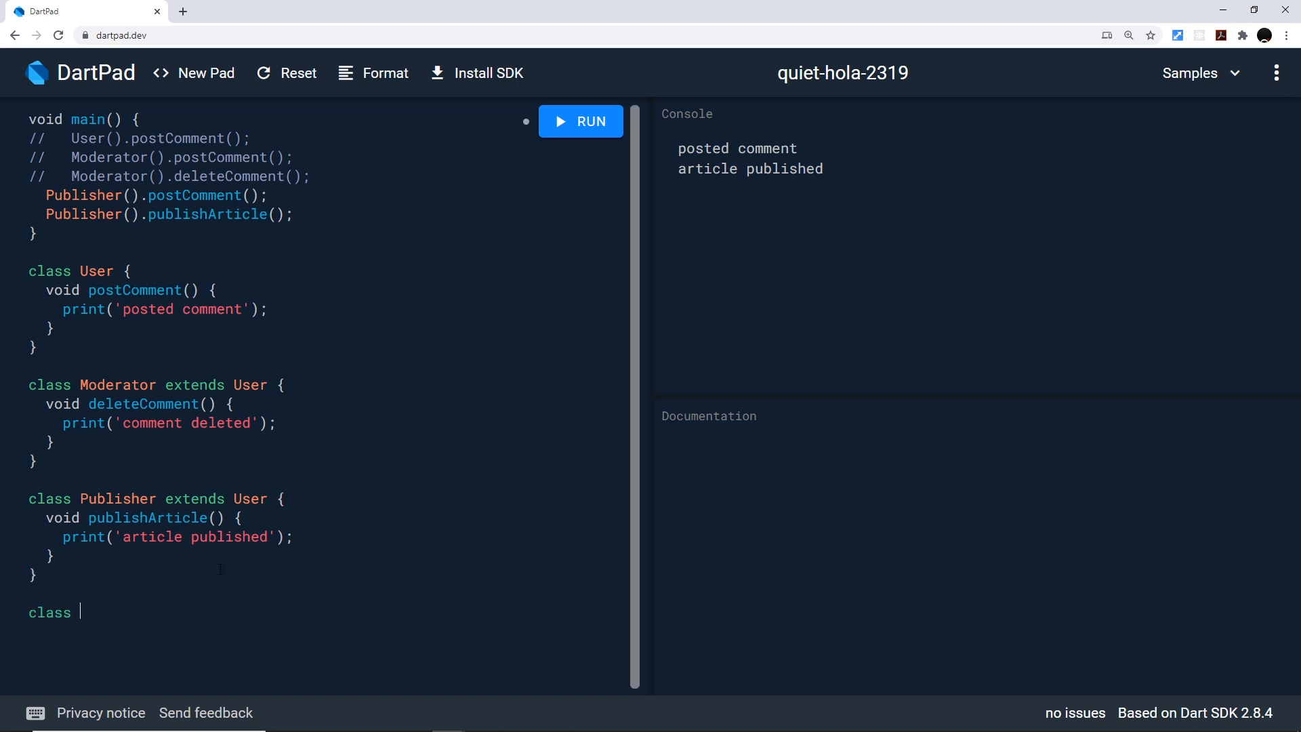
pyautogui.write('Admin')
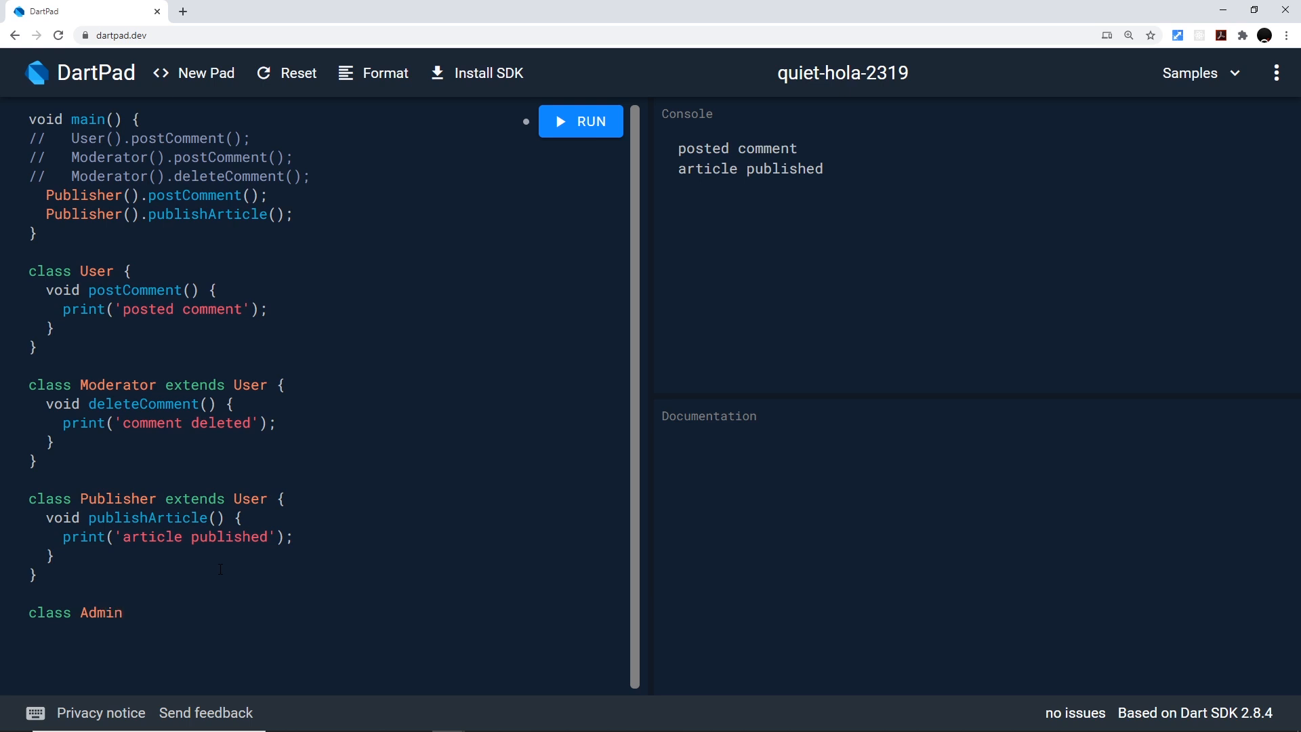
pyautogui.write('{}')
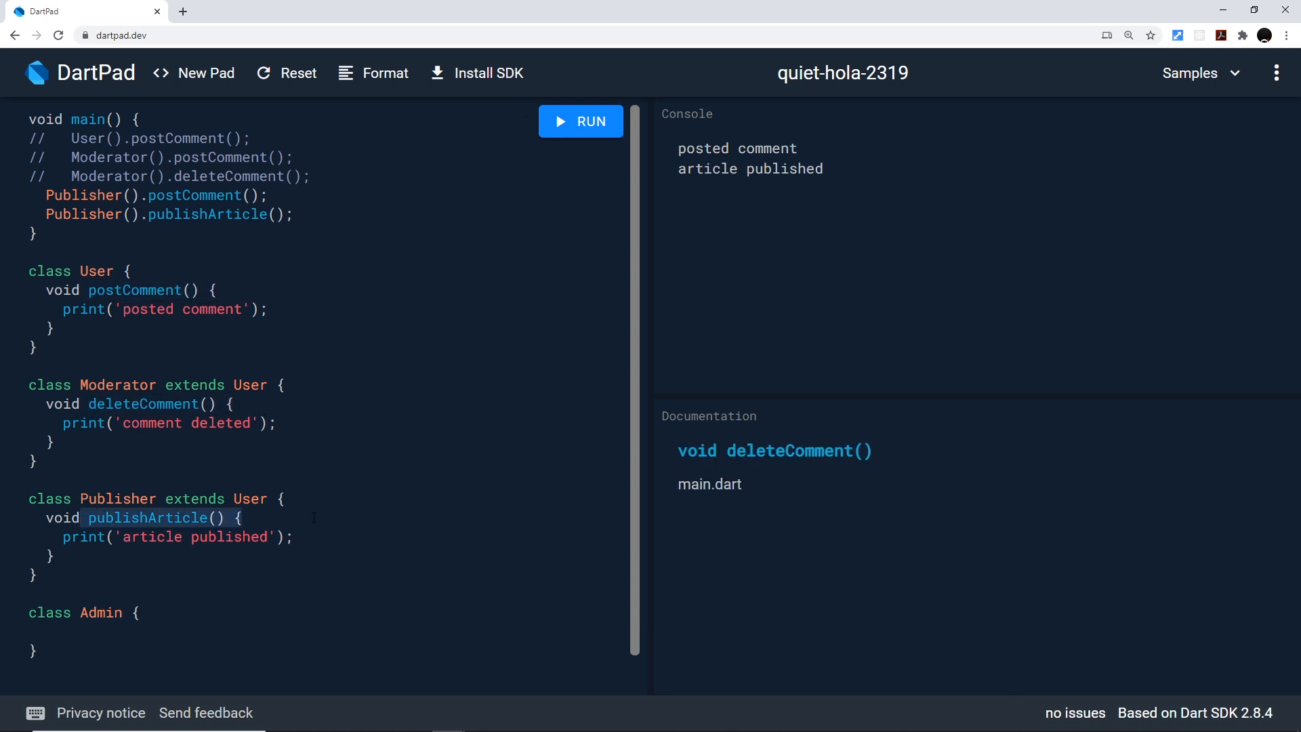
pyautogui.moveTo(248, 474)
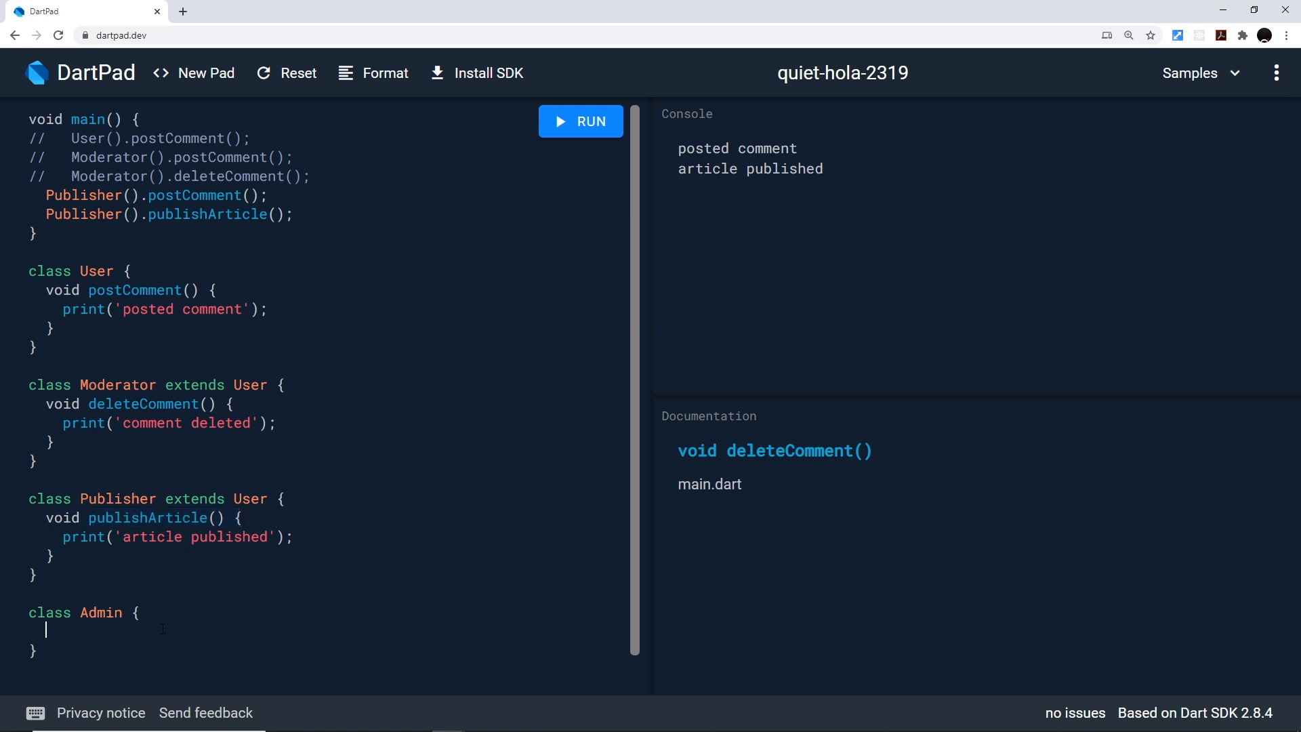
pyautogui.moveTo(166, 629)
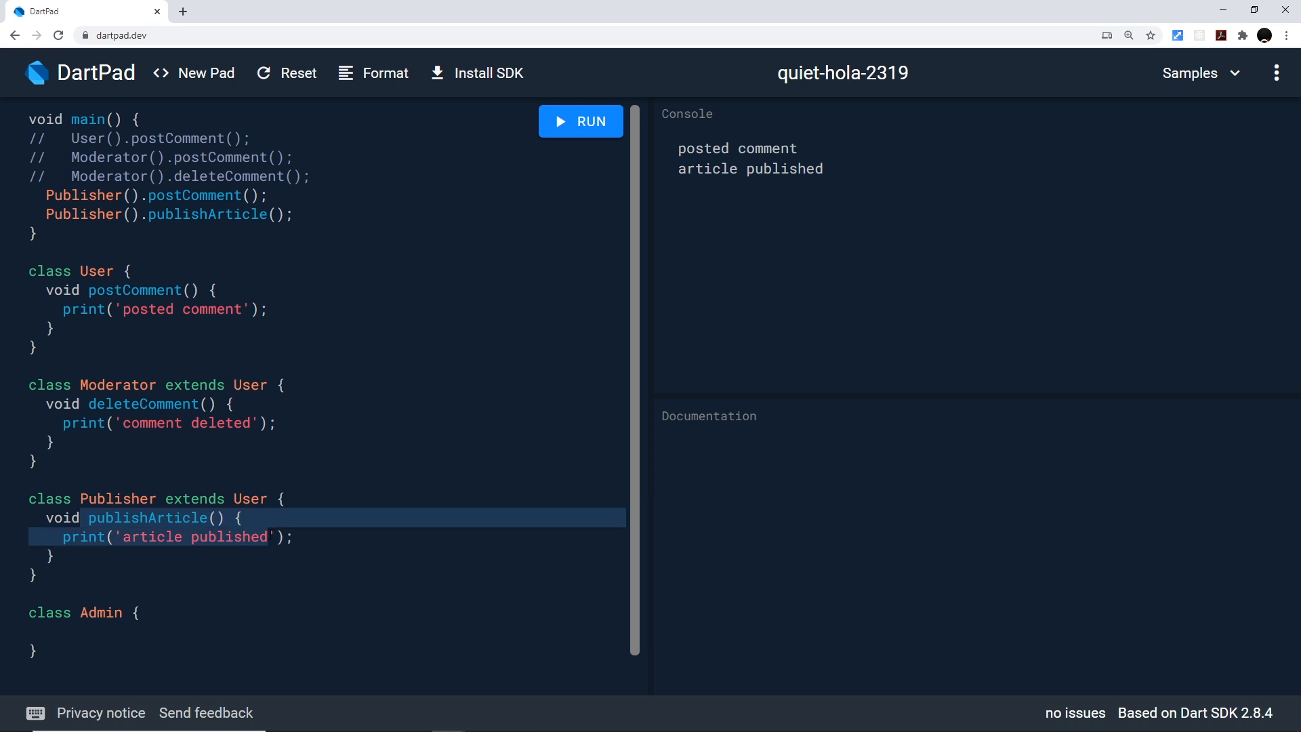
# - Review the documentation for publishArticle and the Publisher class in the editor
pyautogui.click(99, 630)
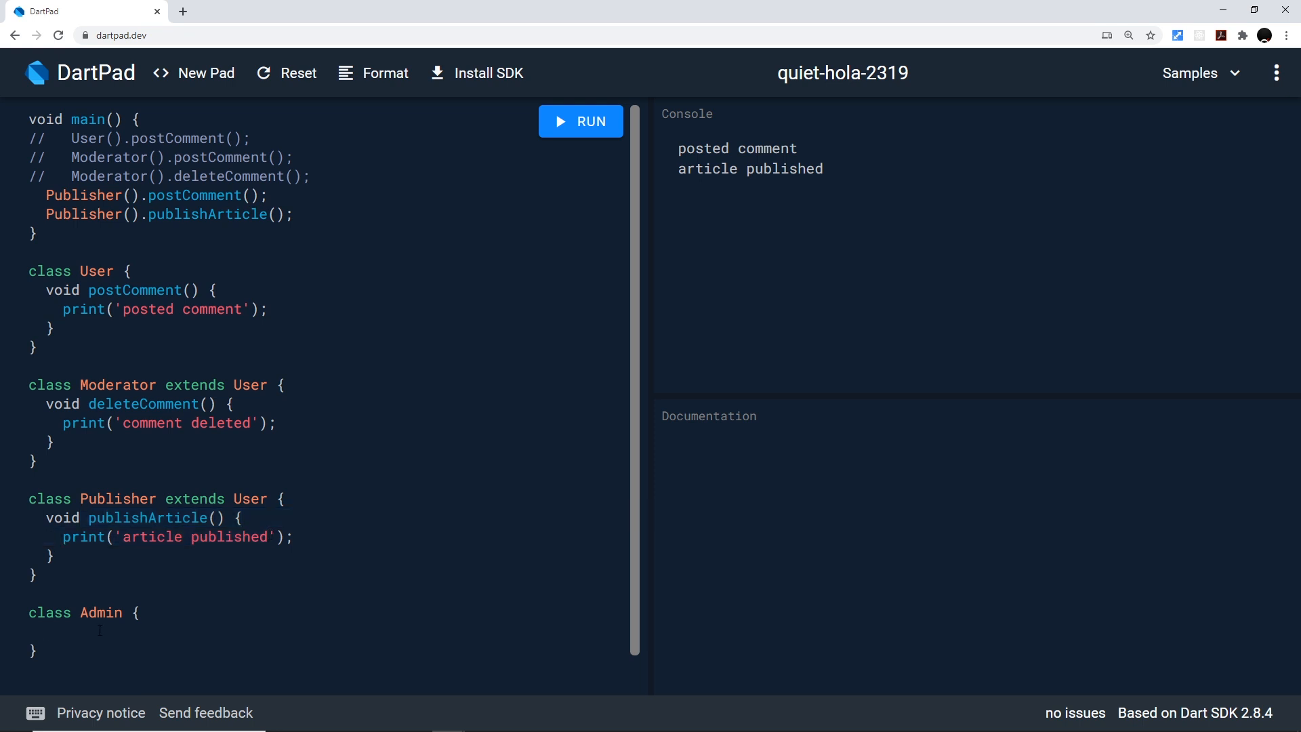
pyautogui.click(142, 404)
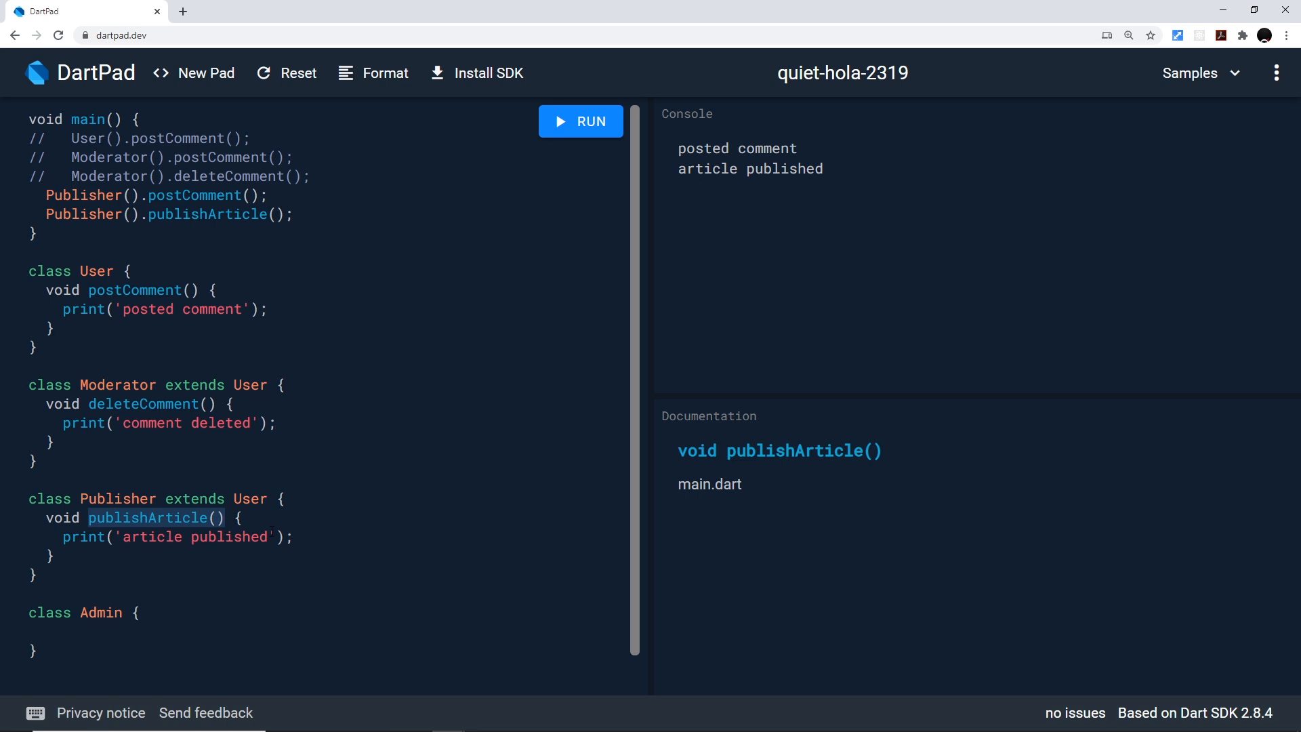
pyautogui.click(119, 498)
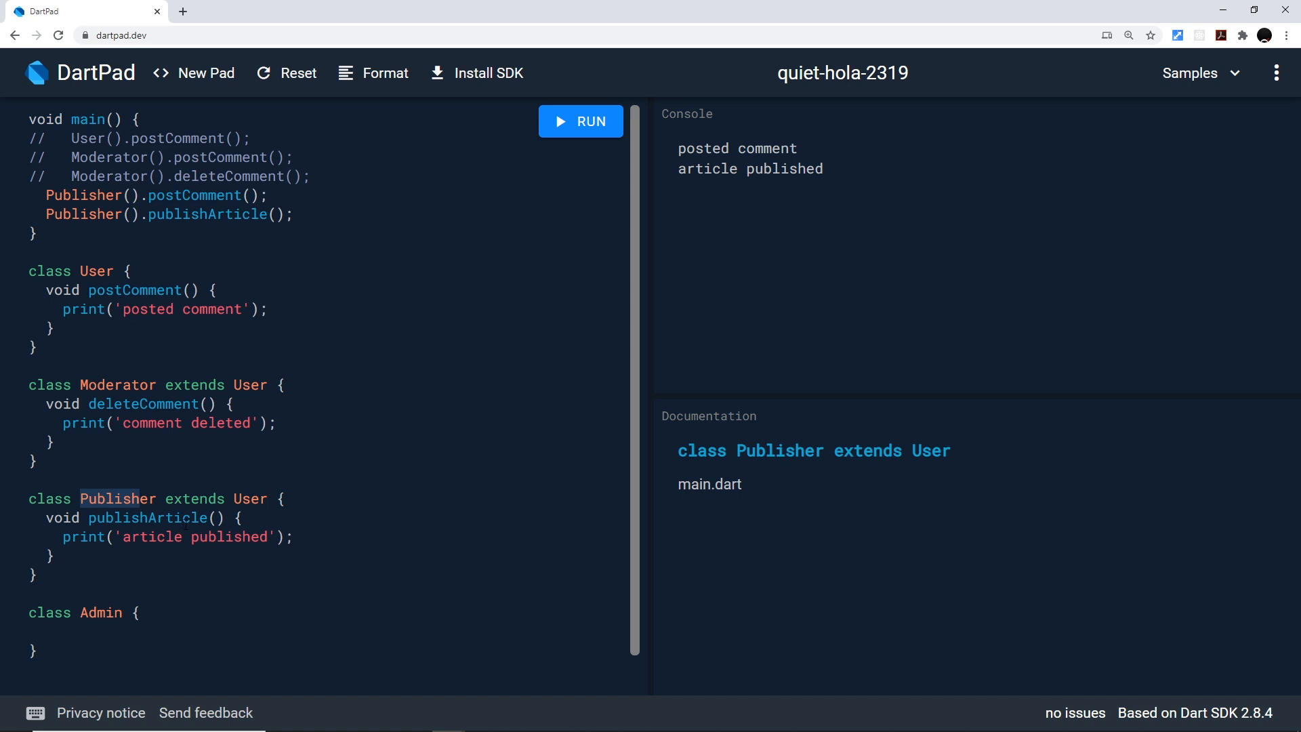
pyautogui.click(143, 404)
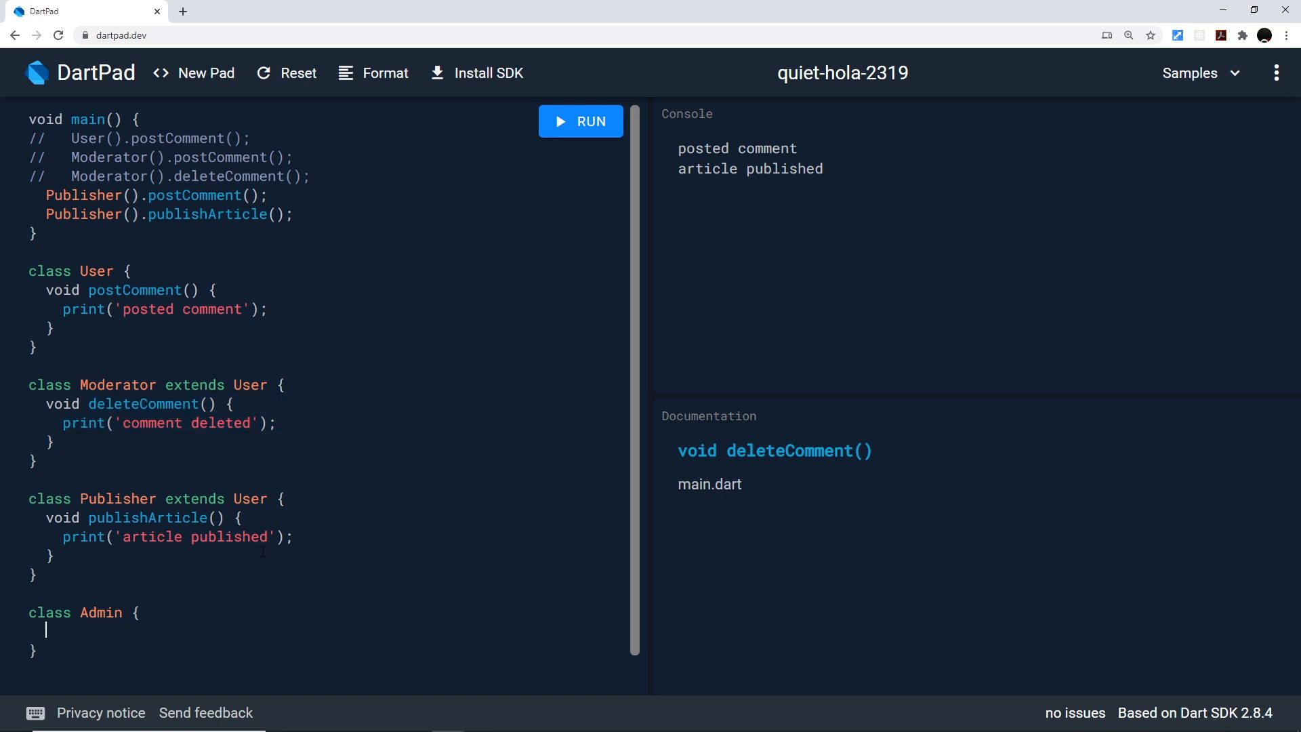
pyautogui.moveTo(335, 418)
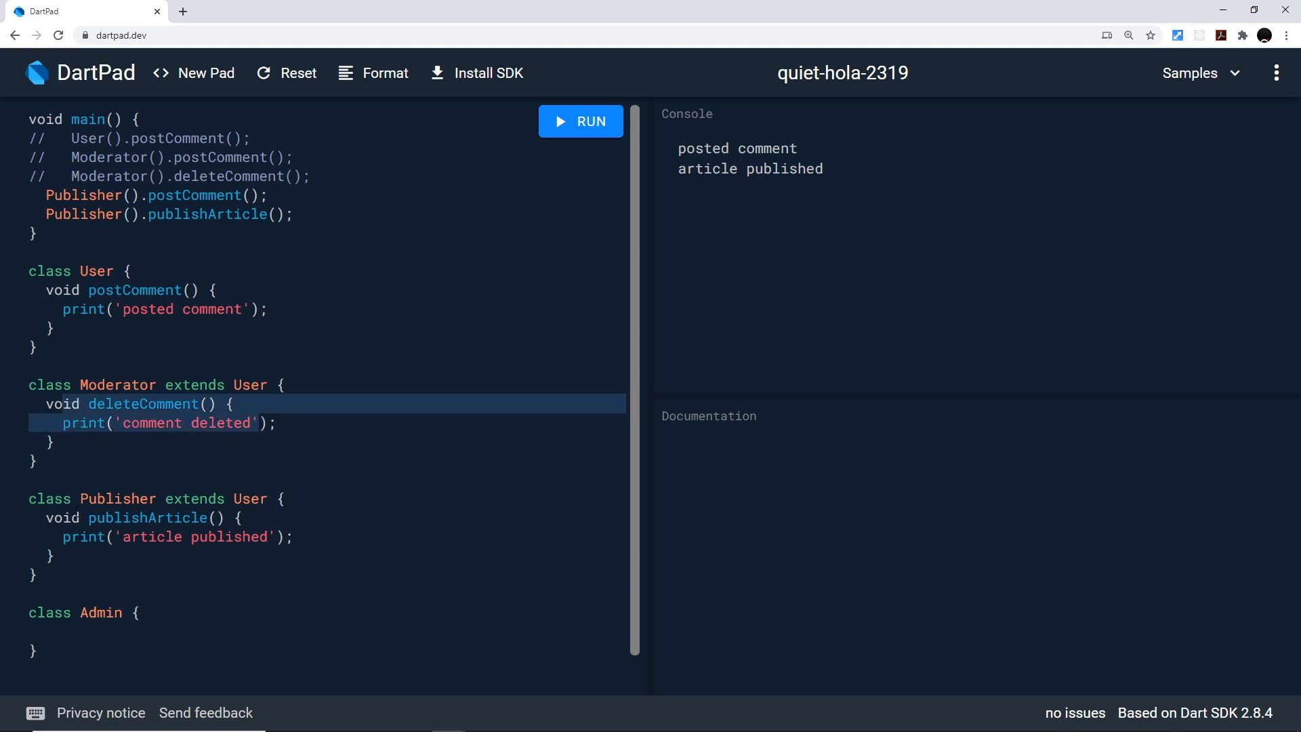
pyautogui.click(324, 525)
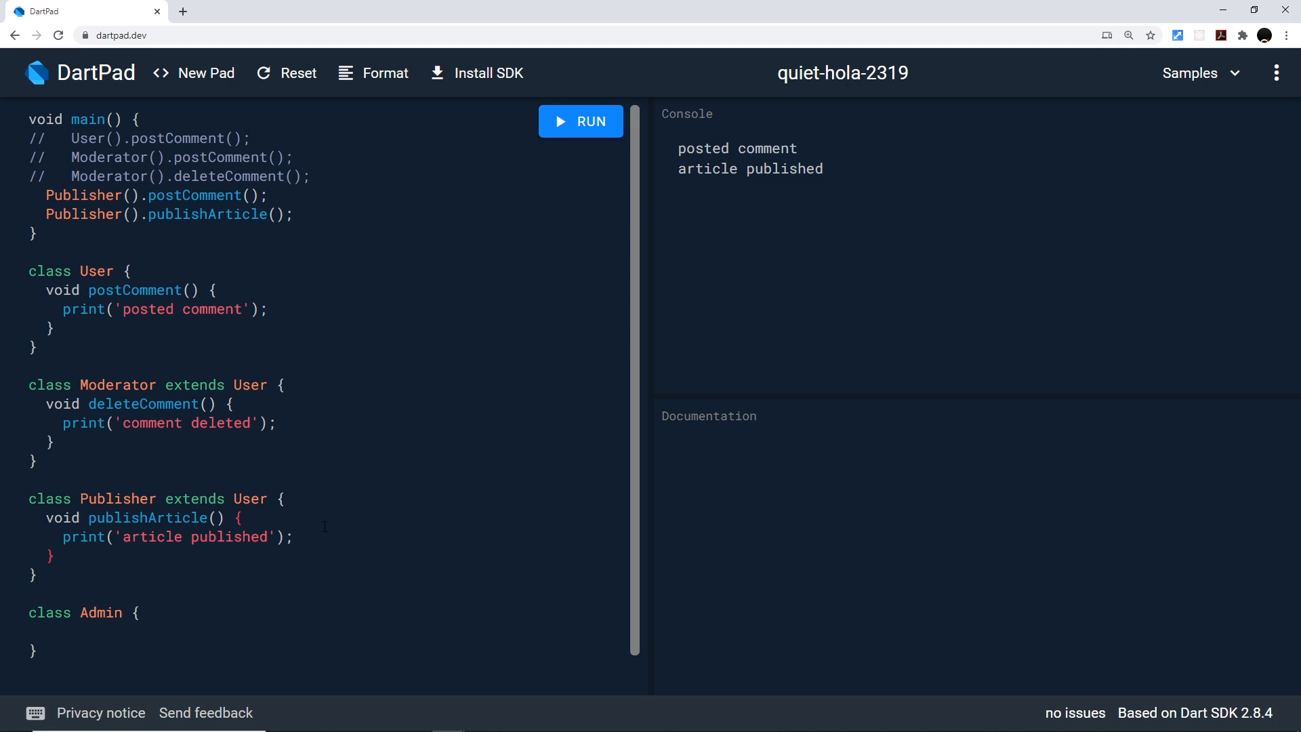
pyautogui.click(49, 555)
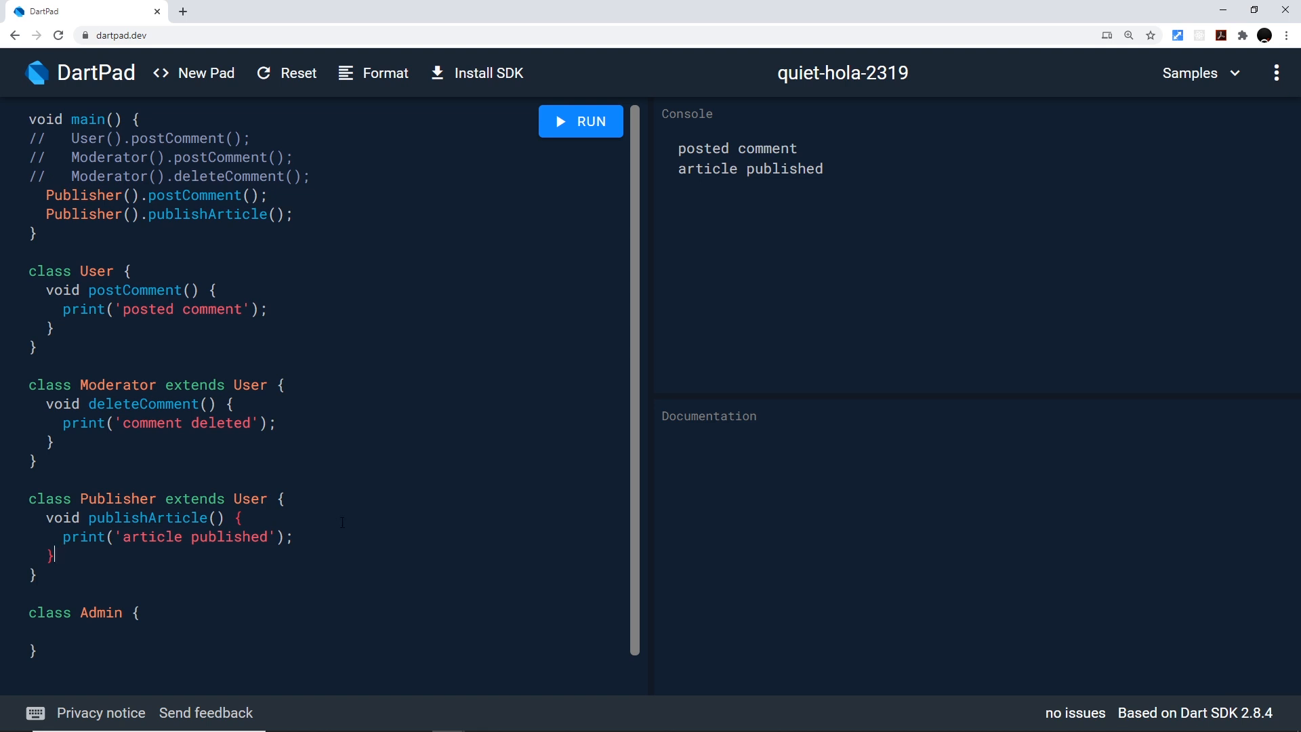
# - Scroll down to the Publisher class's publishArticle method
pyautogui.scroll(-3)
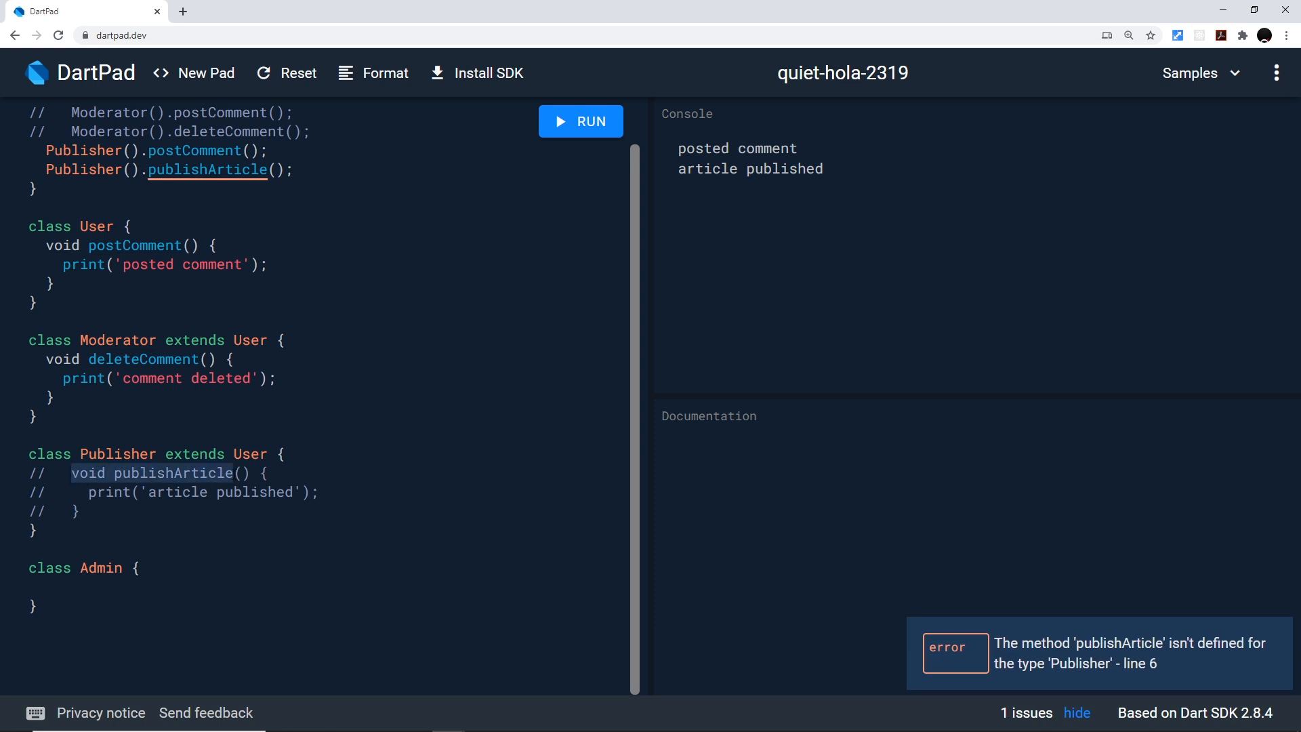
# - Create mixin CanPublishArticle {} below Admin holding the publishArticle method printing 'article published'
pyautogui.moveTo(70, 473); pyautogui.dragTo(78, 512)
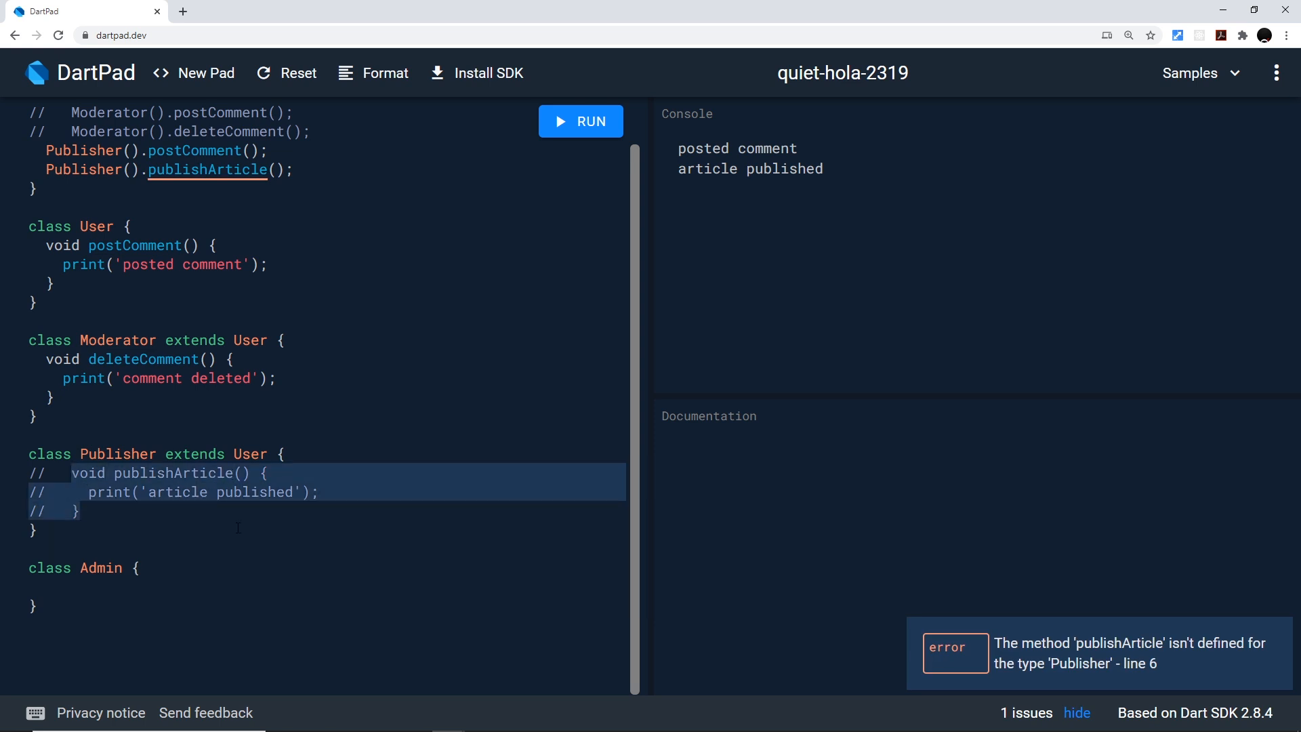
pyautogui.write('m')
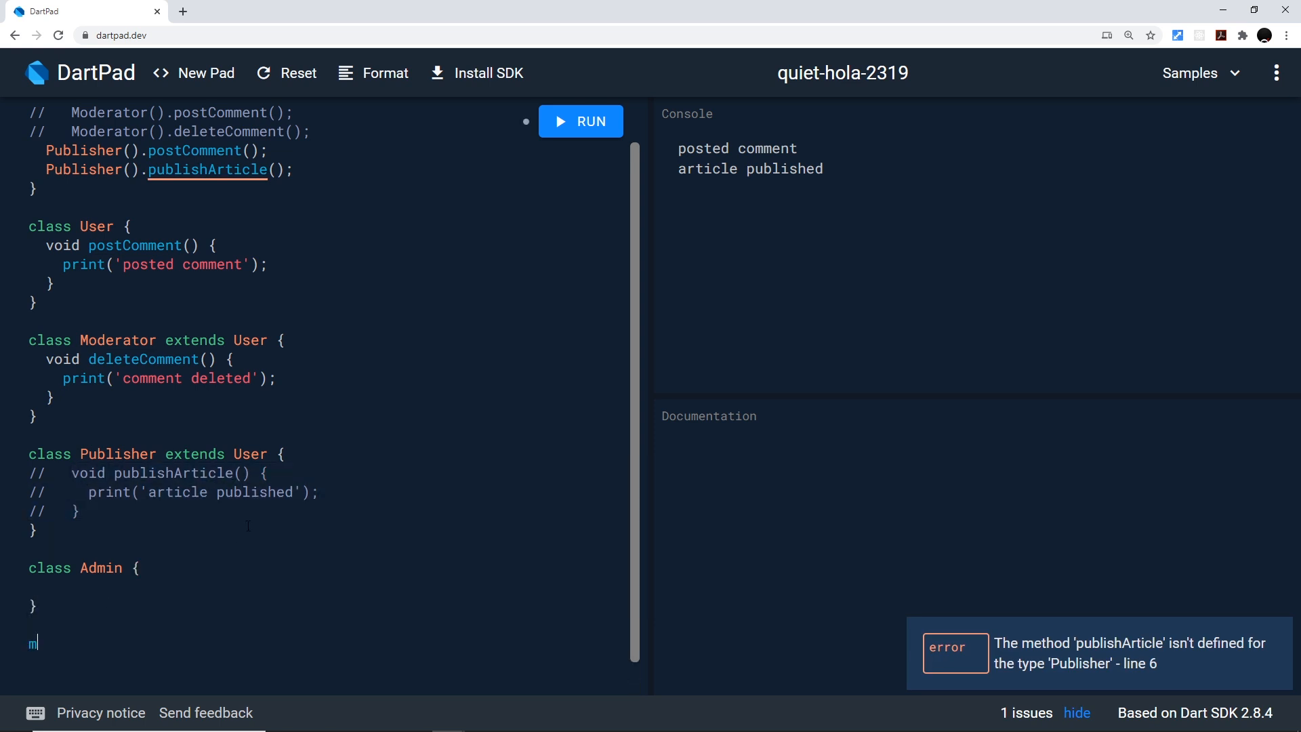
pyautogui.write('ixin')
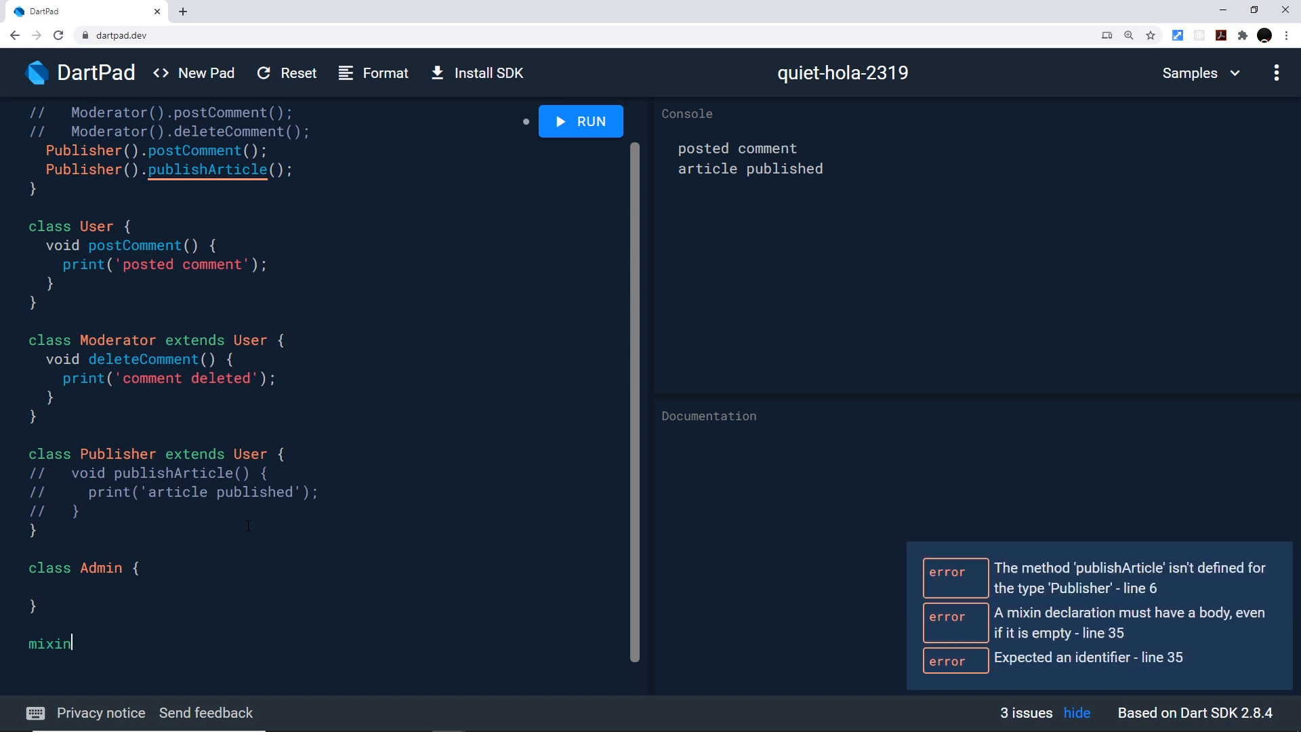
pyautogui.write('C')
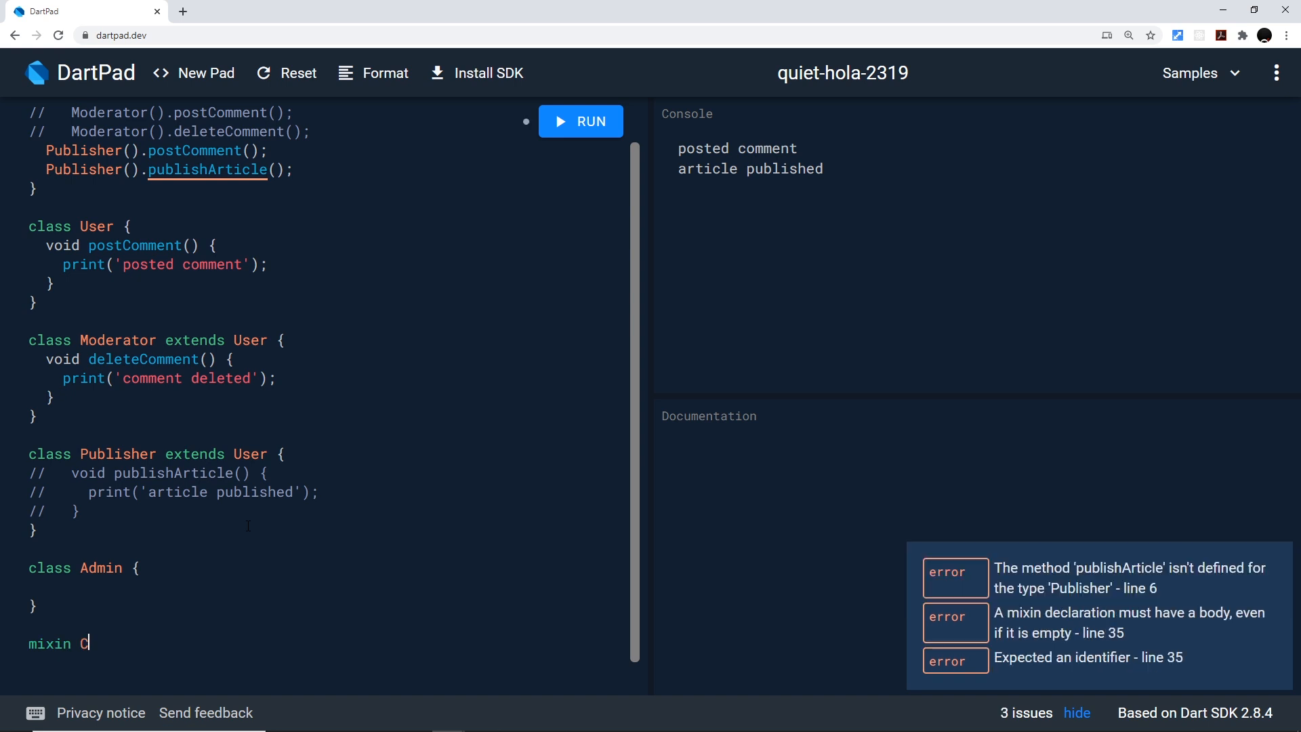
pyautogui.write('anPublish')
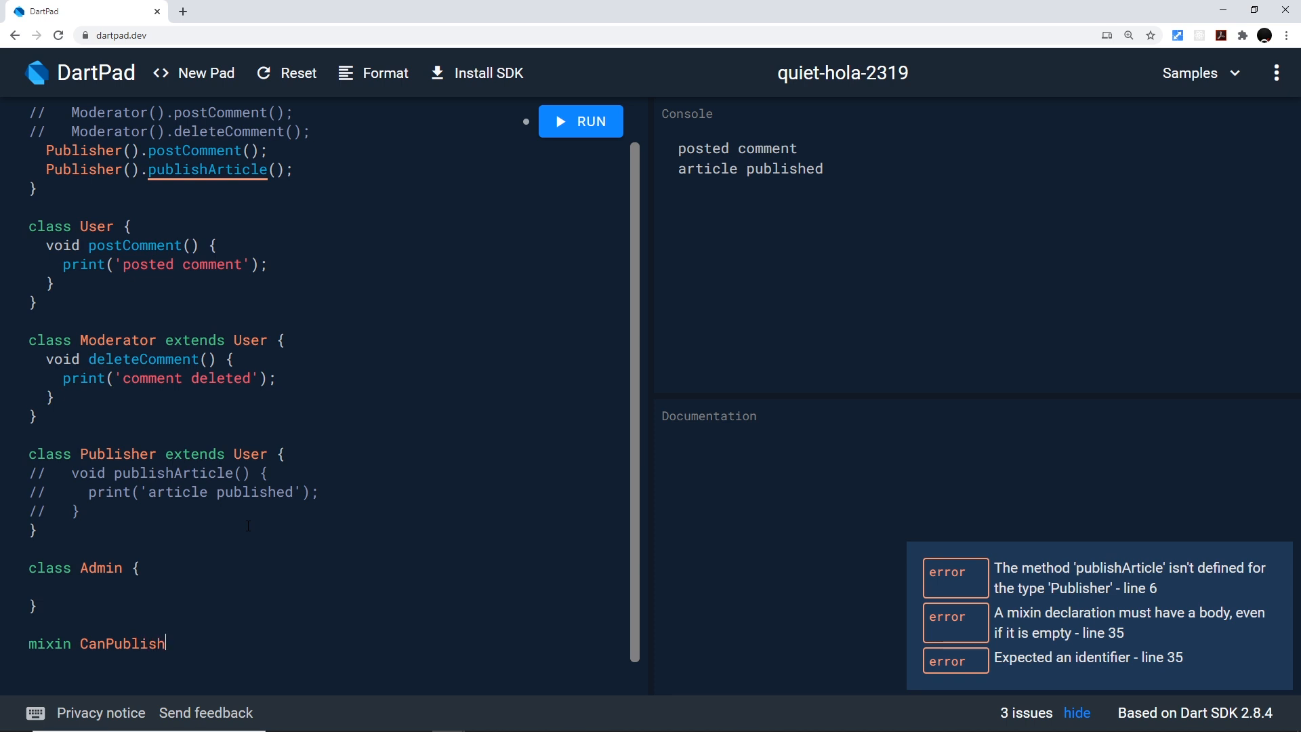
pyautogui.write('Article')
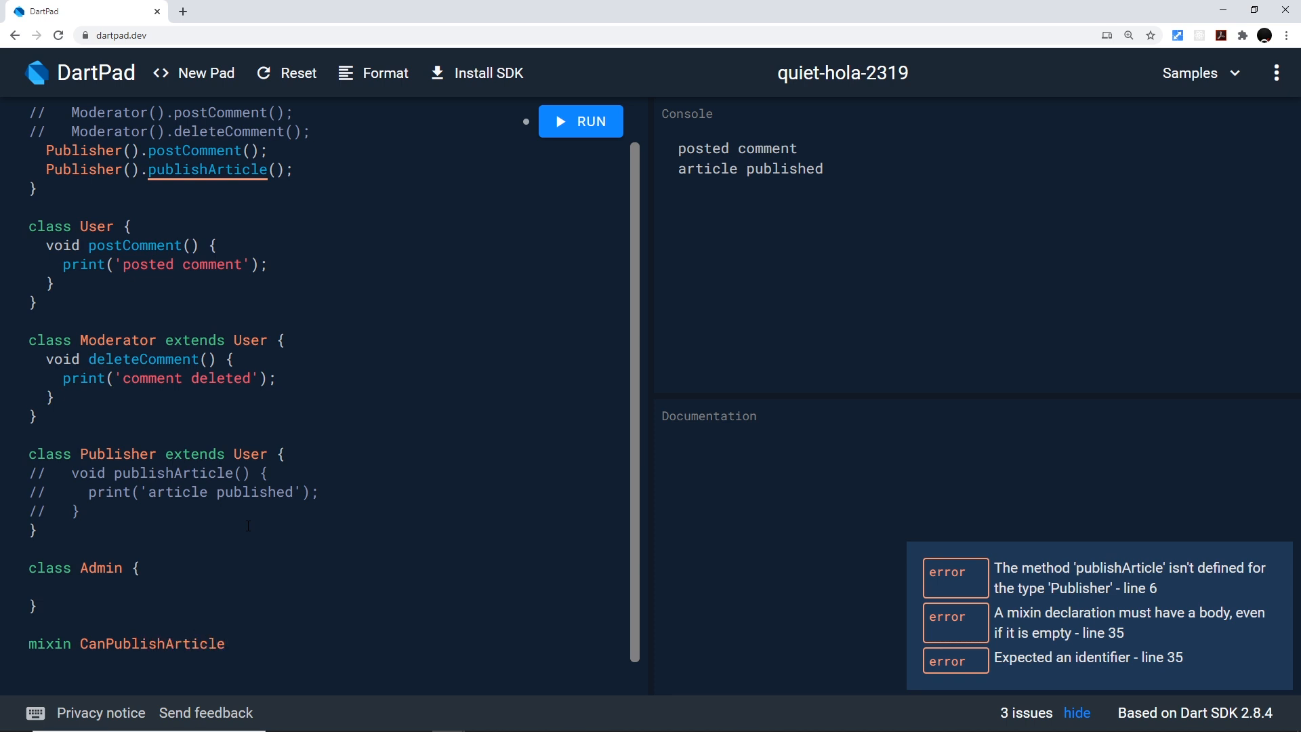
pyautogui.write('{}')
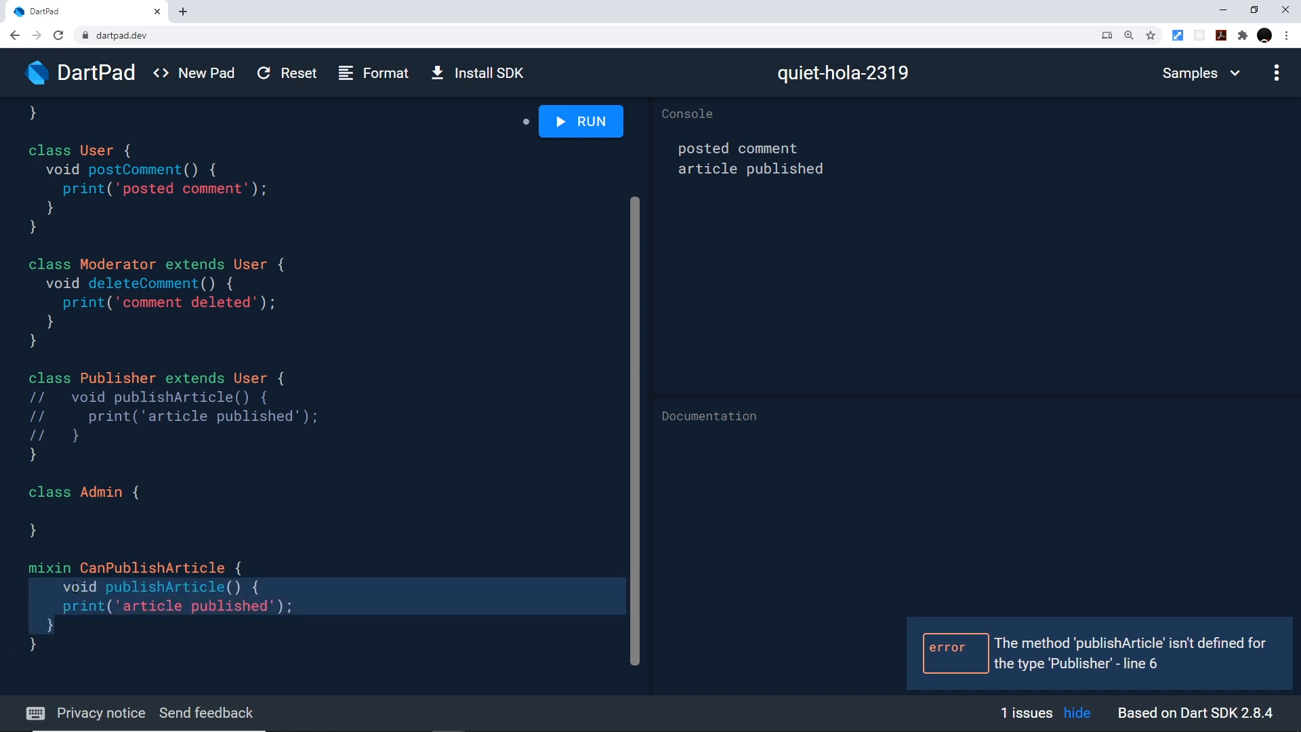
# - Remove Publisher's commented-out publishArticle lines, leaving its body empty
pyautogui.click(63, 587)
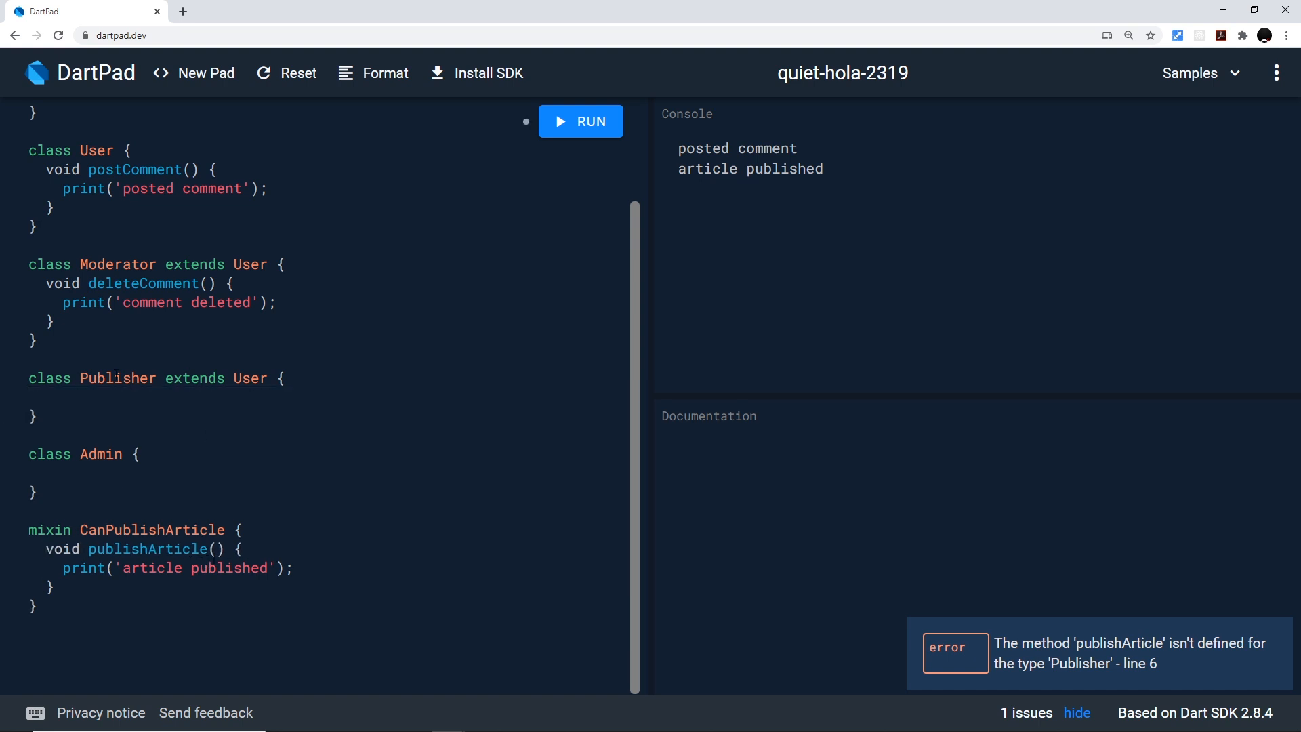
pyautogui.click(249, 378)
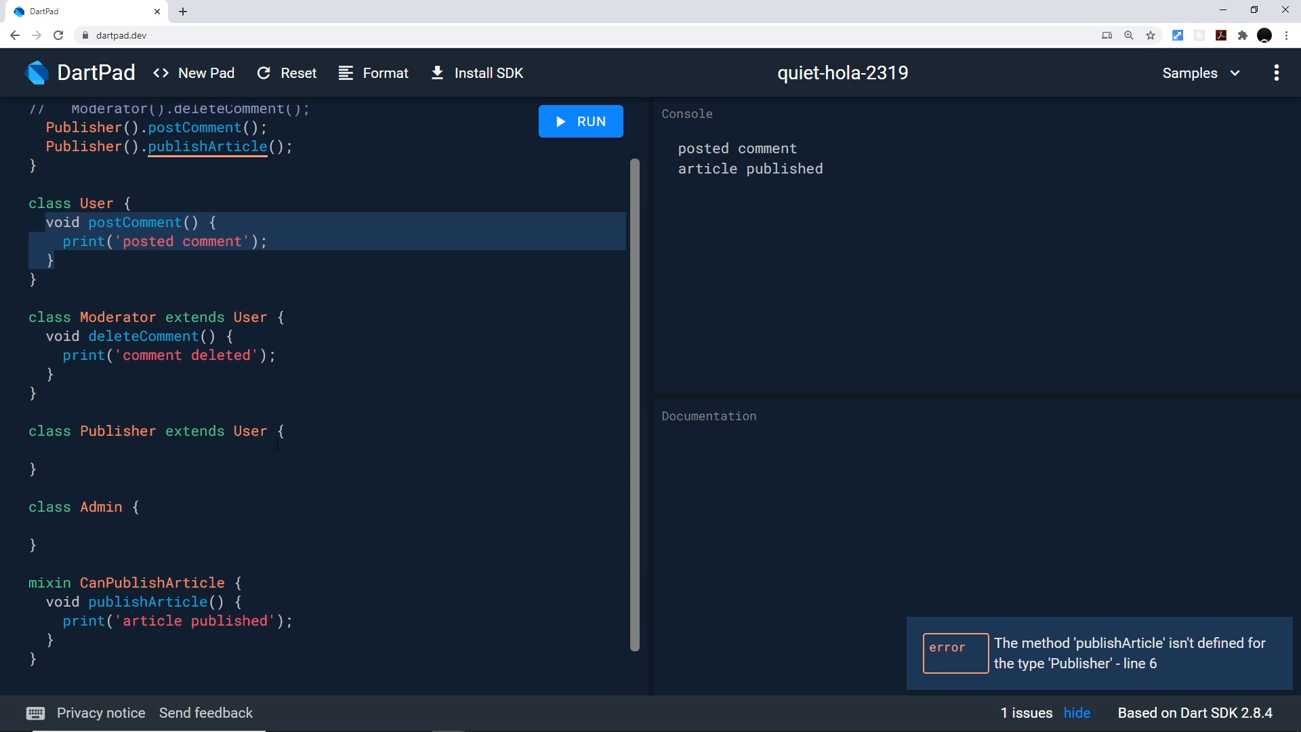
pyautogui.click(124, 583)
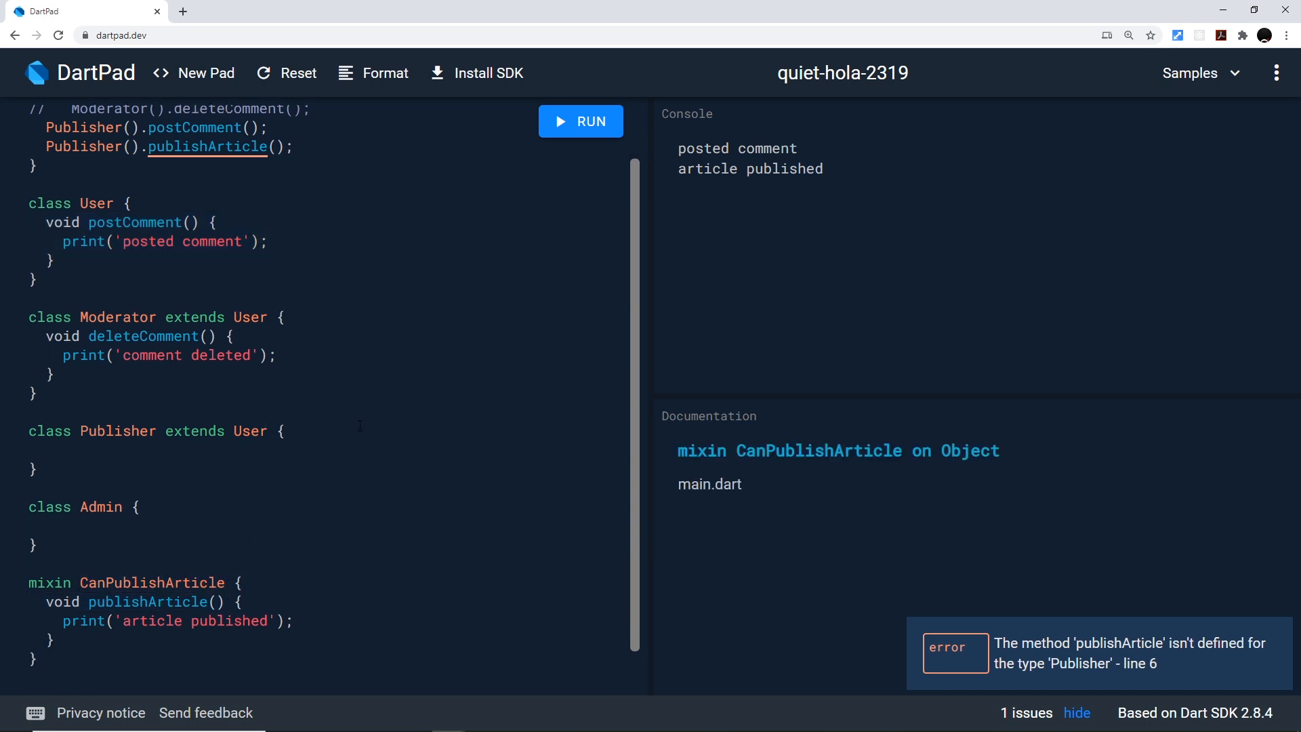
# - Declare Publisher as extends User with CanPublishArticle, clearing the undefined-method error
pyautogui.write('with')
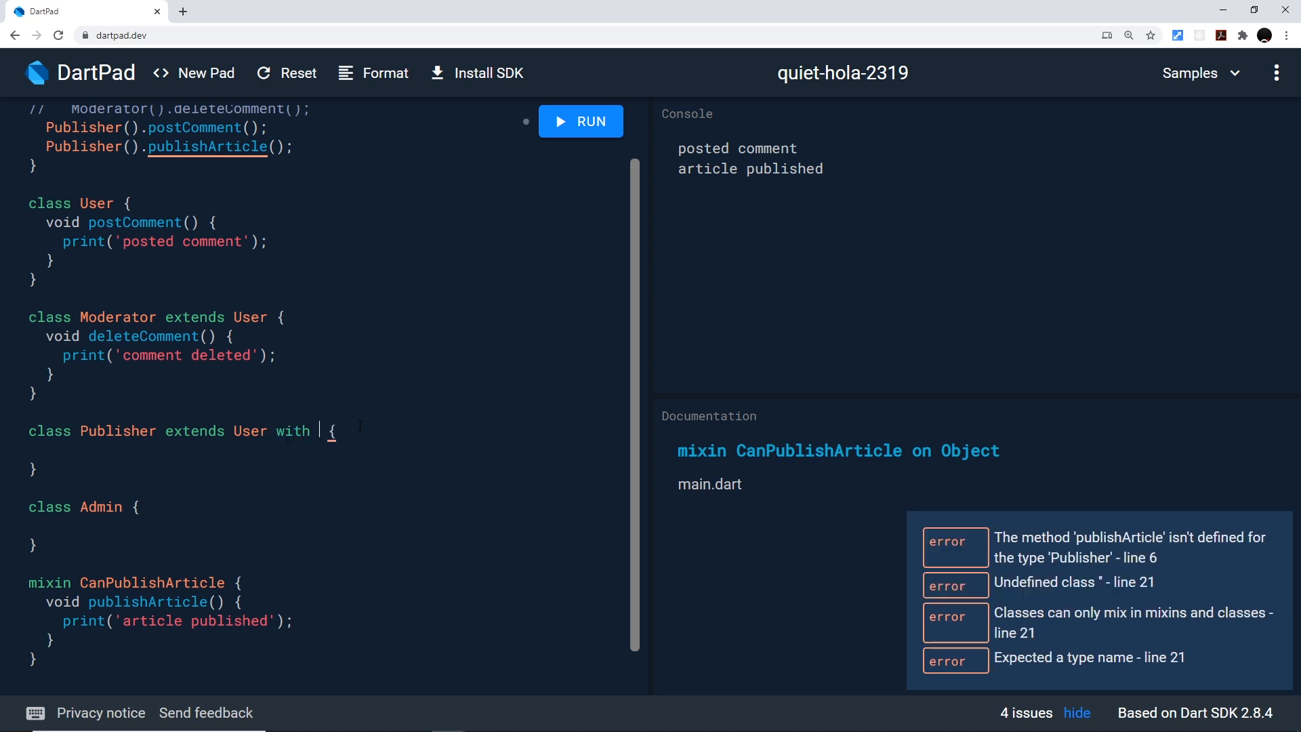
pyautogui.write('CanP')
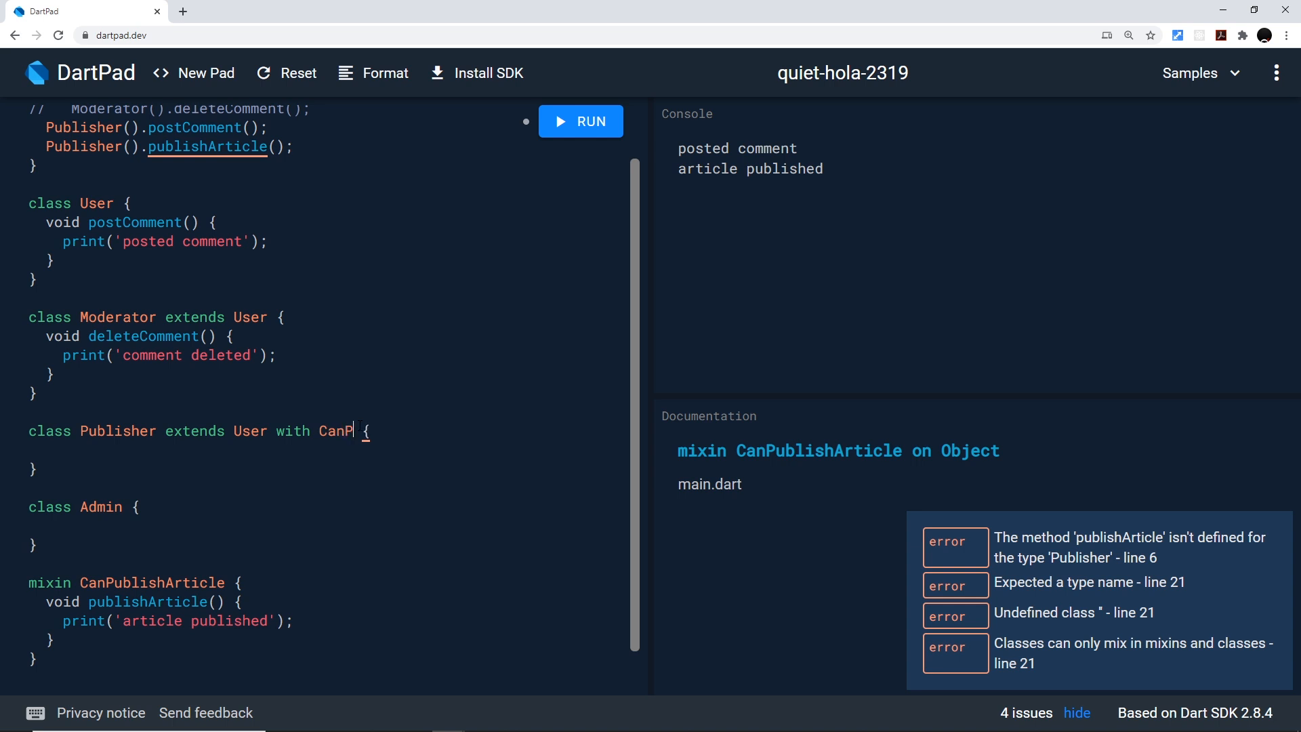
pyautogui.write('ublishArticle')
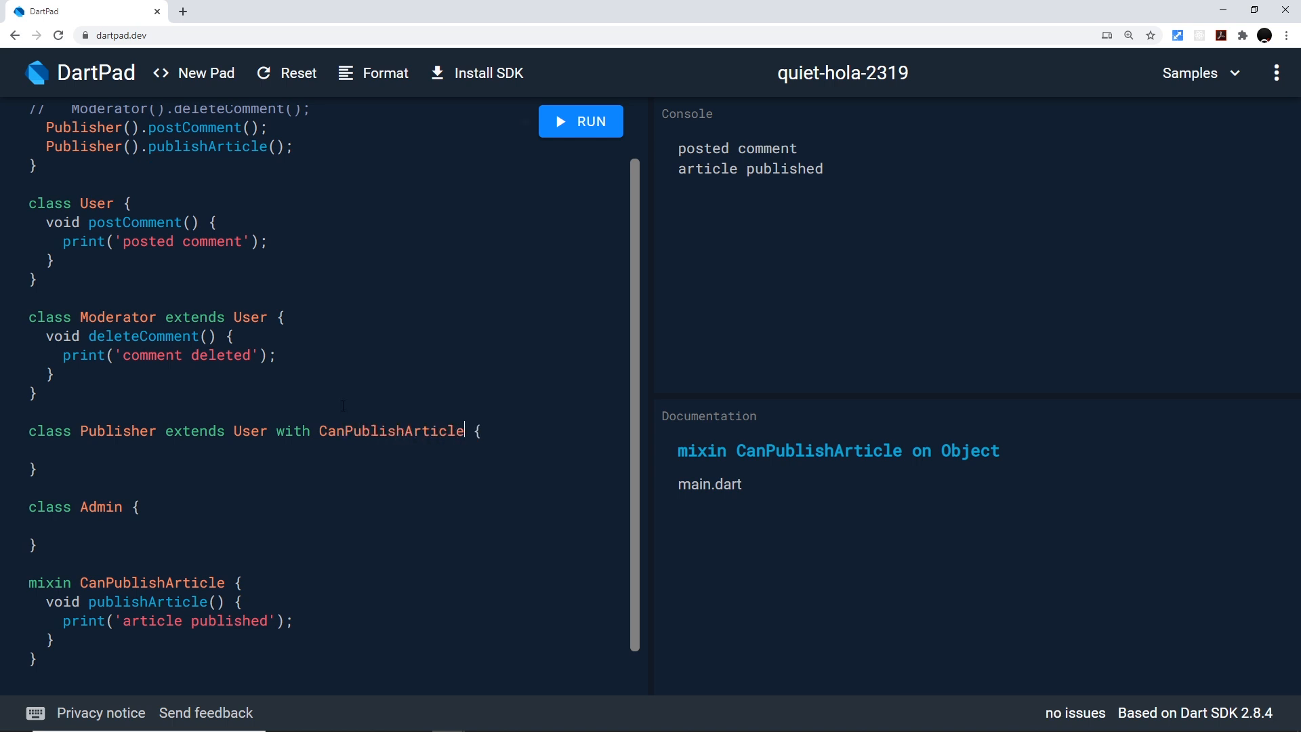
pyautogui.scroll(3)
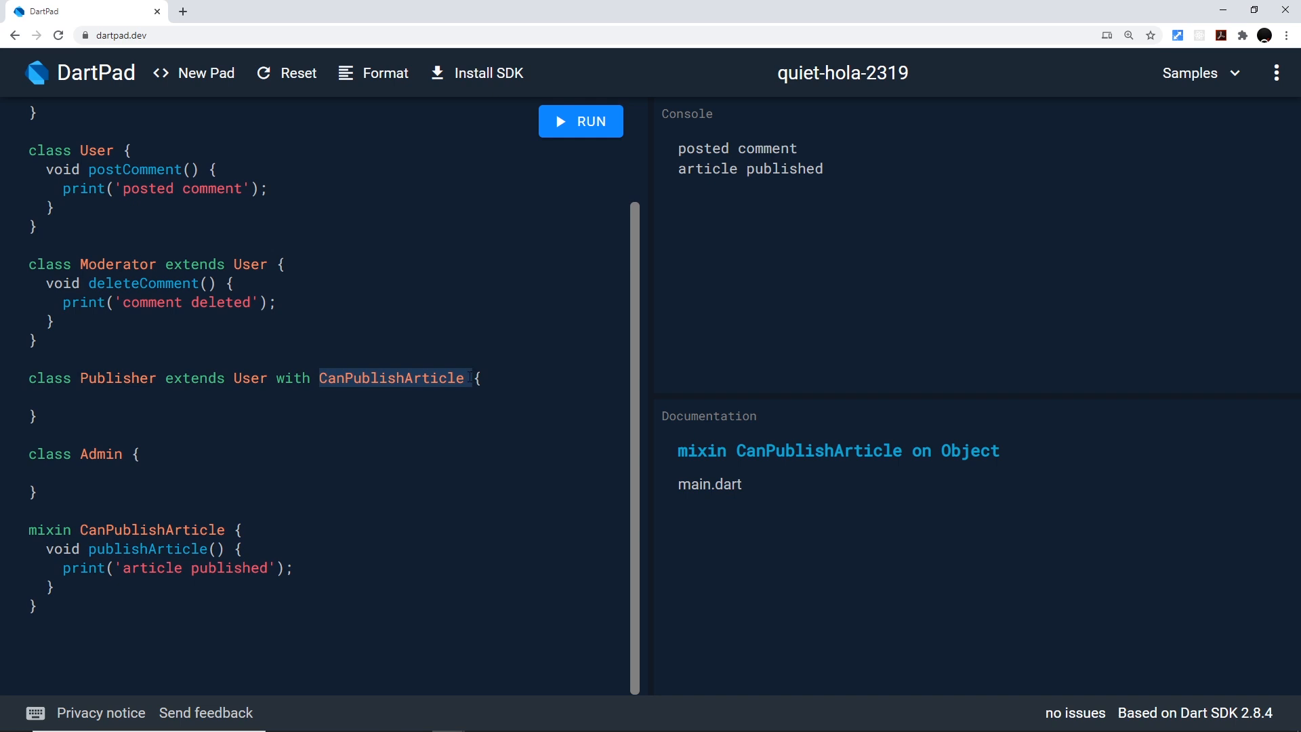
pyautogui.click(117, 378)
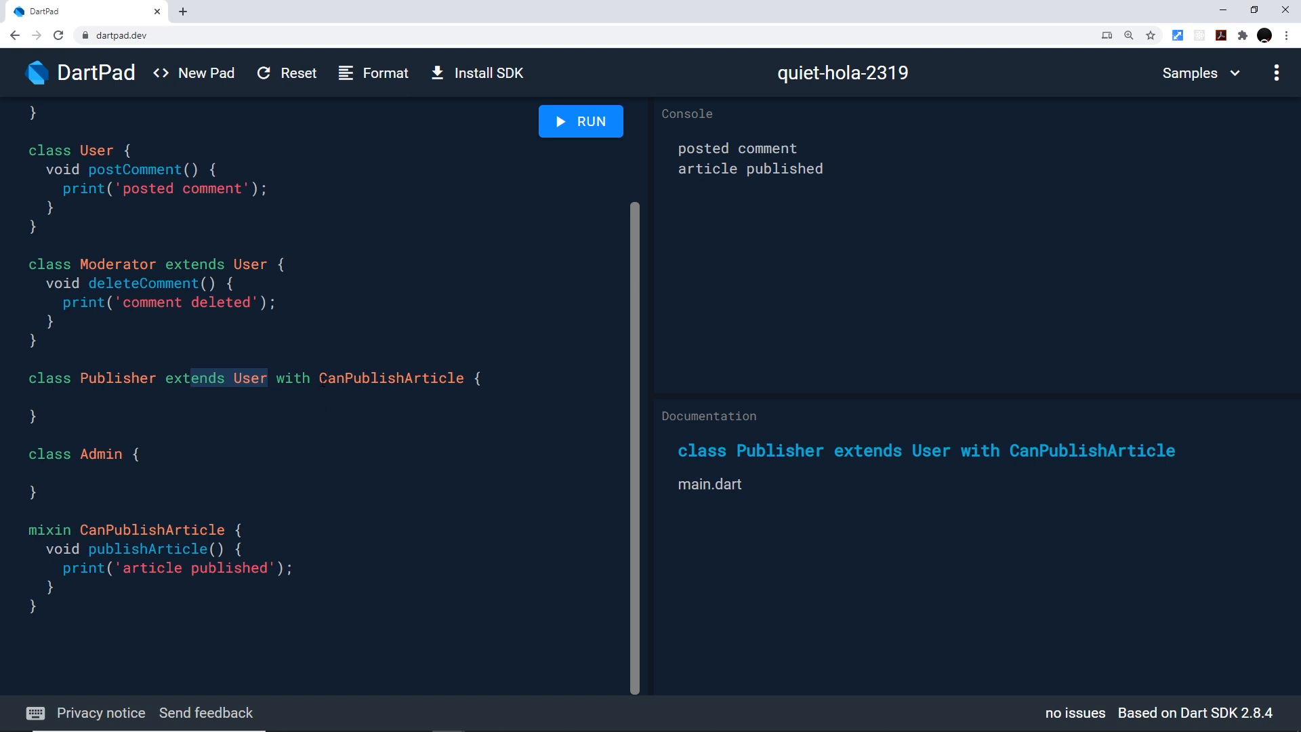
pyautogui.click(391, 377)
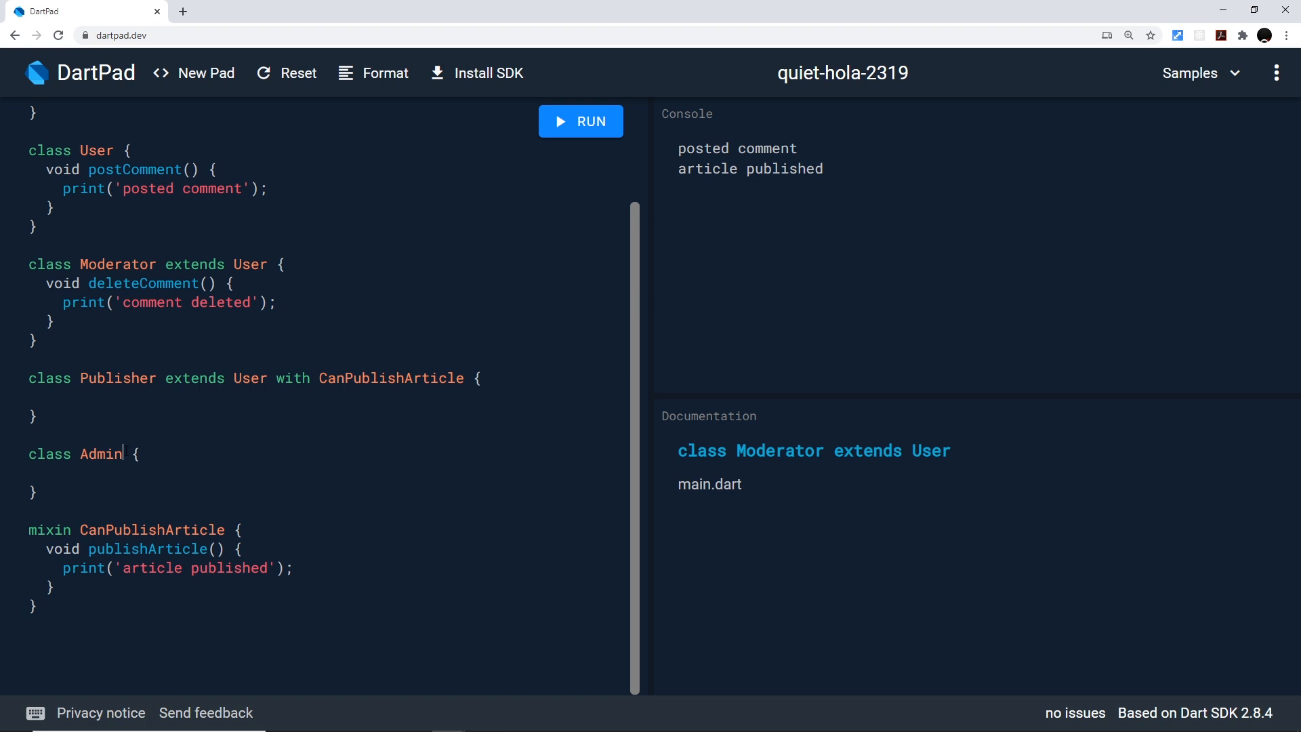
# - Declare 'class Admin extends Moderator with CanPublishArticle'
pyautogui.write('exten')
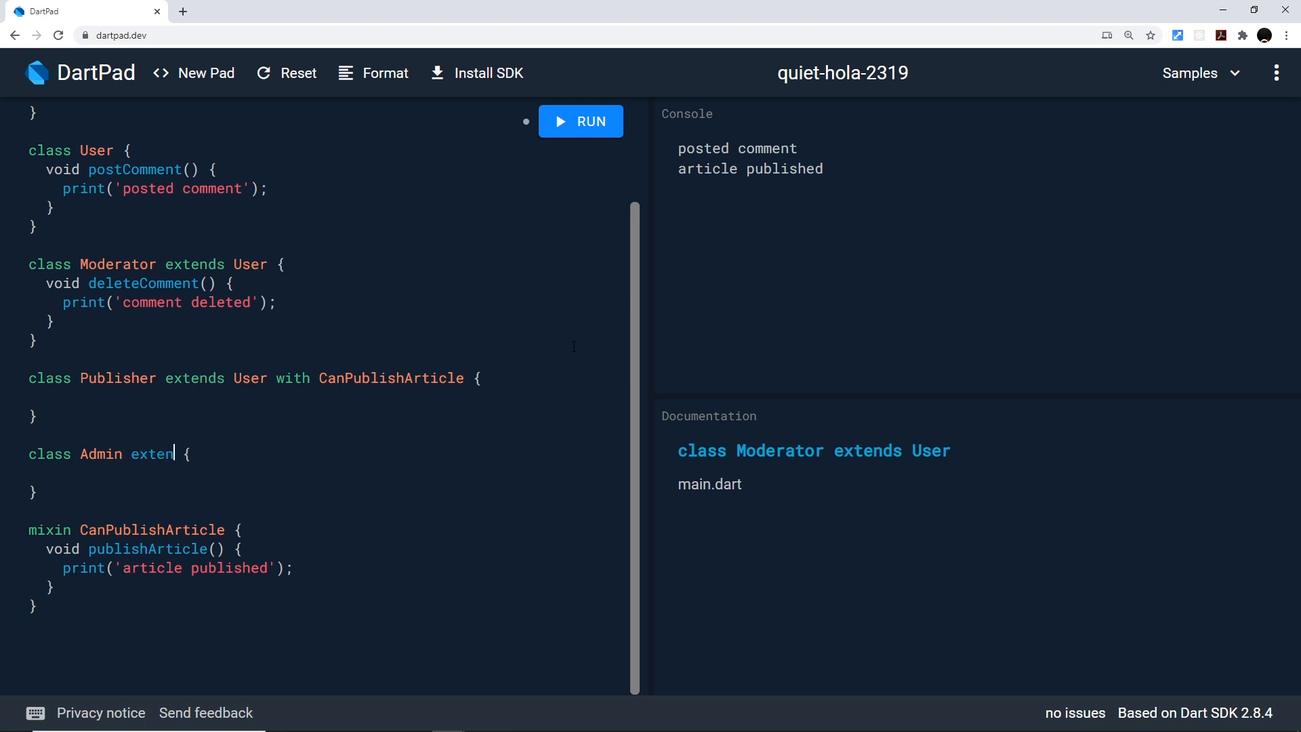
pyautogui.write('ds Moderator wi')
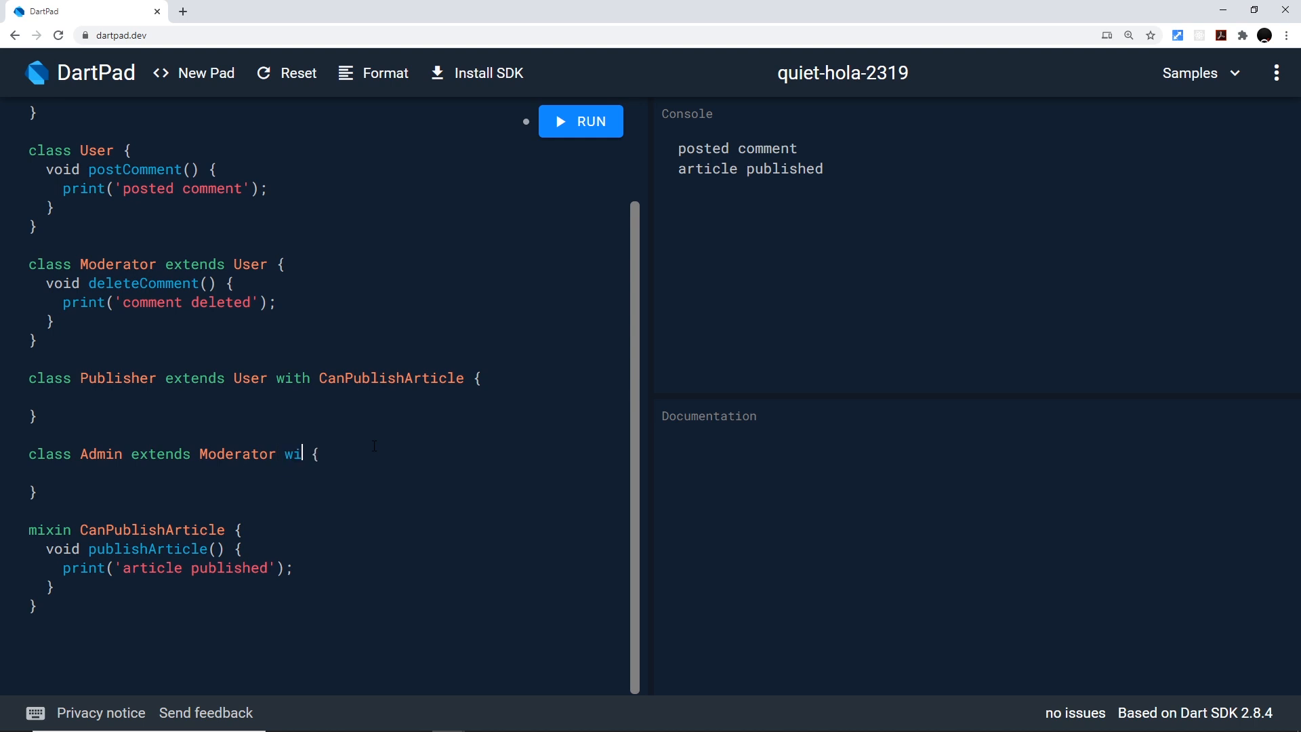
pyautogui.write('th CanPu')
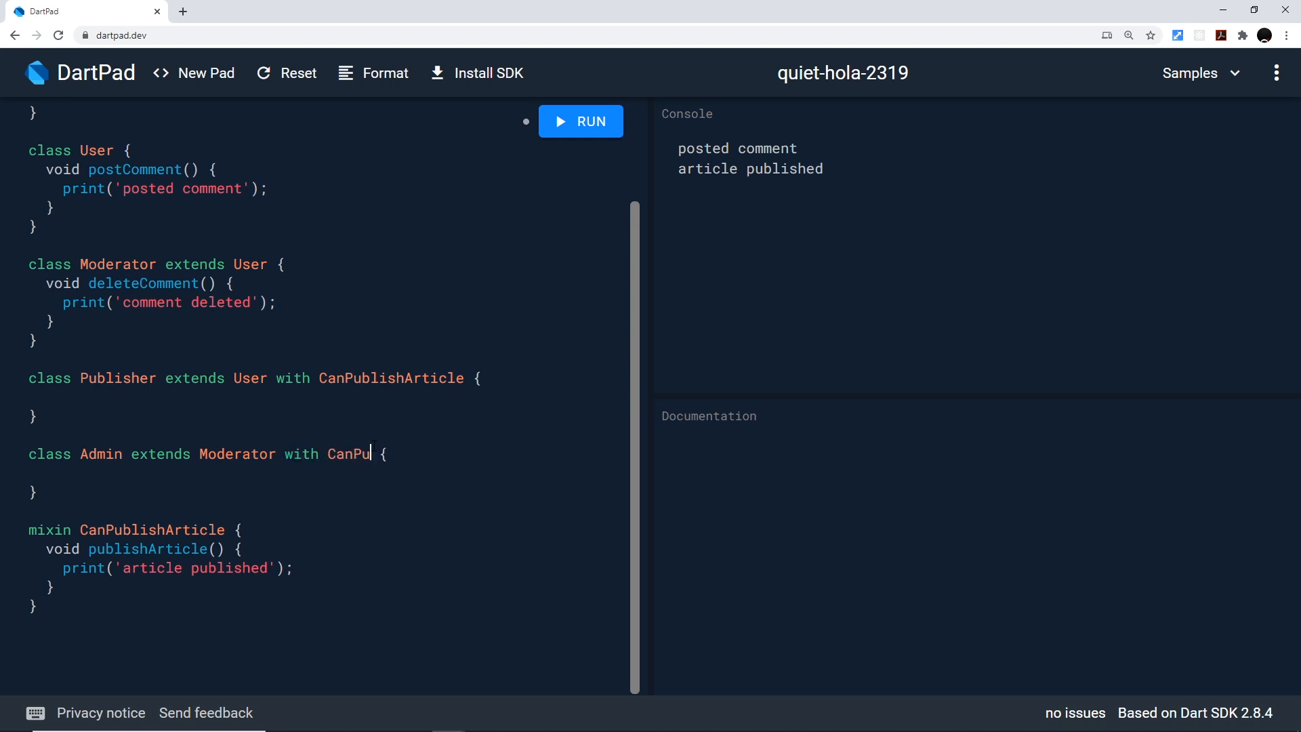
pyautogui.write('blishArti')
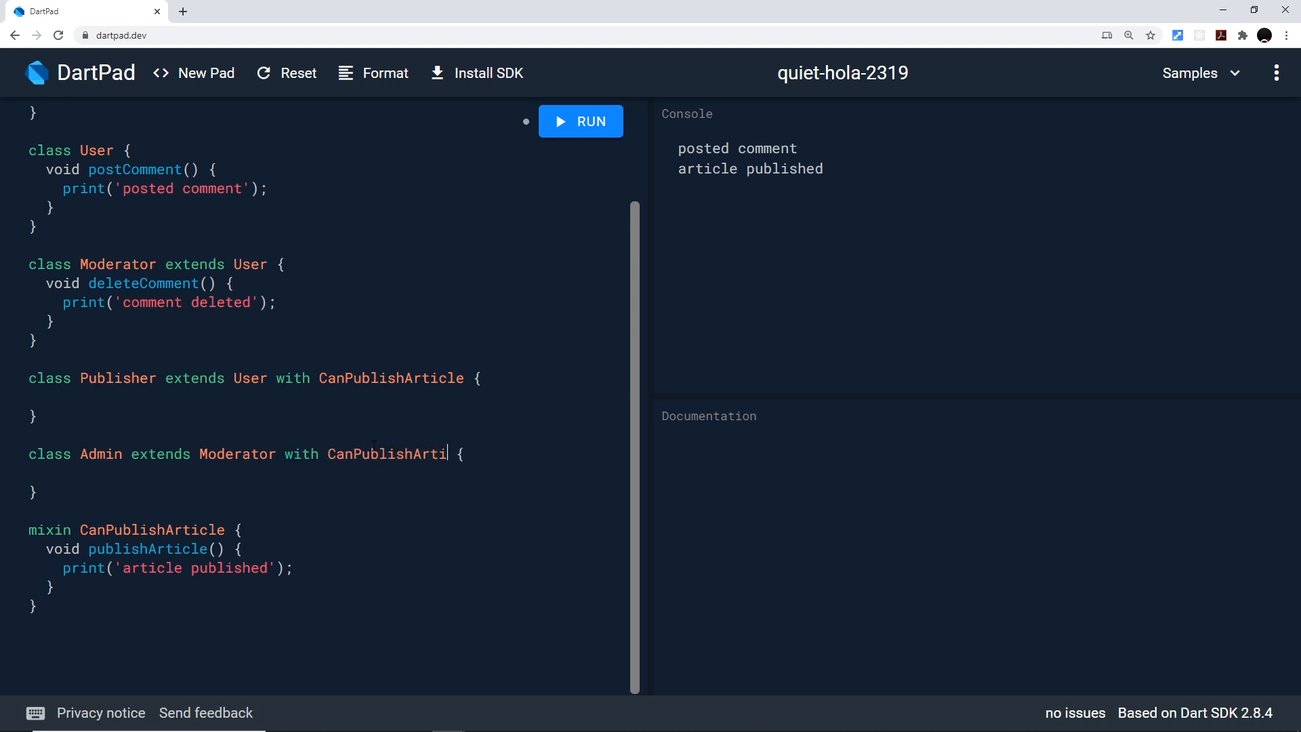
pyautogui.write('cle')
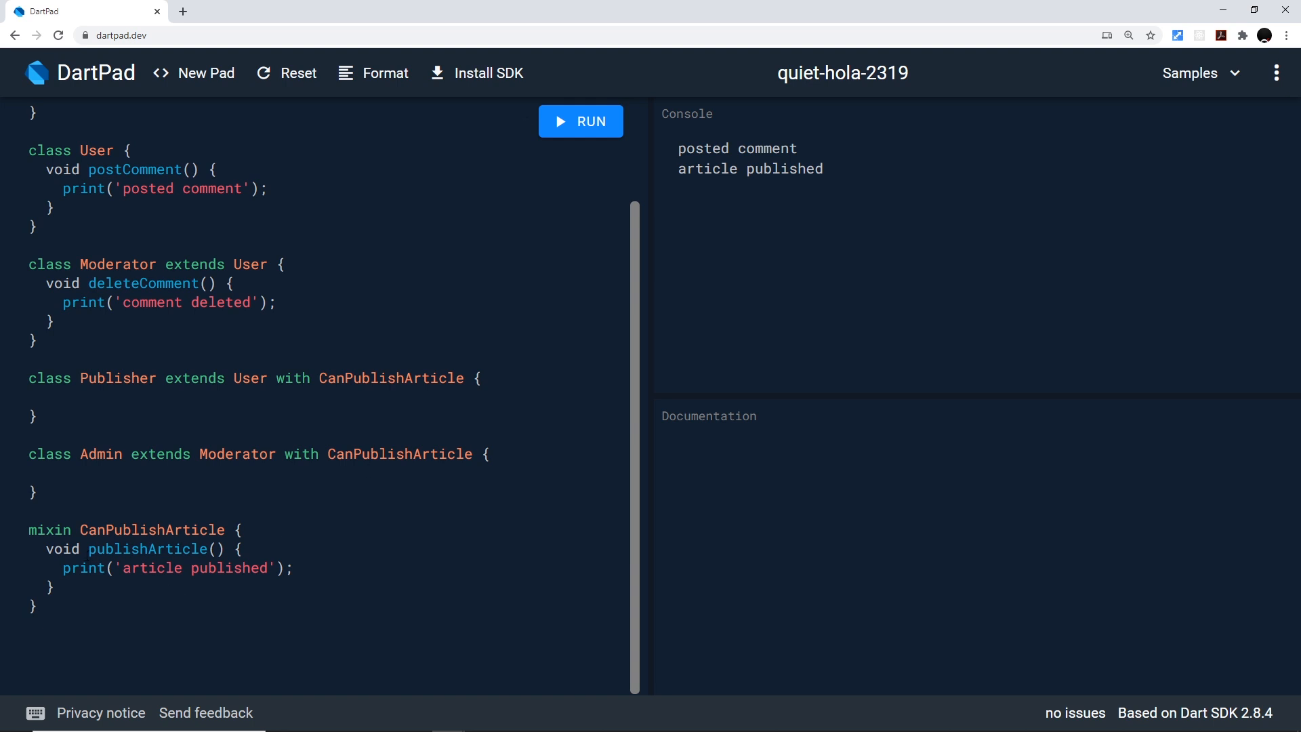
pyautogui.click(68, 453)
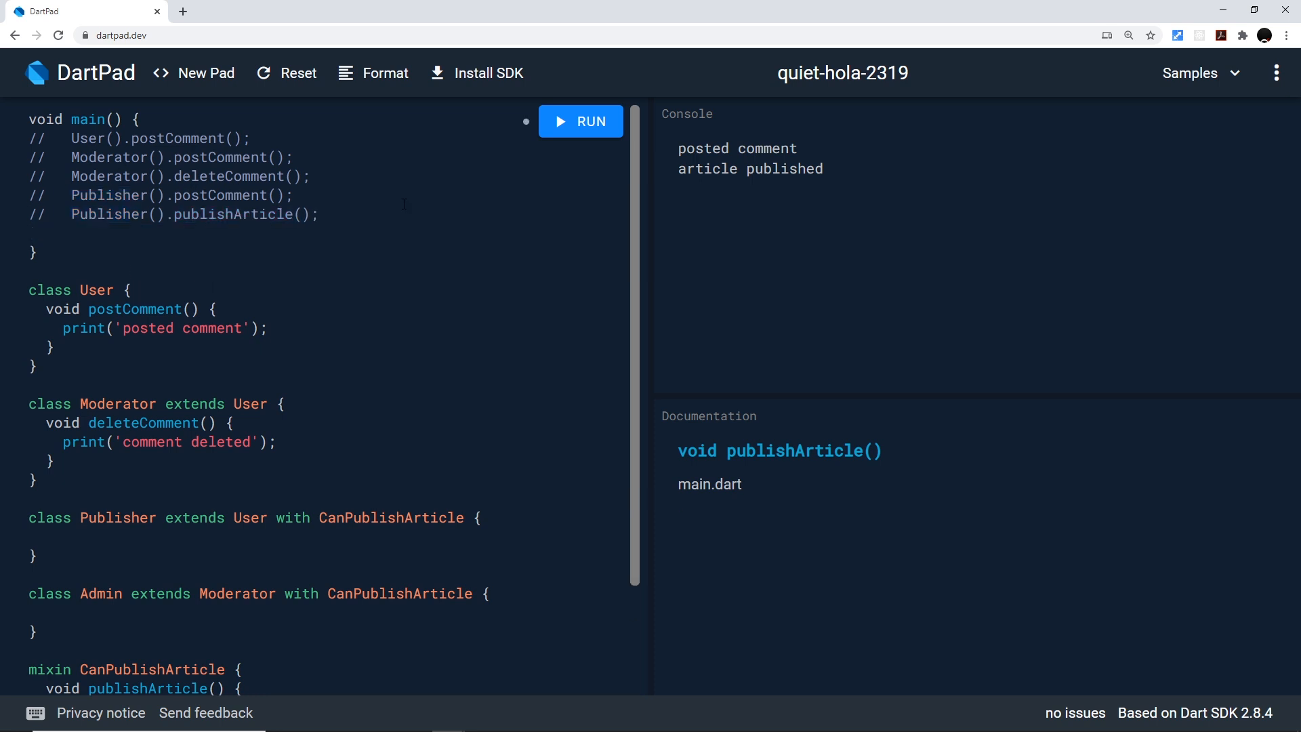
# - Add Admin().postComment(), Admin().publishArticle() and Admin().deleteComment() calls in main via autocomplete
pyautogui.write('Admin()')
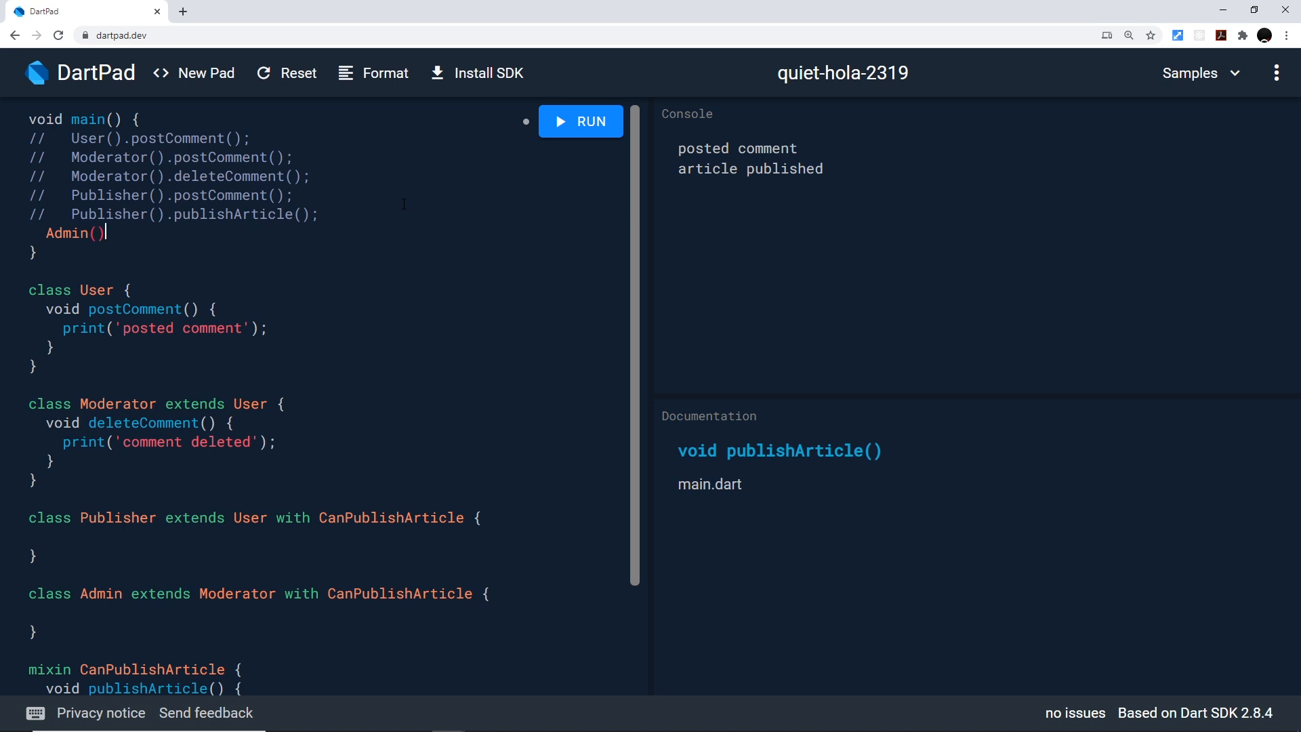
pyautogui.write('.')
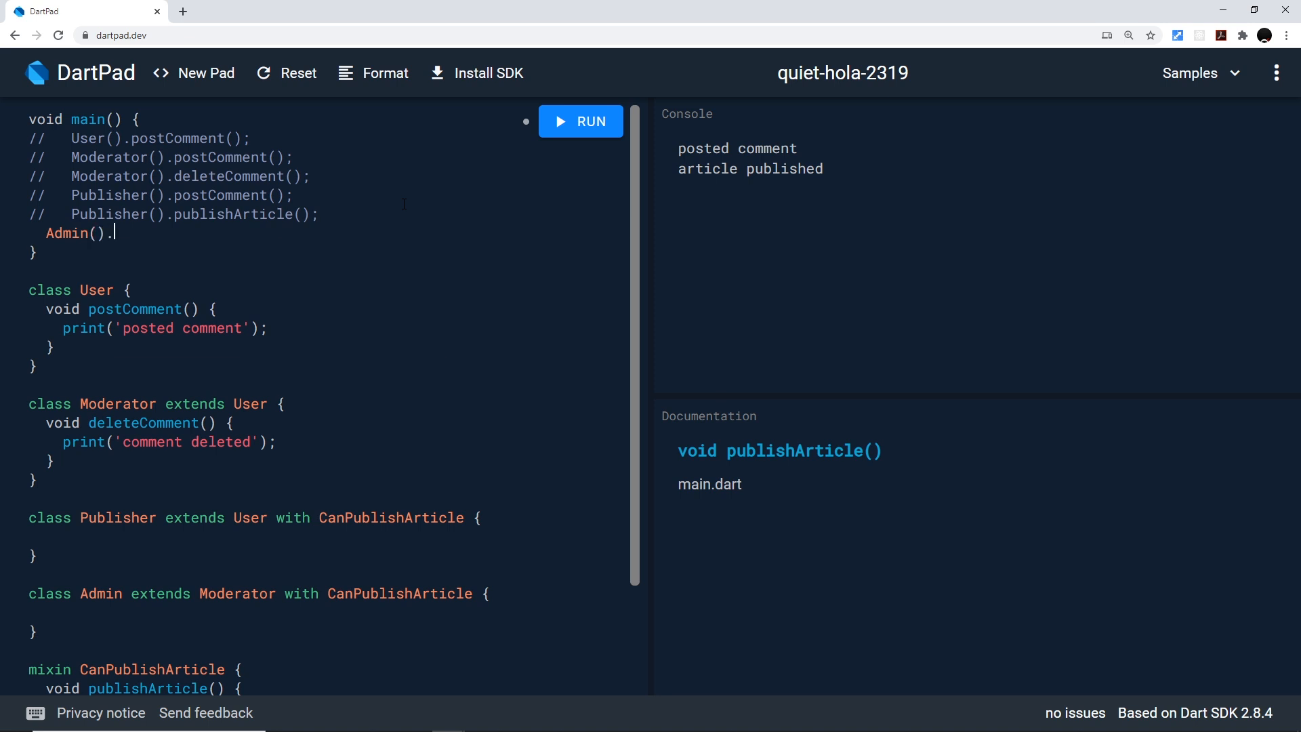
pyautogui.write('.')
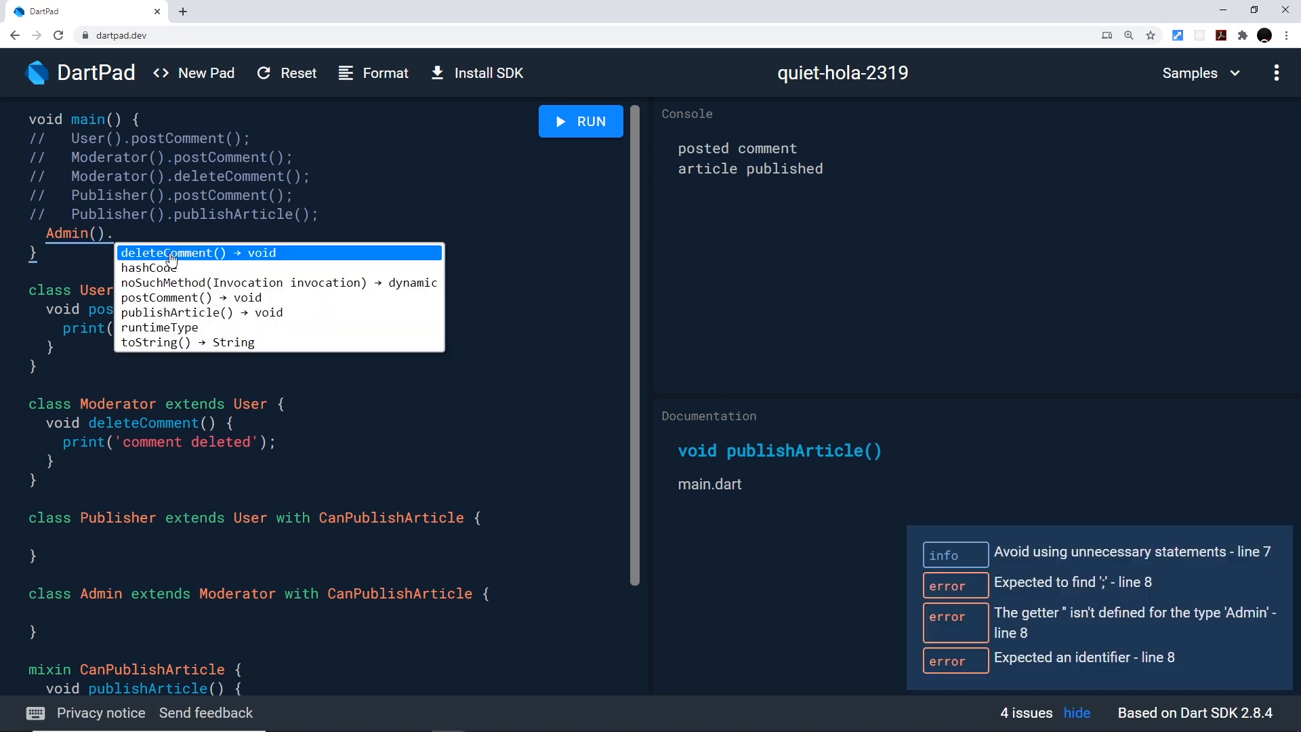
pyautogui.moveTo(233, 319)
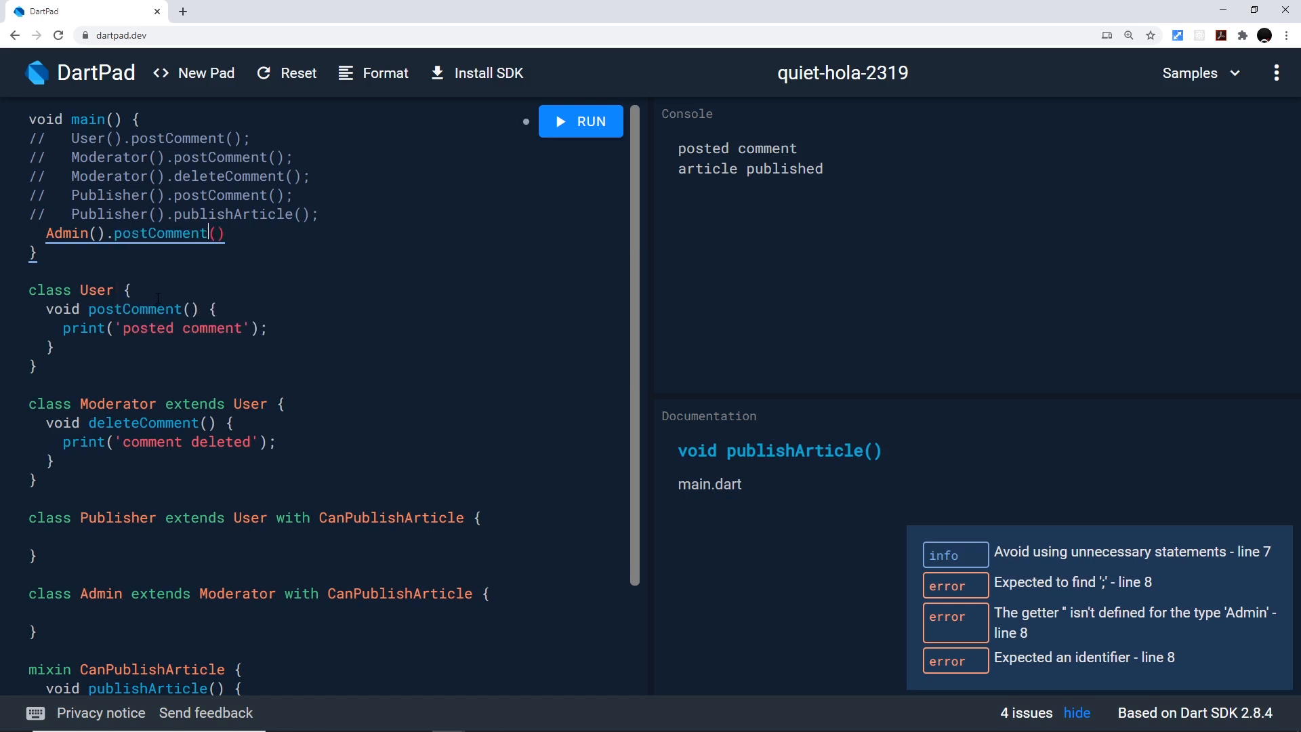
pyautogui.write(';')
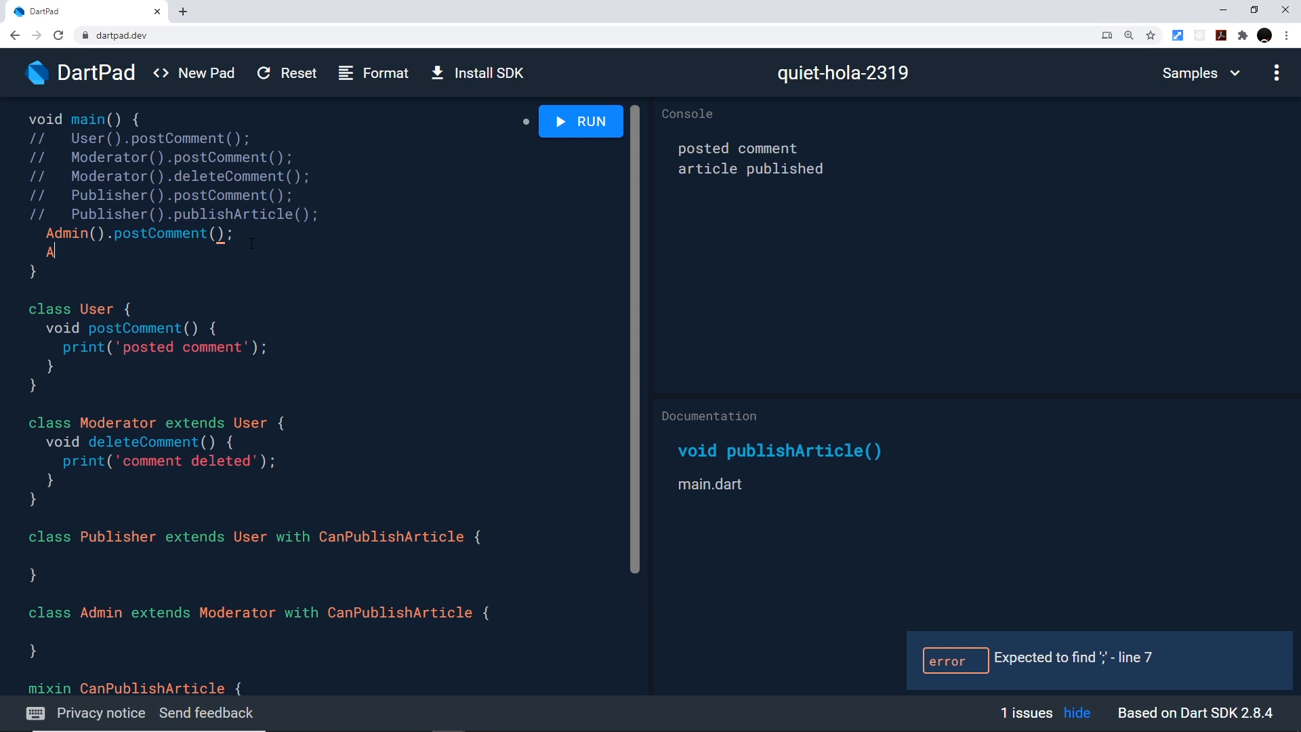
pyautogui.write('dmin()')
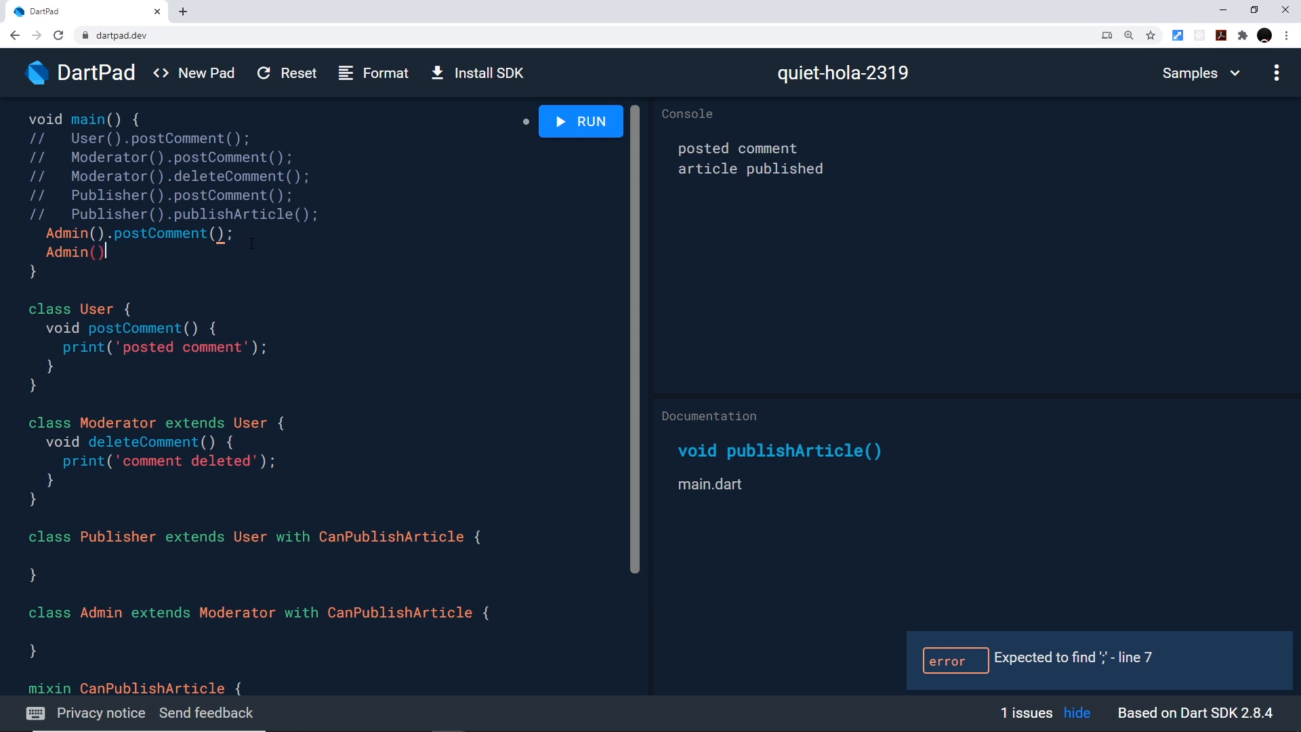
pyautogui.write('.publishArticle();')
pyautogui.write('Admin().')
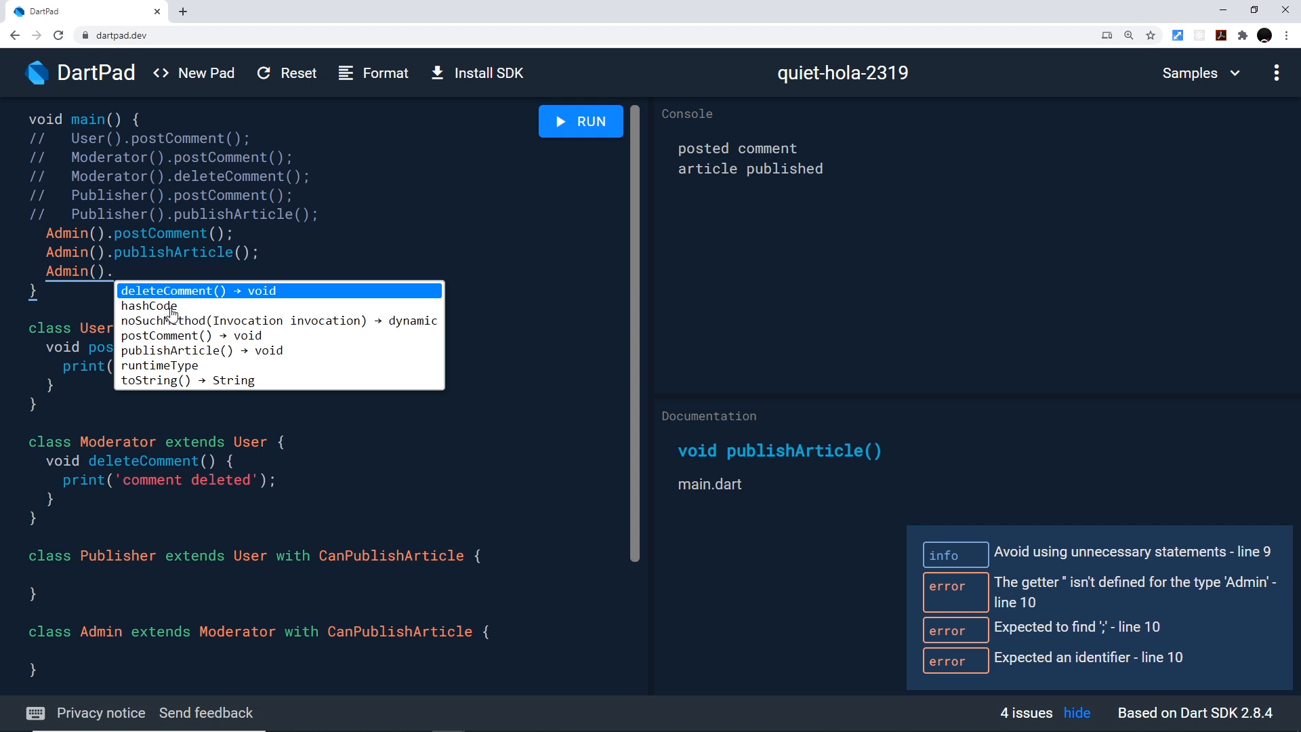
pyautogui.click(174, 290)
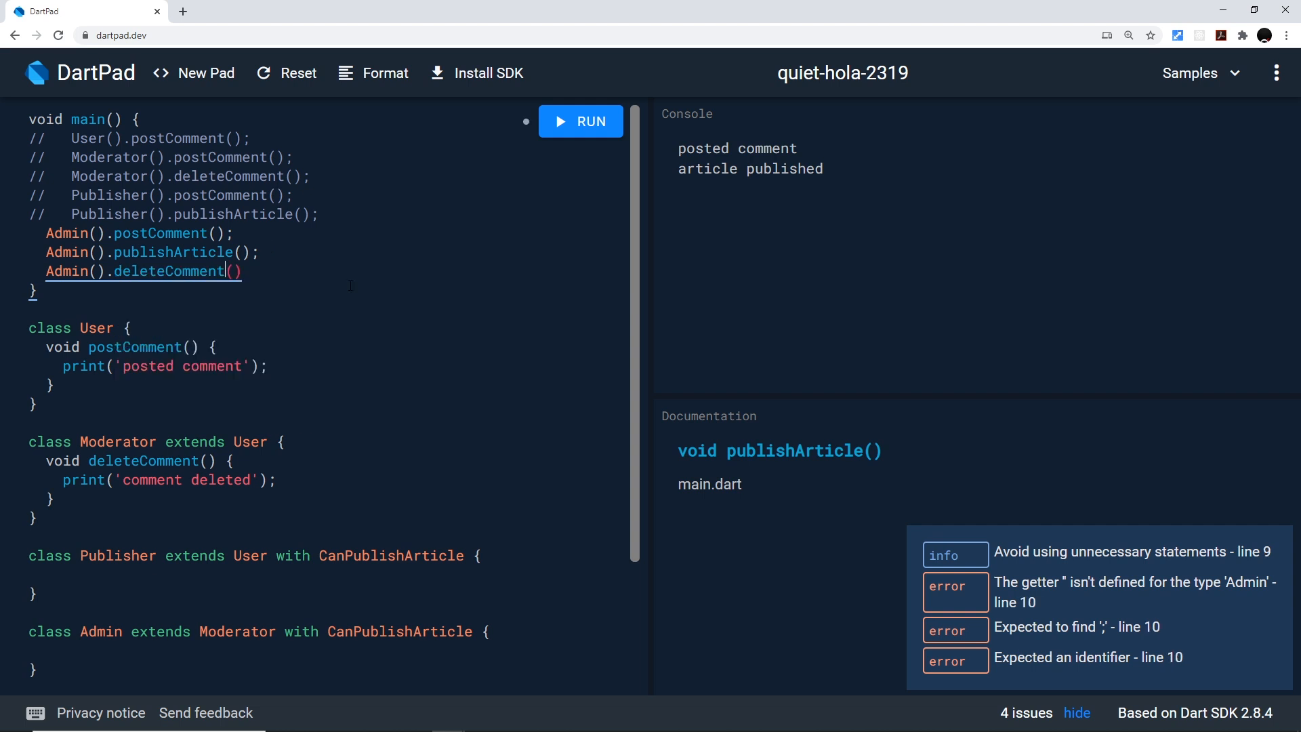
pyautogui.write(';')
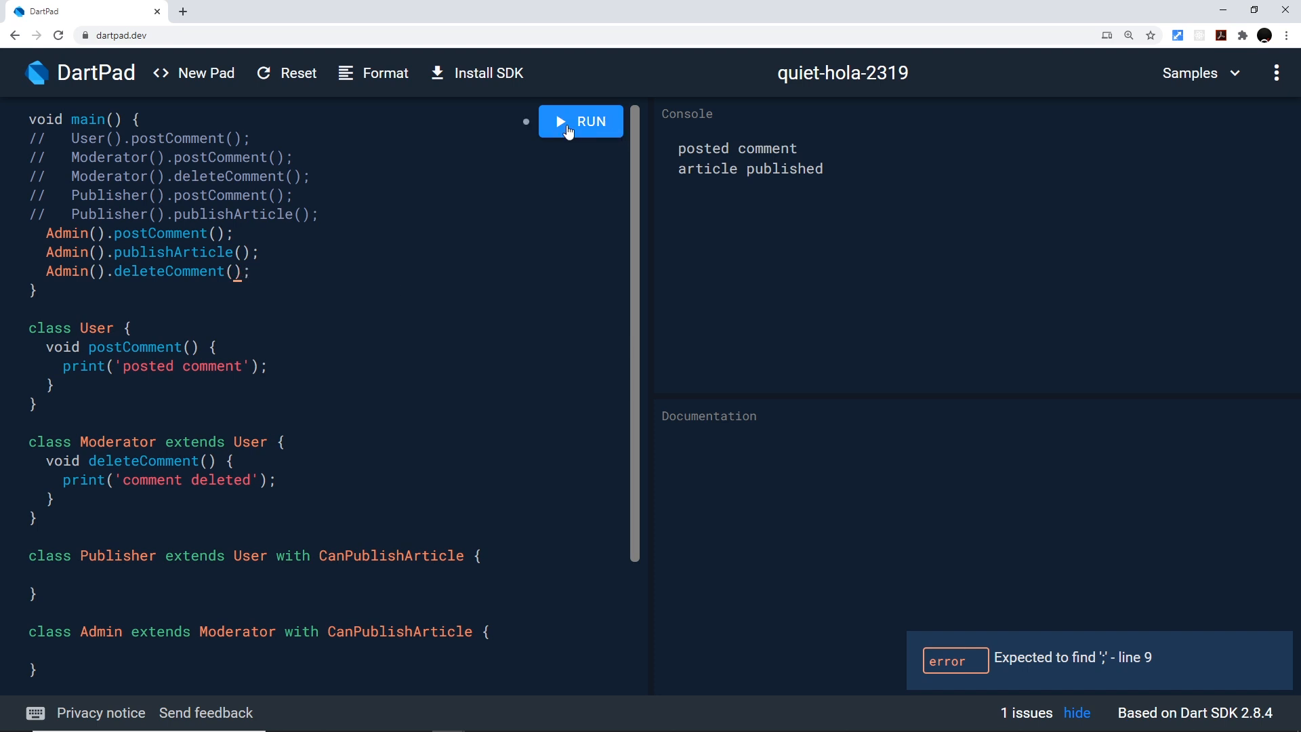
# - Run the program so the console adds 'comment deleted'
pyautogui.click(580, 122)
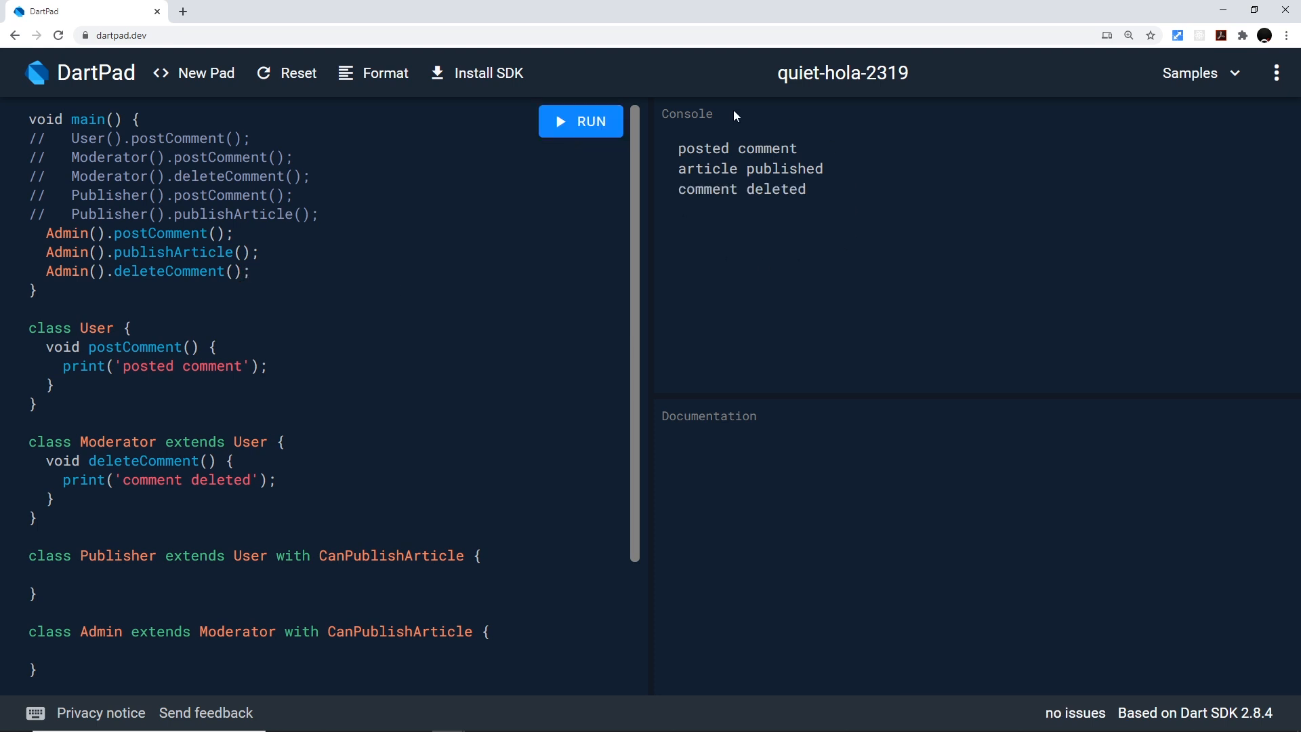